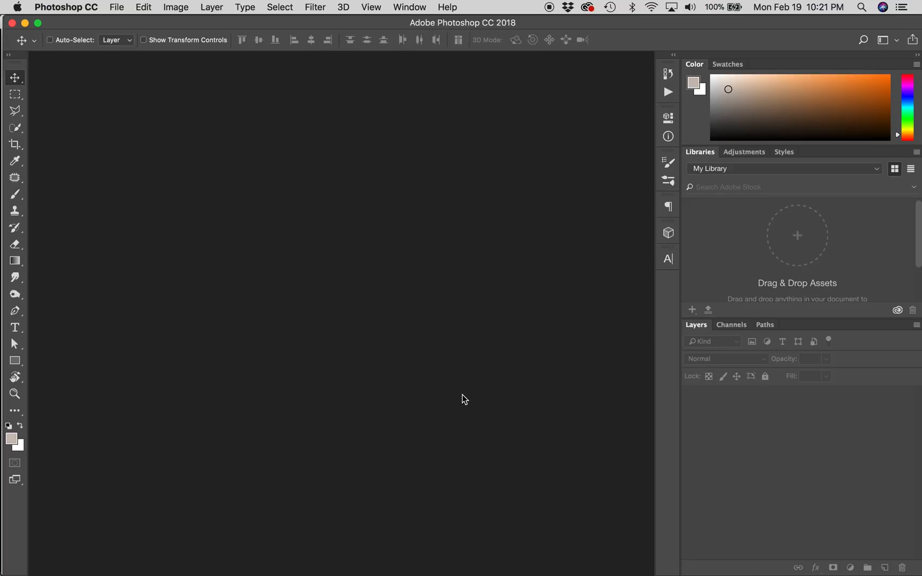
Open File > New to set up a 6000×3000 px, 300 ppi transparent document
left_click(117, 7)
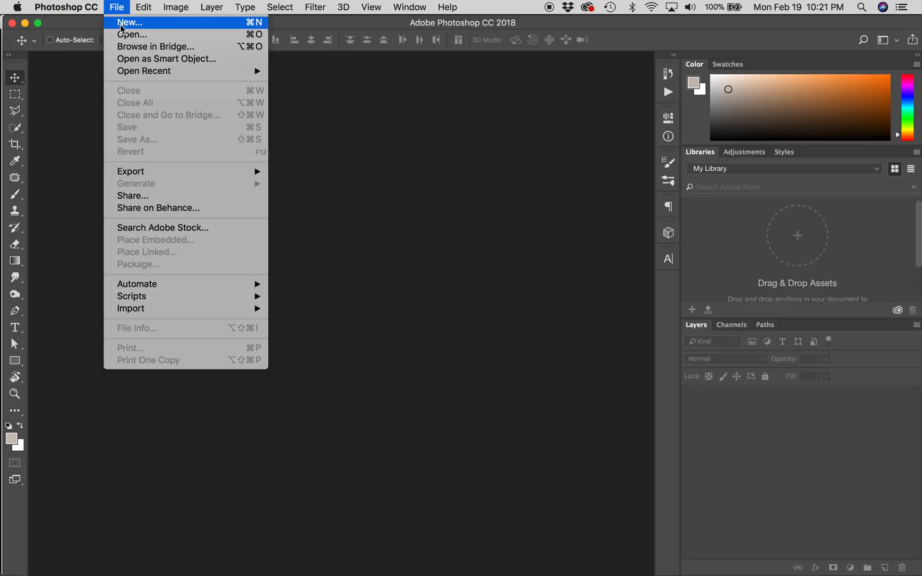
left_click(129, 22)
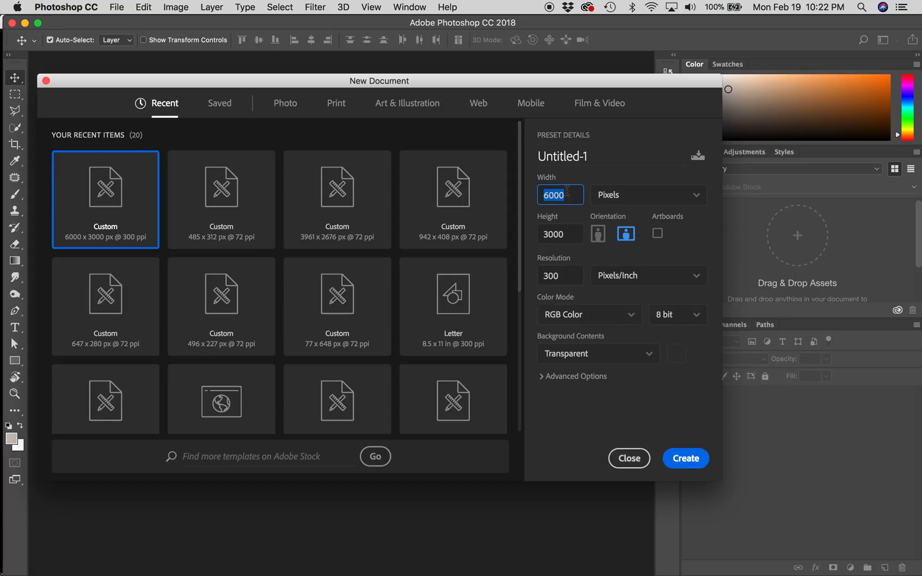
Name the document 'Graphic Watermark', confirm 6000×3000 px with transparent background, and create it
left_click(560, 195)
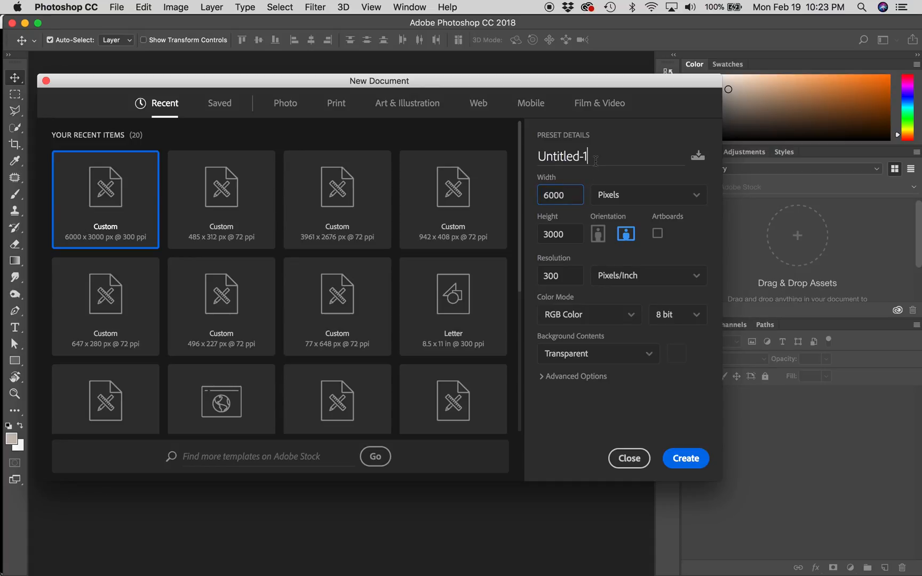
double_click(561, 156)
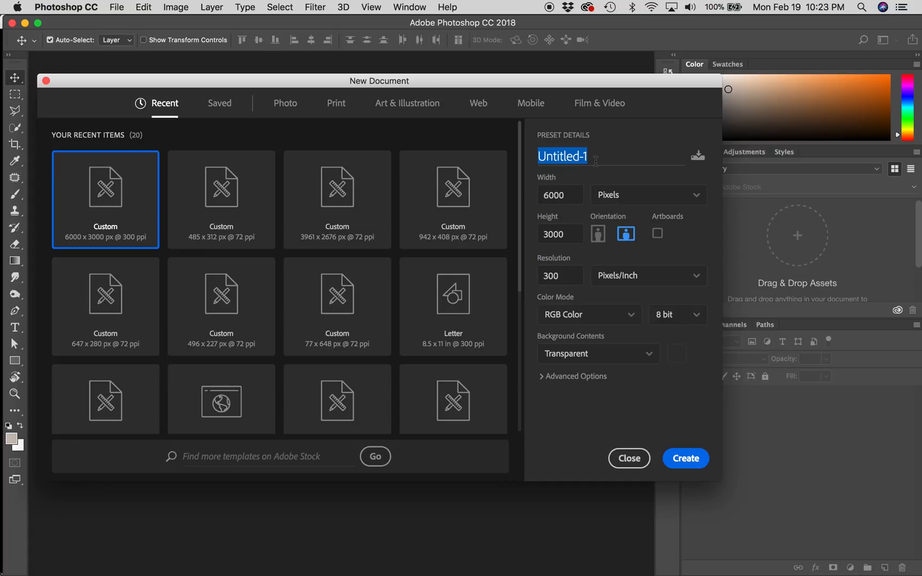
type("Graphic W")
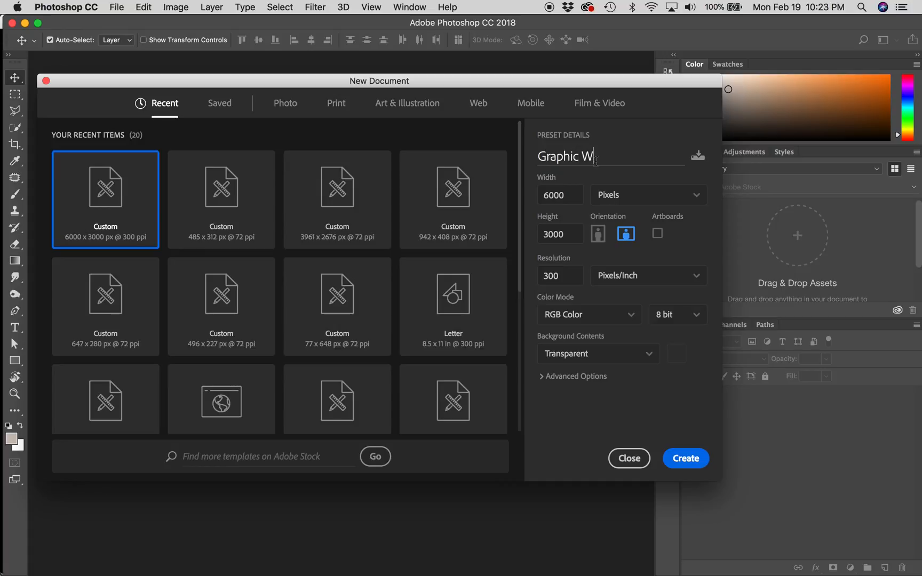
type("atermark")
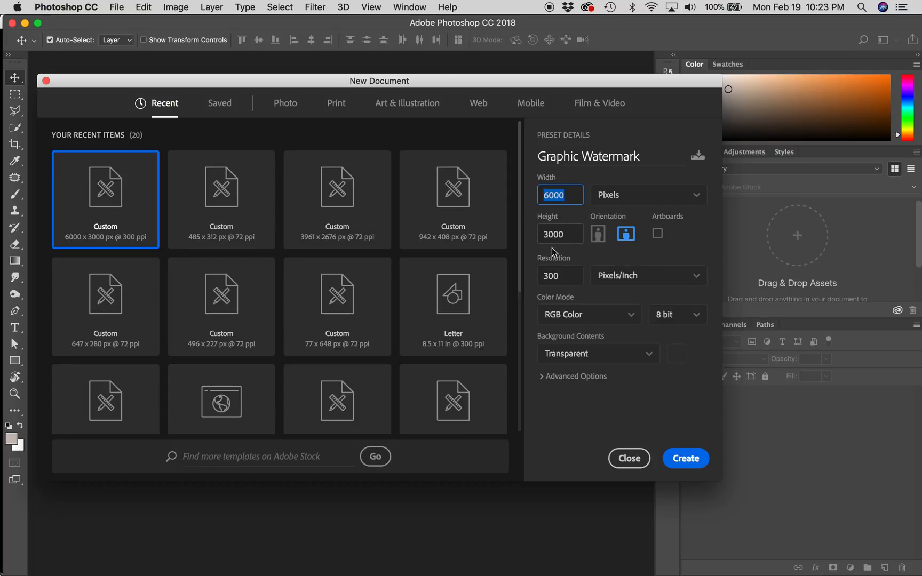
mouse_move(566, 234)
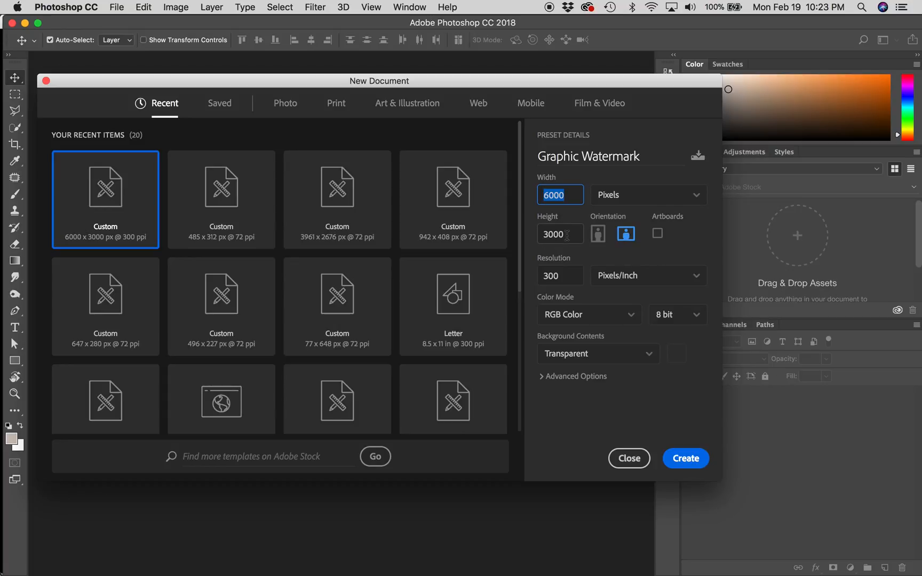
left_click(558, 275)
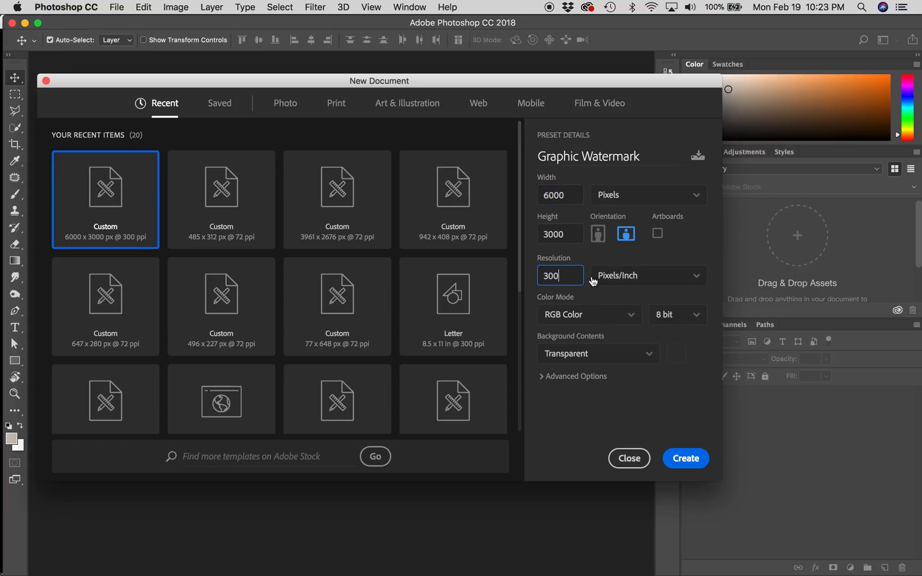
mouse_move(571, 276)
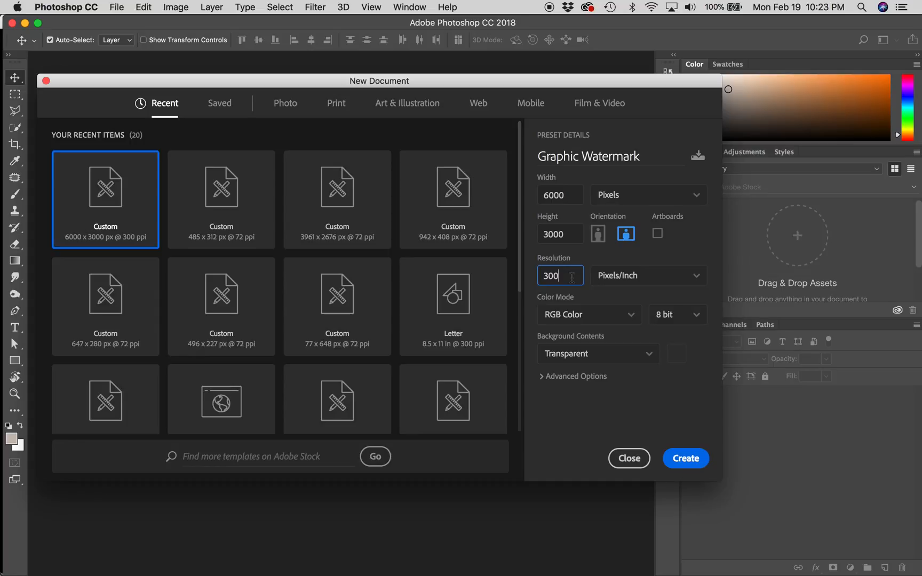
left_click(597, 354)
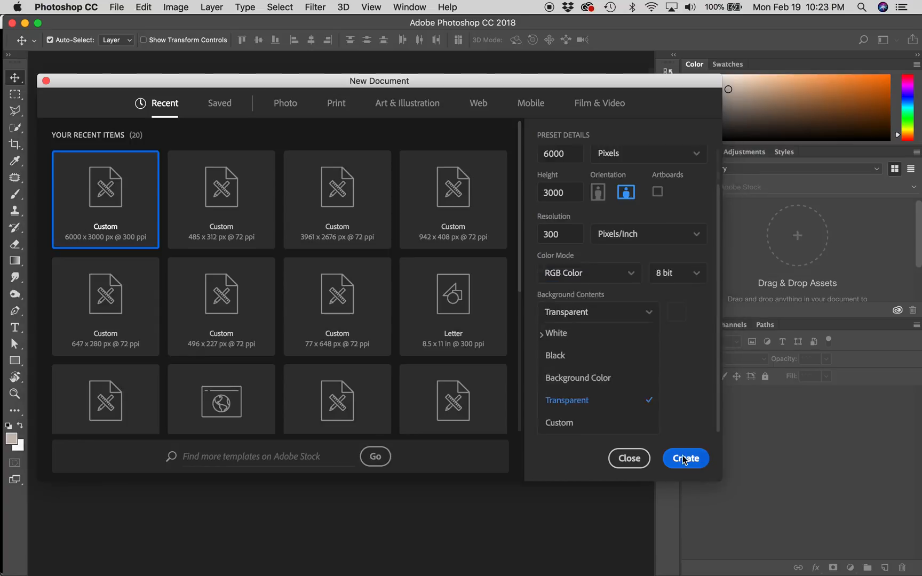
left_click(685, 457)
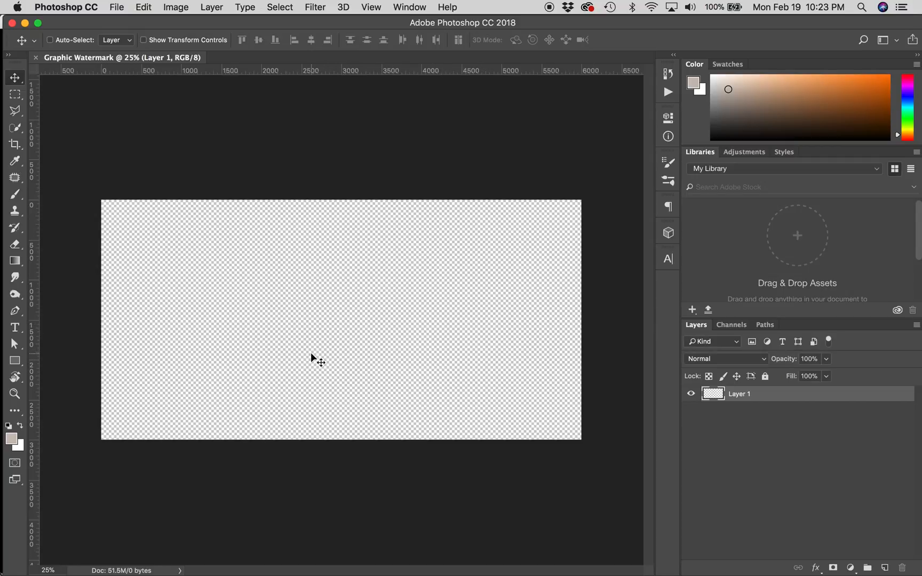
mouse_move(158, 311)
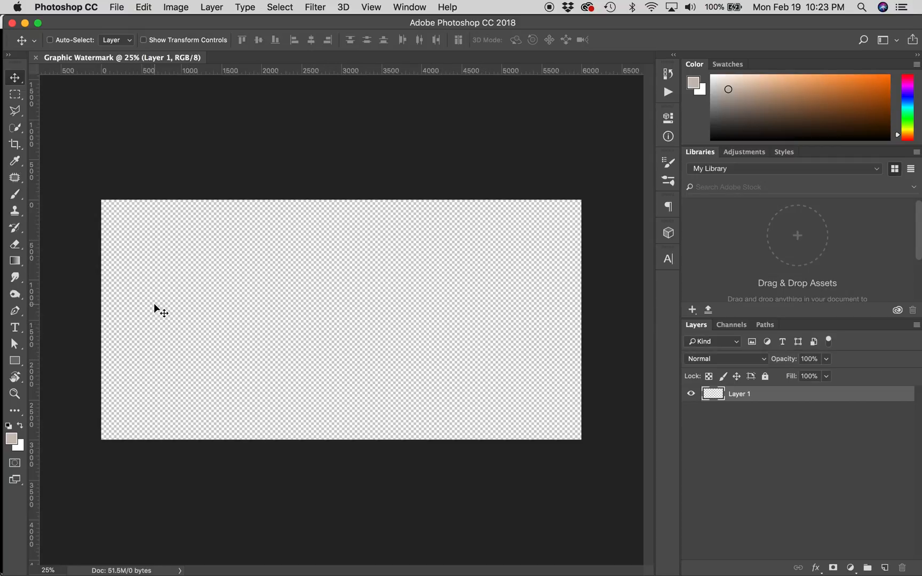
mouse_move(281, 283)
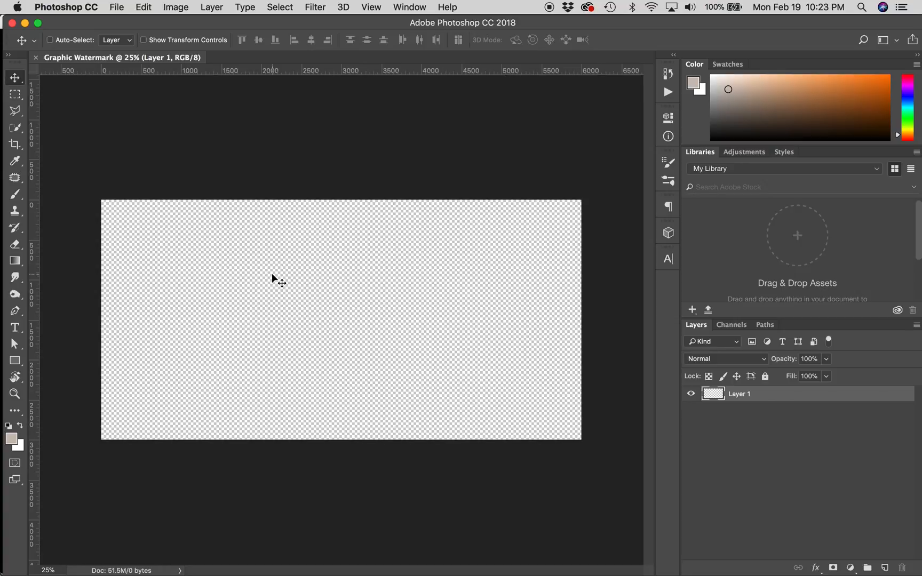
mouse_move(592, 457)
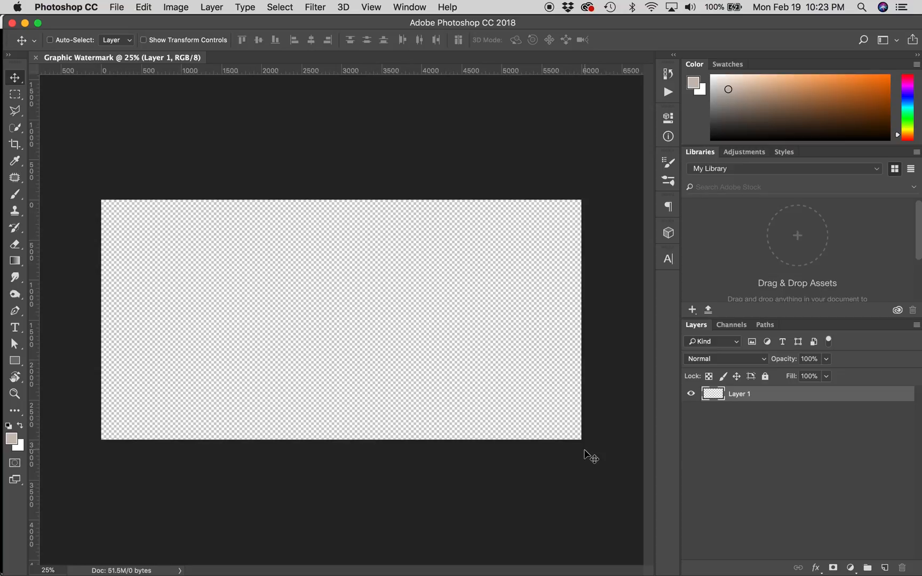
mouse_move(450, 309)
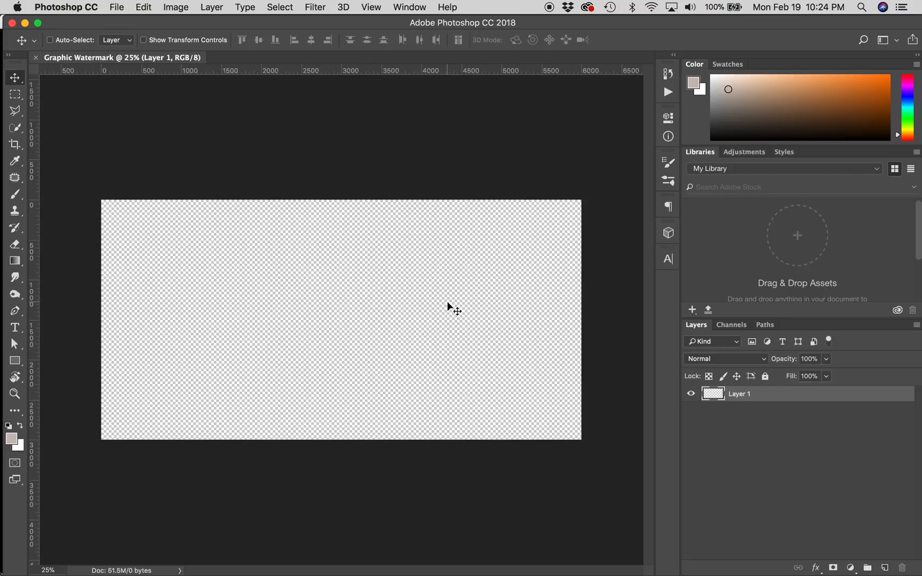
mouse_move(423, 293)
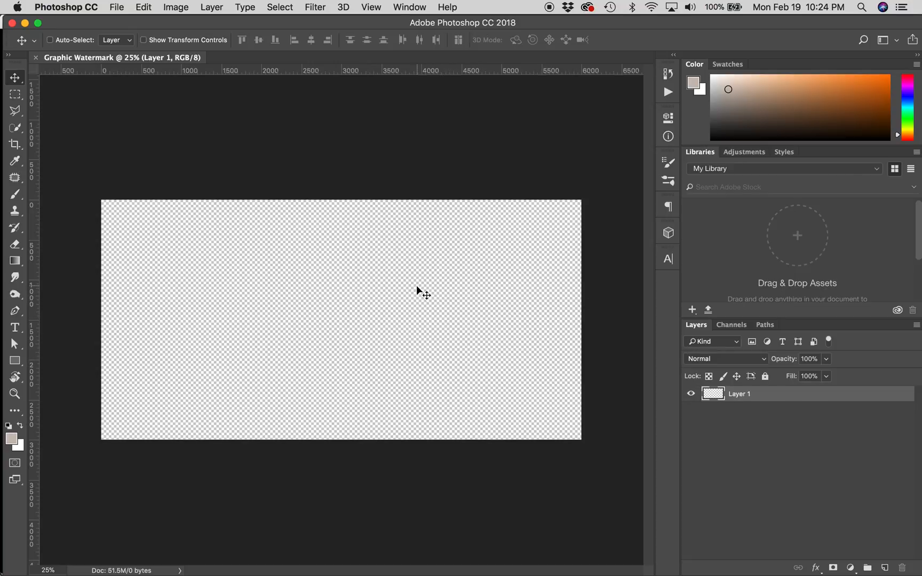
Fill Layer 1 with 50% Gray using Edit > Fill
left_click(143, 7)
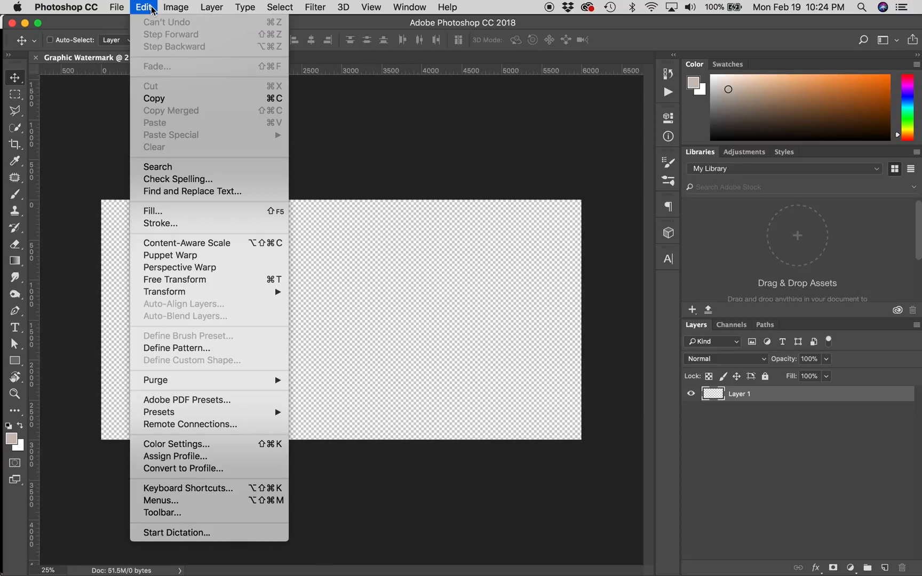
mouse_move(166, 211)
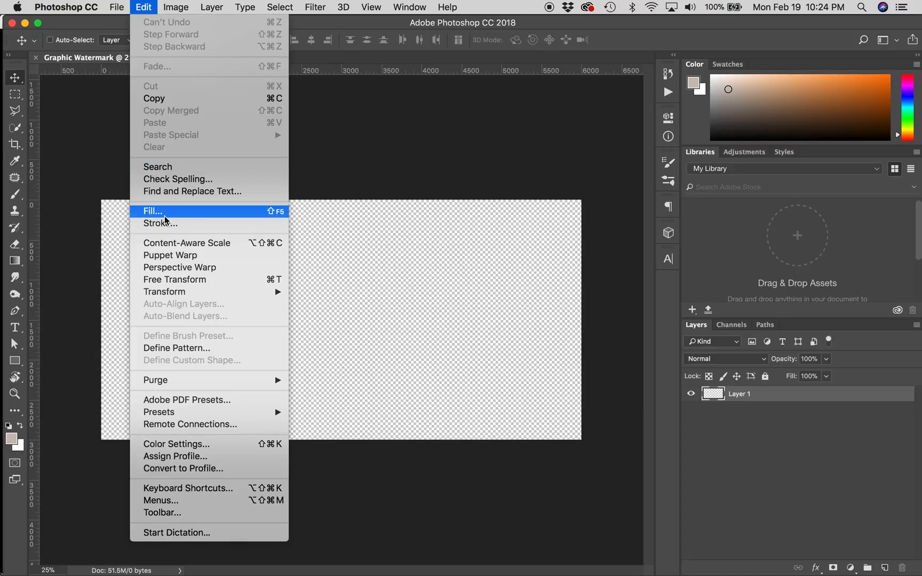
left_click(152, 211)
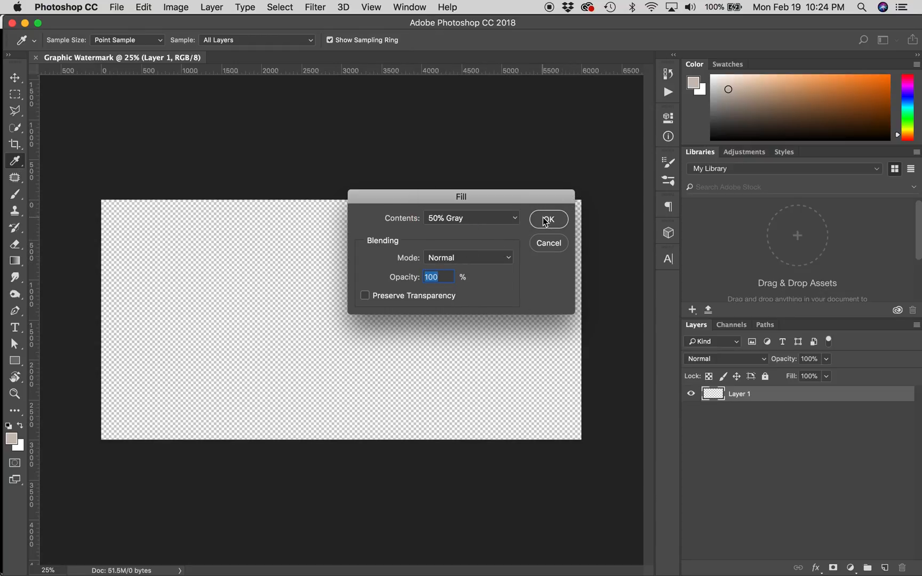
left_click(548, 219)
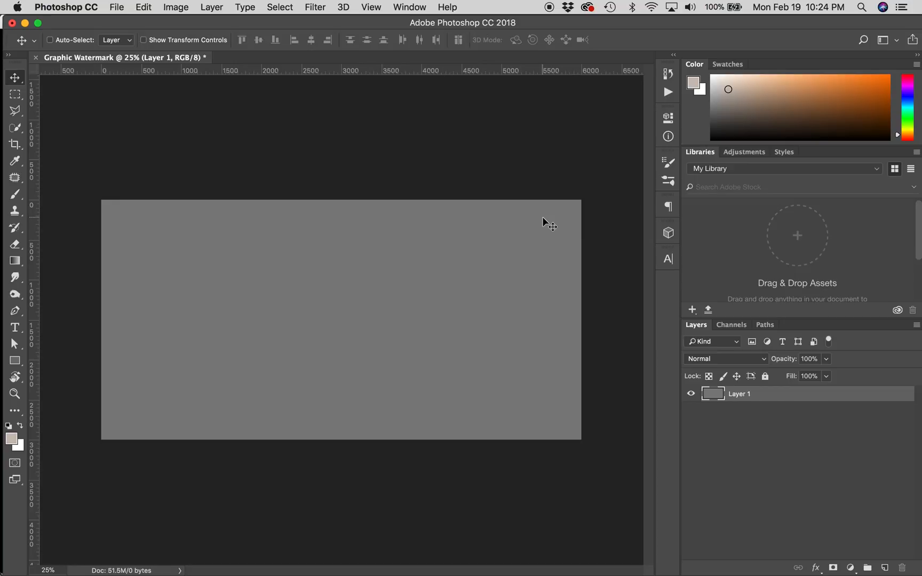
left_click(15, 328)
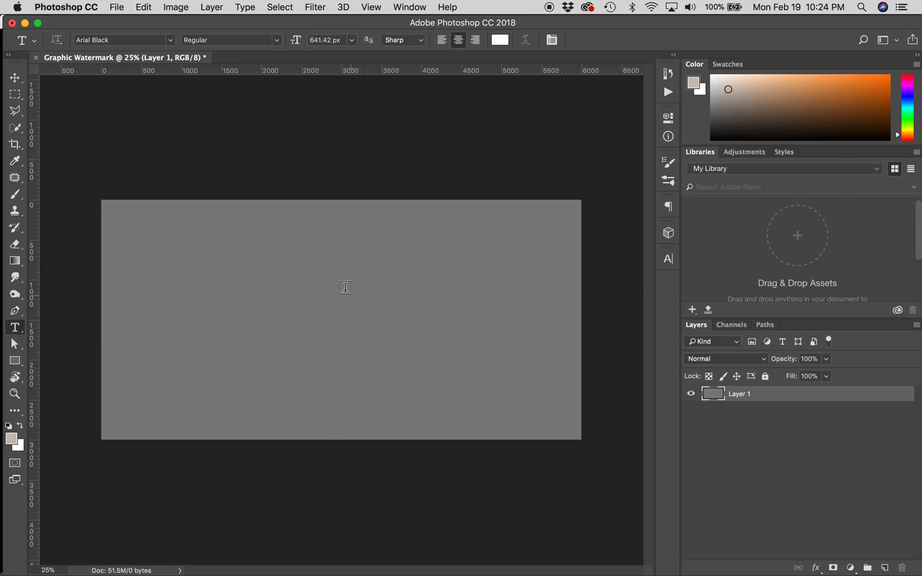
left_click(333, 289)
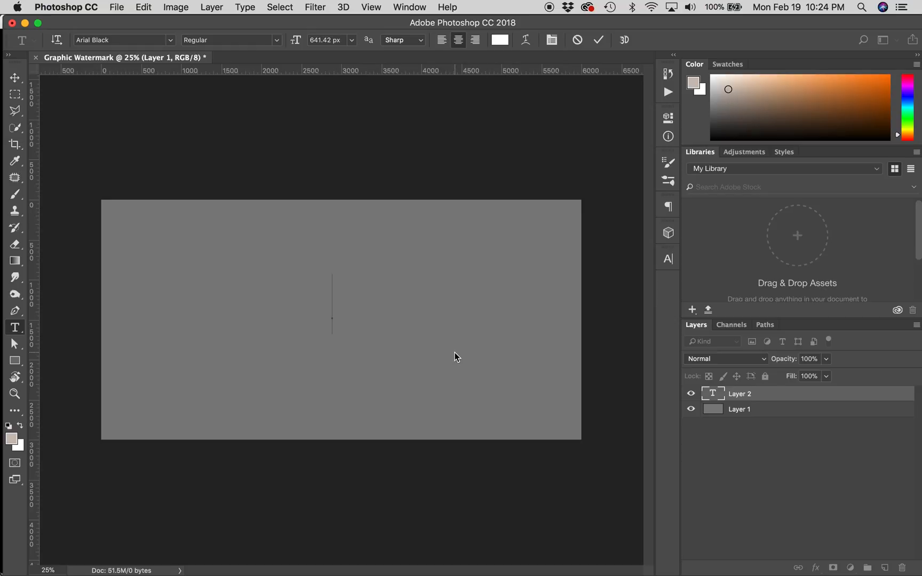
type("JOS")
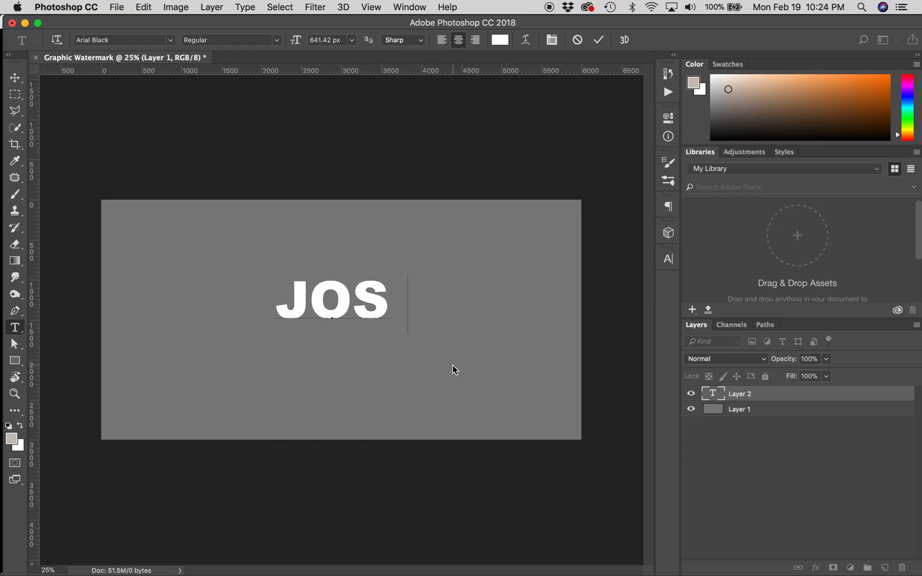
type("EPH BREWSTER")
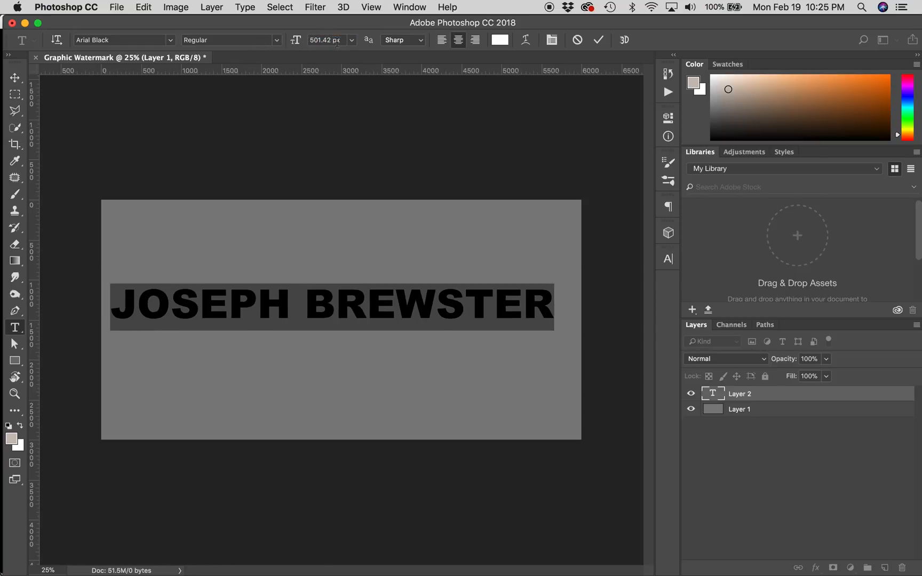
left_click(353, 40)
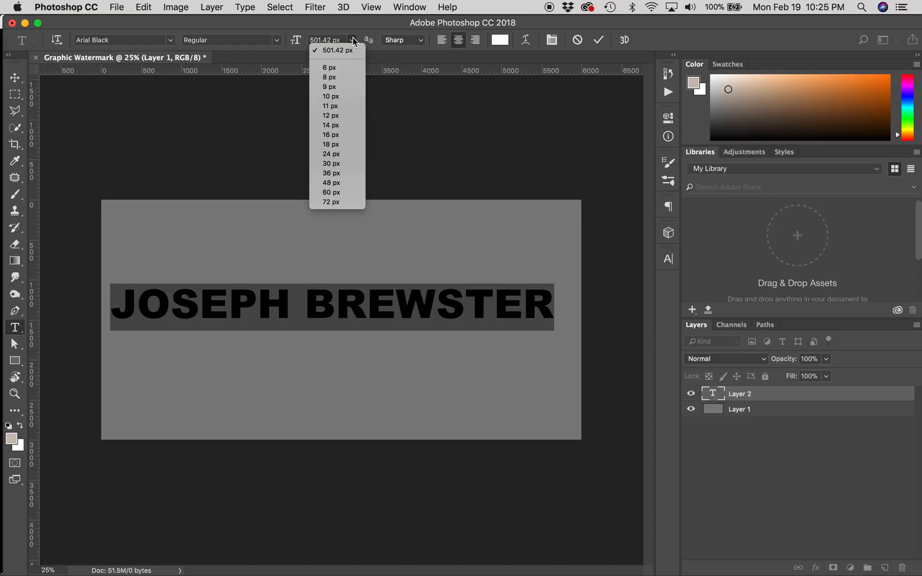
mouse_move(336, 202)
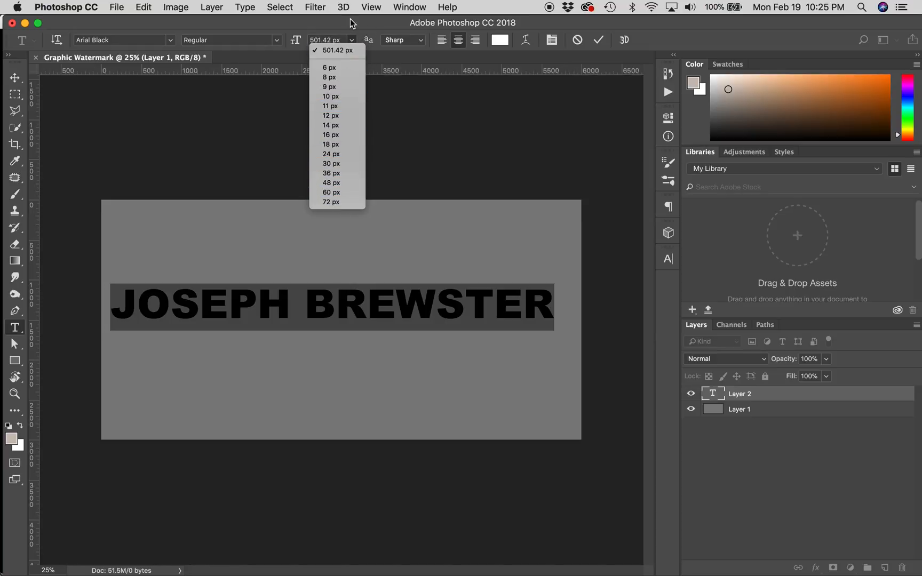
left_click(326, 40)
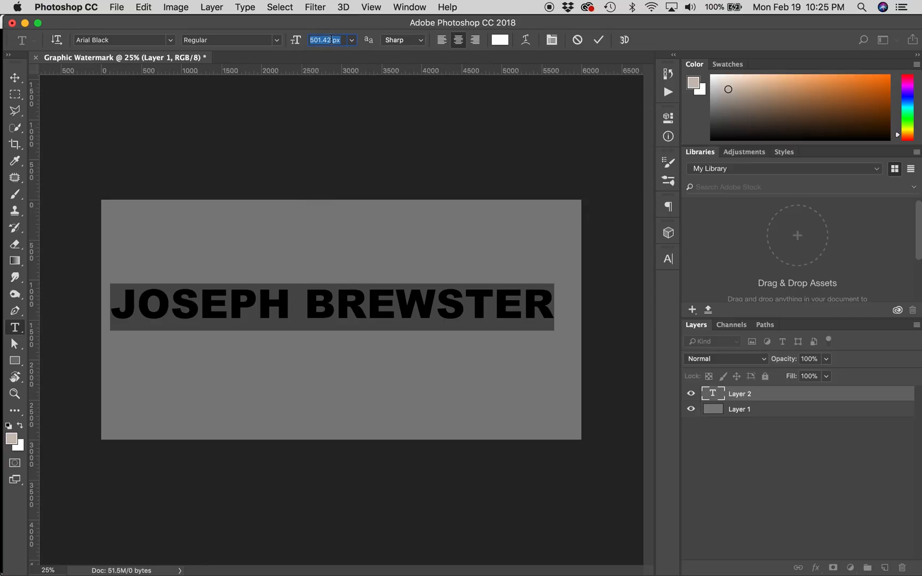
mouse_move(343, 30)
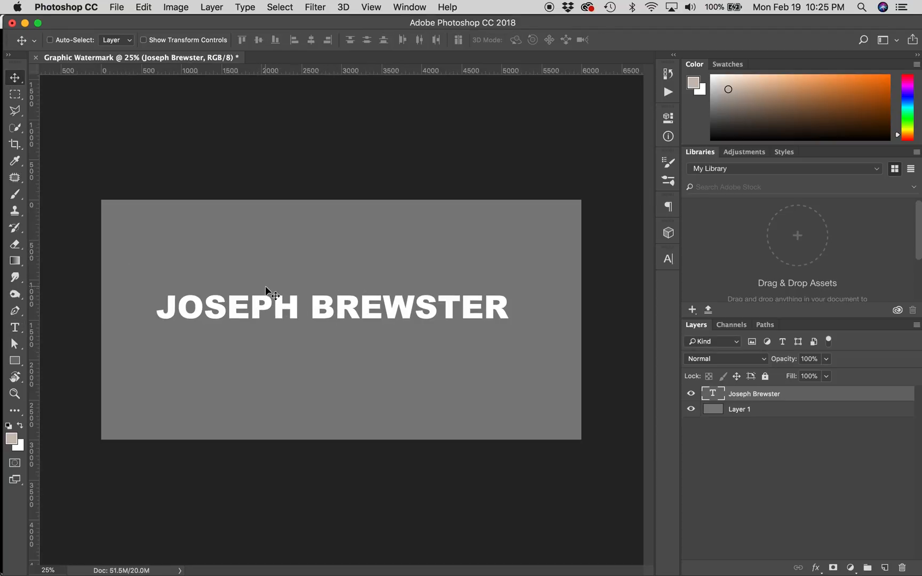
mouse_move(341, 315)
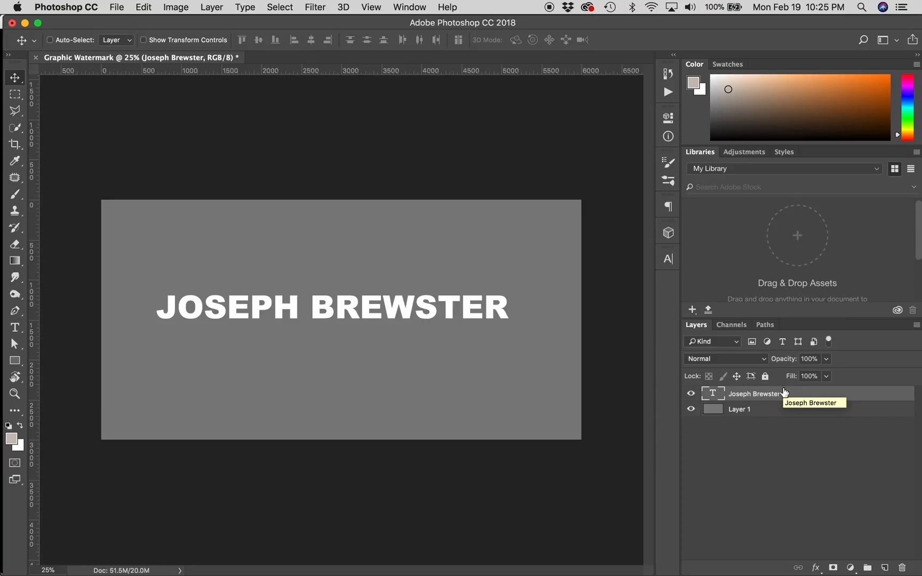
mouse_move(783, 409)
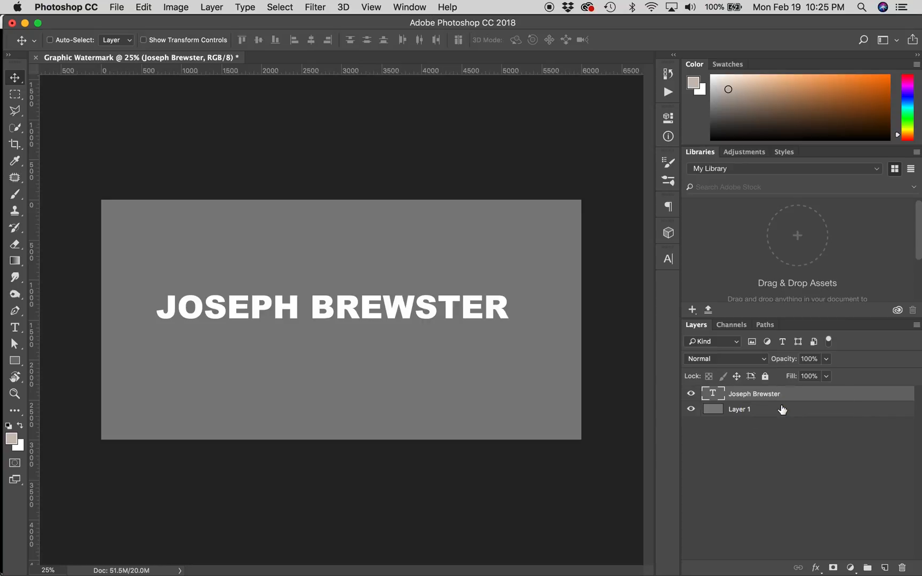
key("cmd+j")
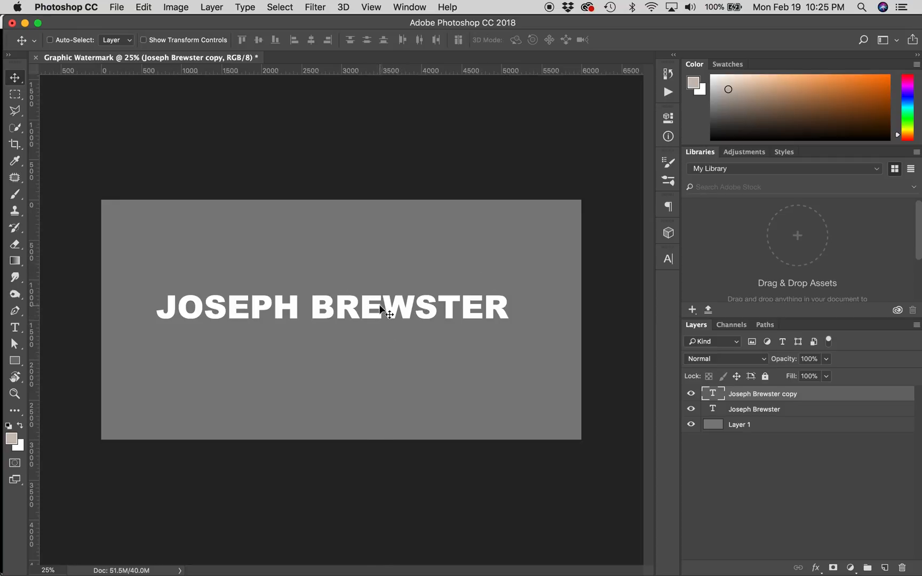
mouse_move(371, 306)
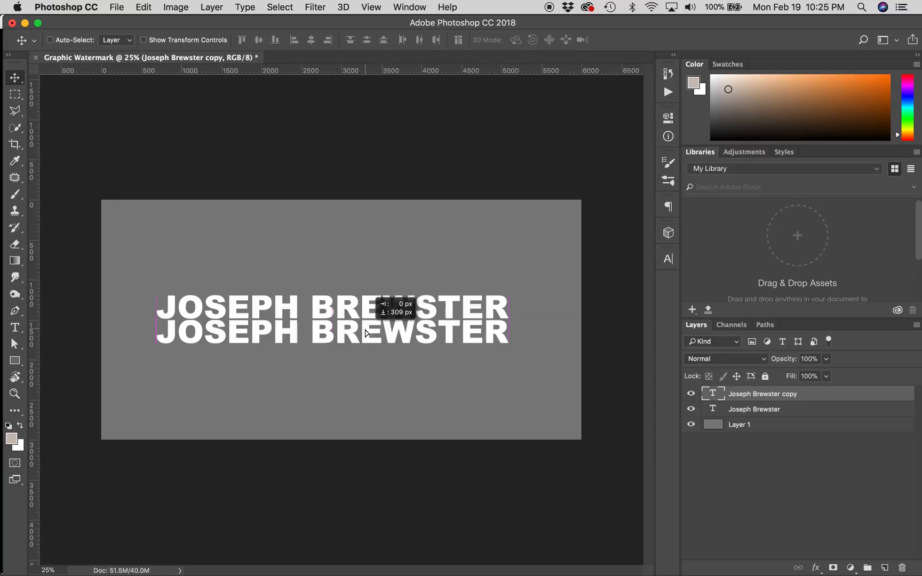
left_click_drag(365, 317, 514, 353)
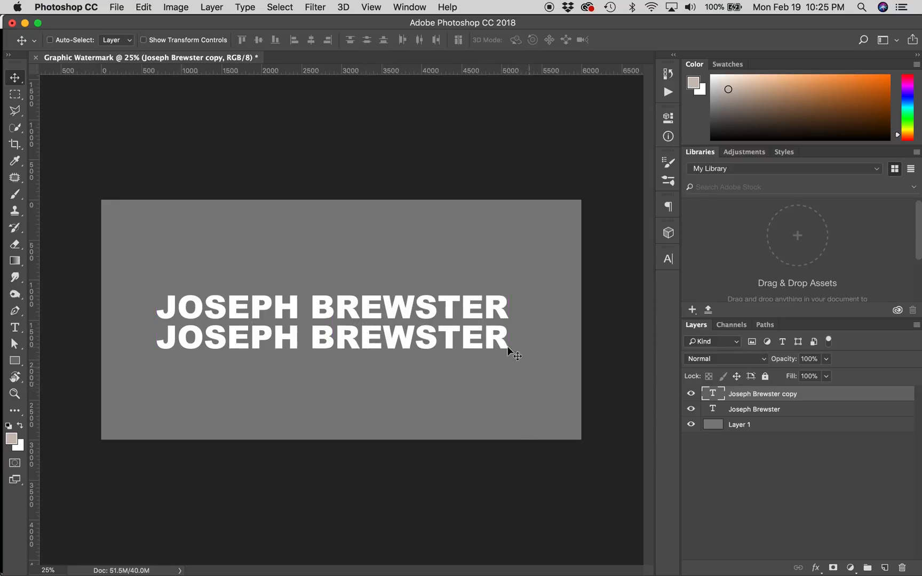
mouse_move(676, 390)
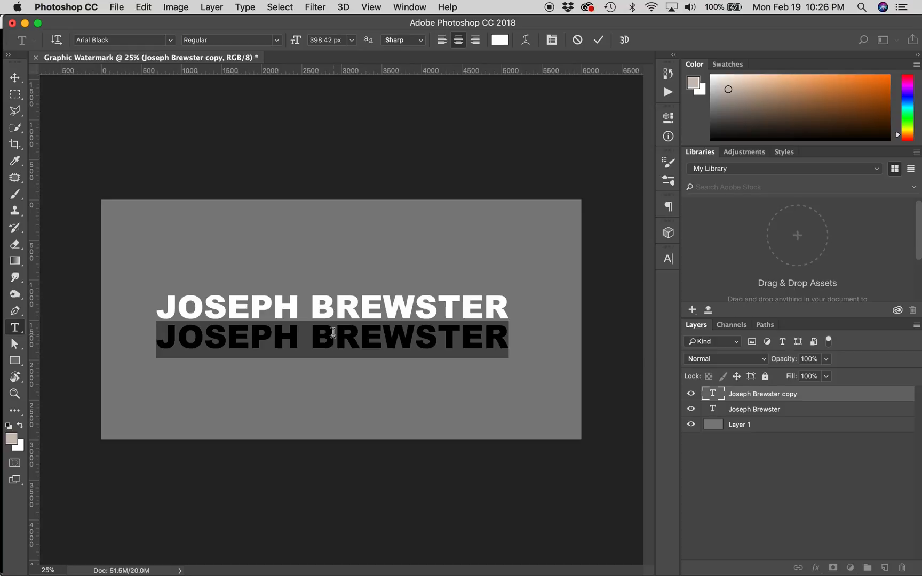
mouse_move(171, 50)
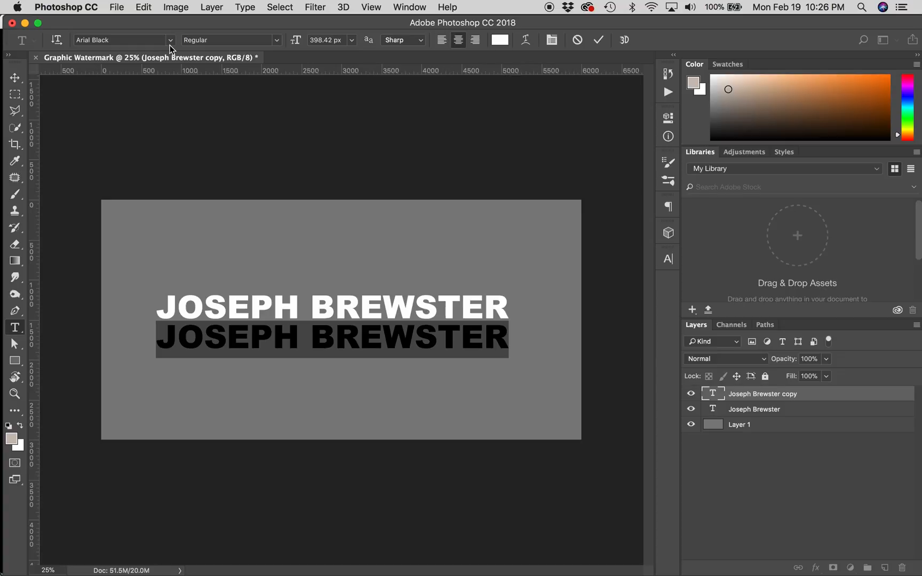
mouse_move(473, 321)
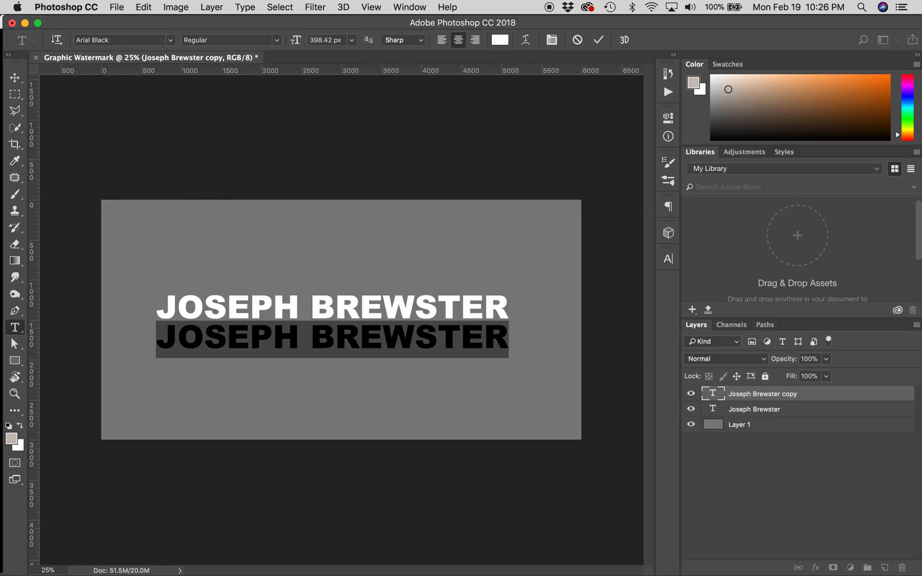
mouse_move(156, 71)
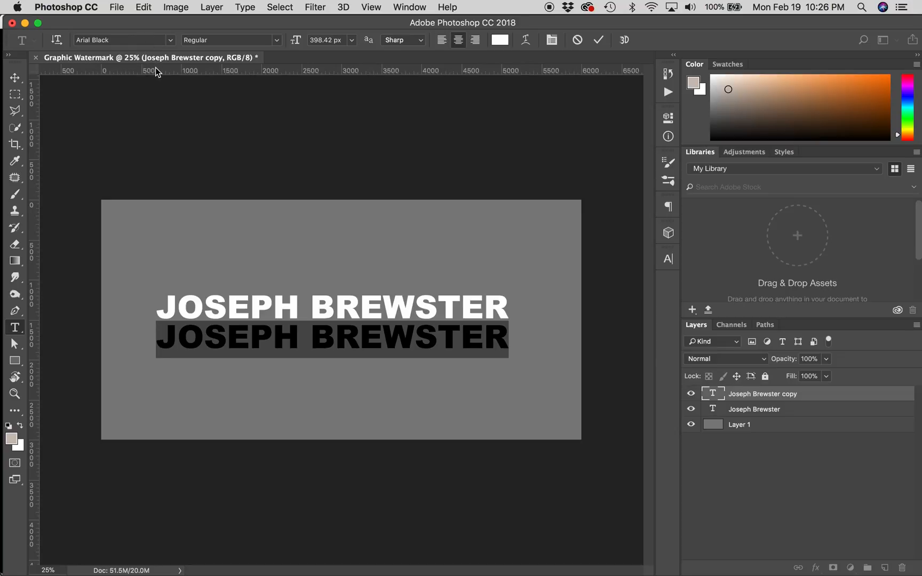
mouse_move(171, 45)
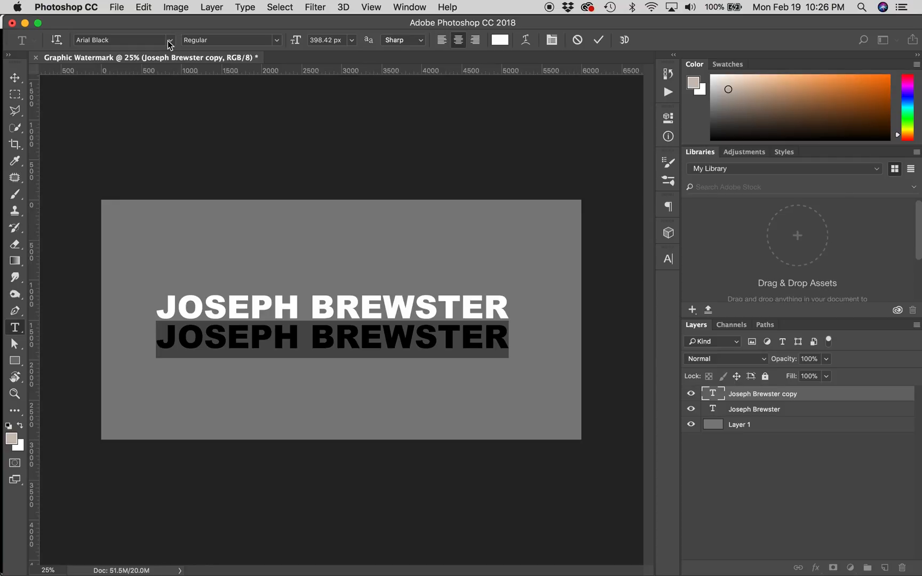
Set the lower line to Arial Regular at about 286 px and retype it as PHOTOGRAPHY
left_click(170, 40)
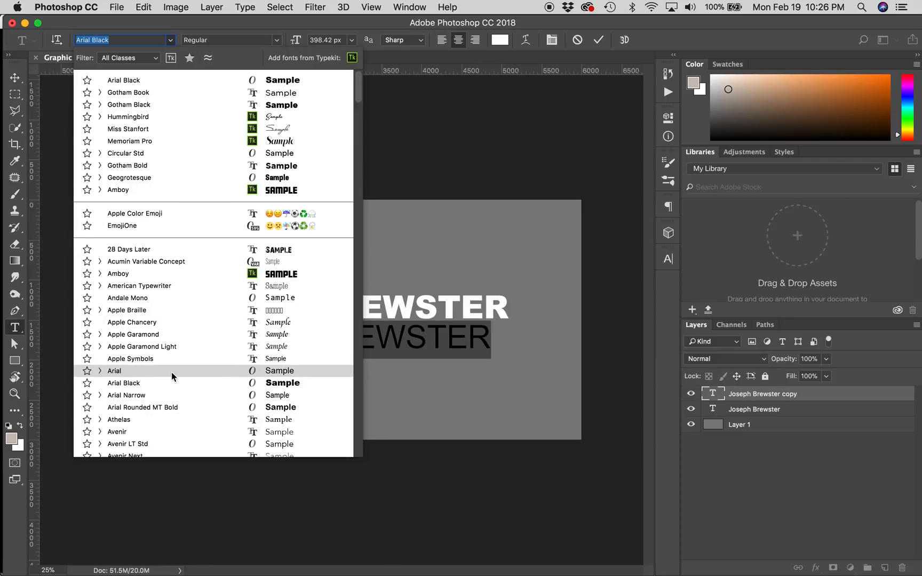
left_click(114, 370)
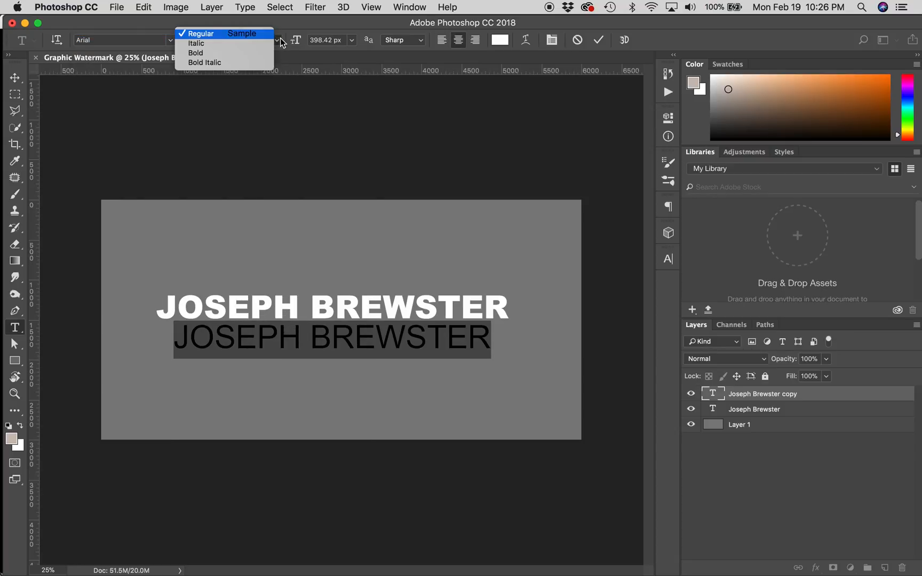
left_click(200, 33)
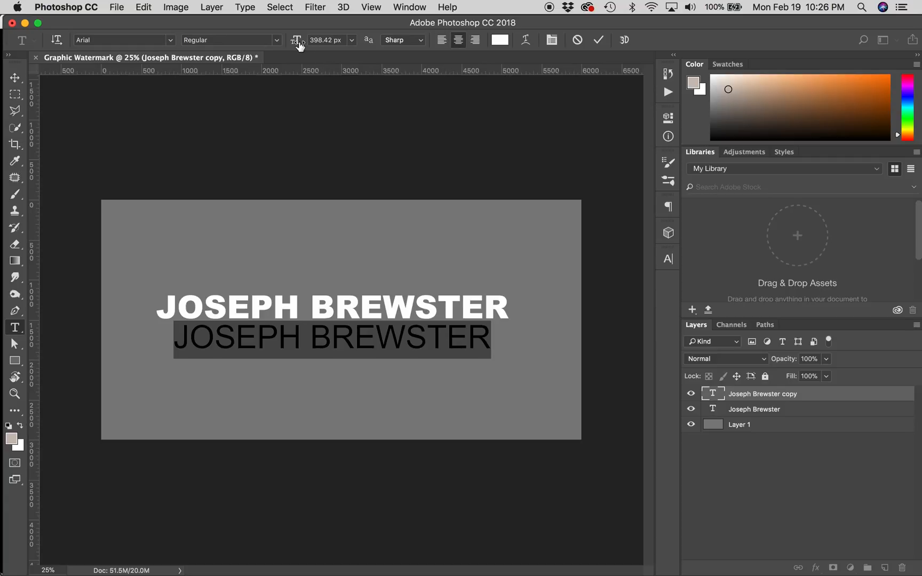
left_click(324, 40)
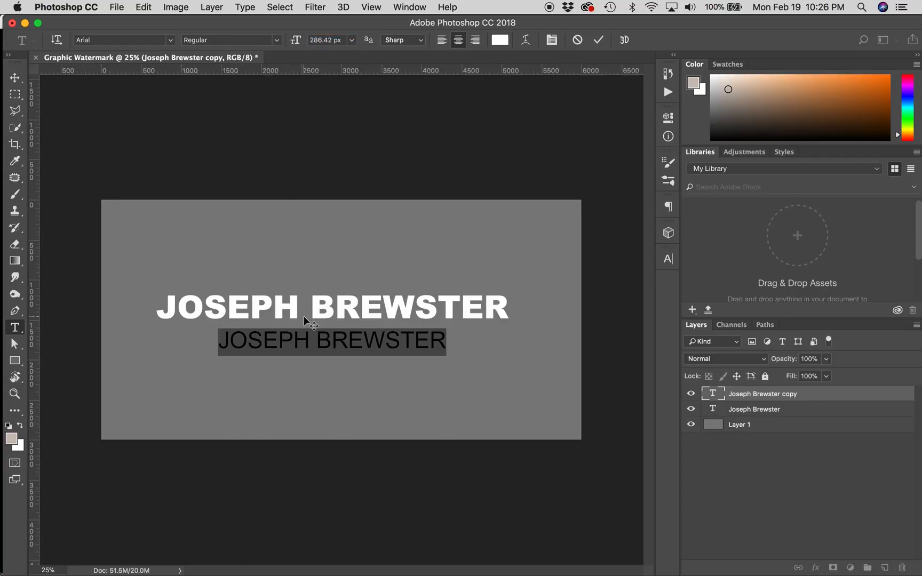
type("PHO")
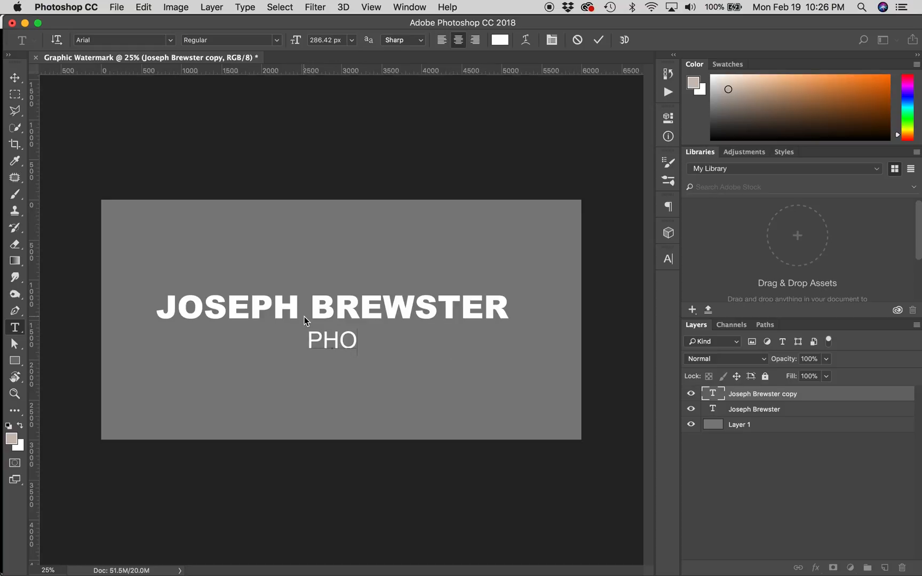
type("TOGRAPHY")
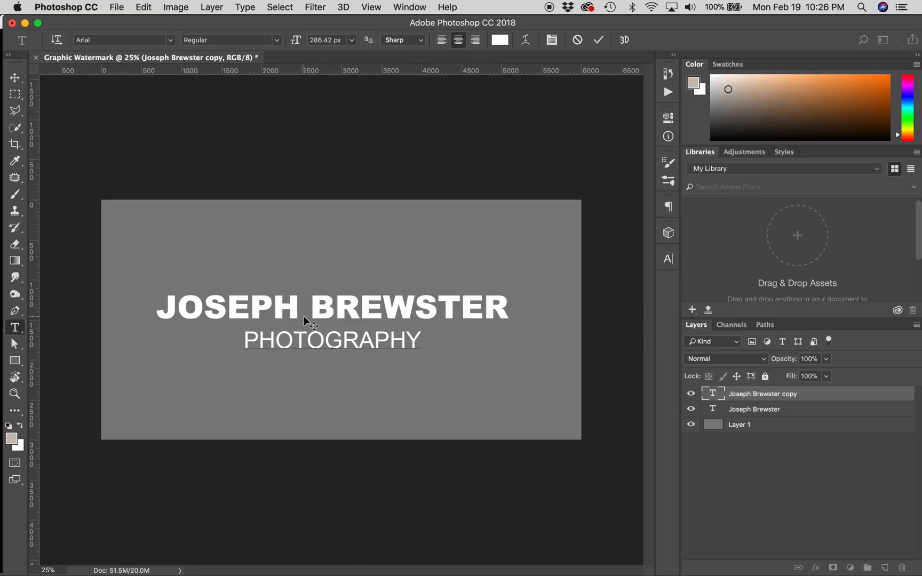
triple_click(330, 341)
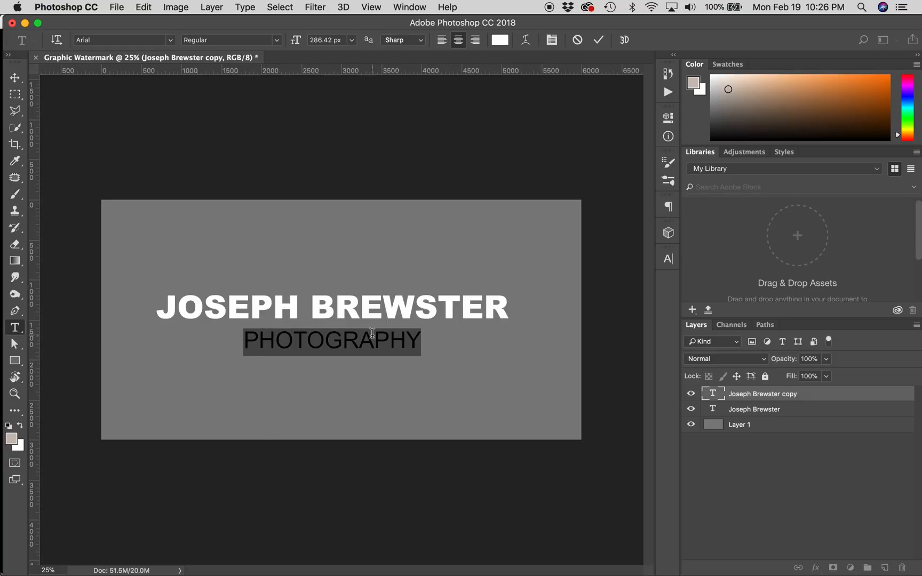
Show the Character panel and set PHOTOGRAPHY's tracking to 350
left_click(409, 7)
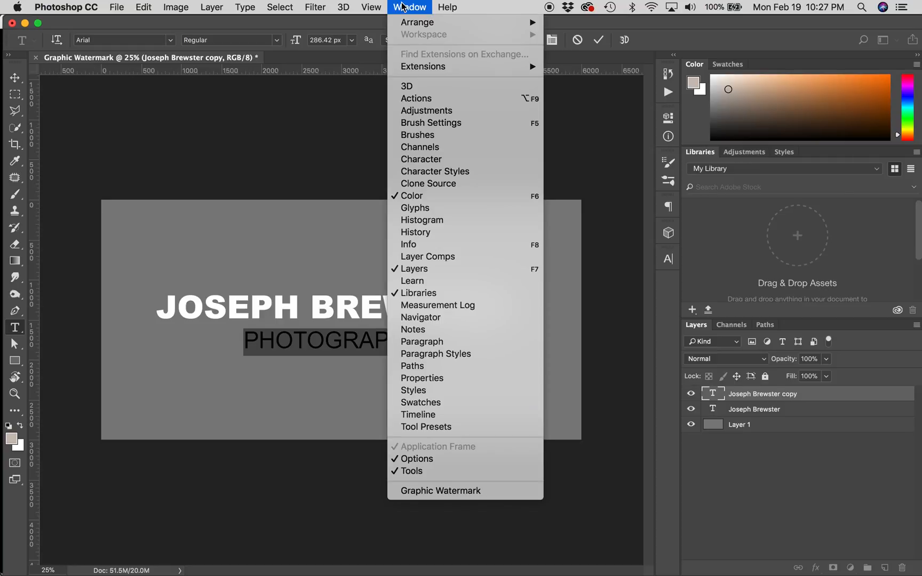
mouse_move(421, 159)
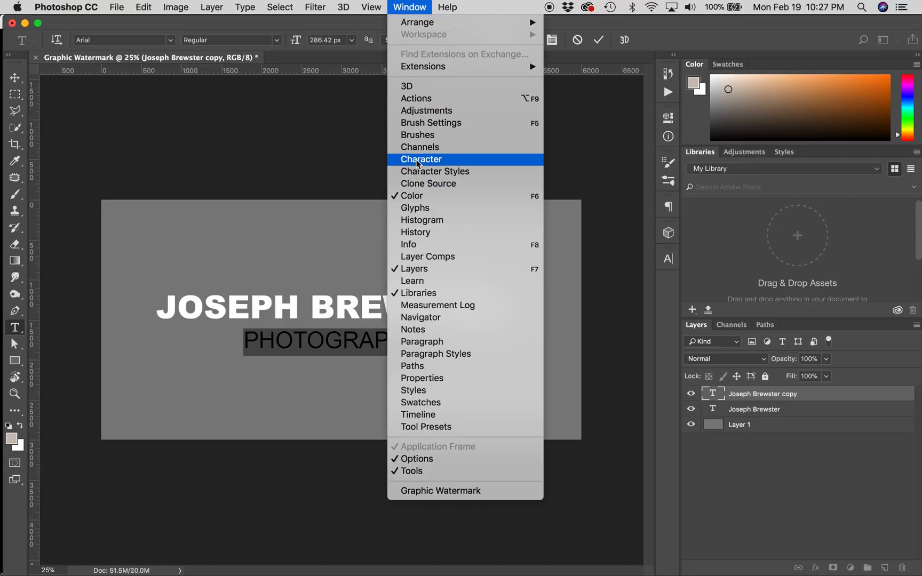
left_click(420, 159)
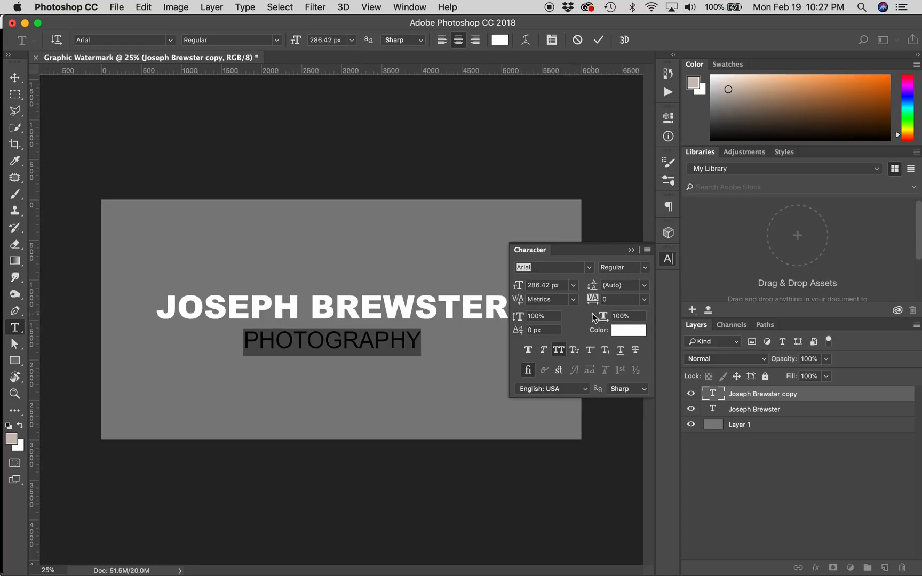
mouse_move(594, 300)
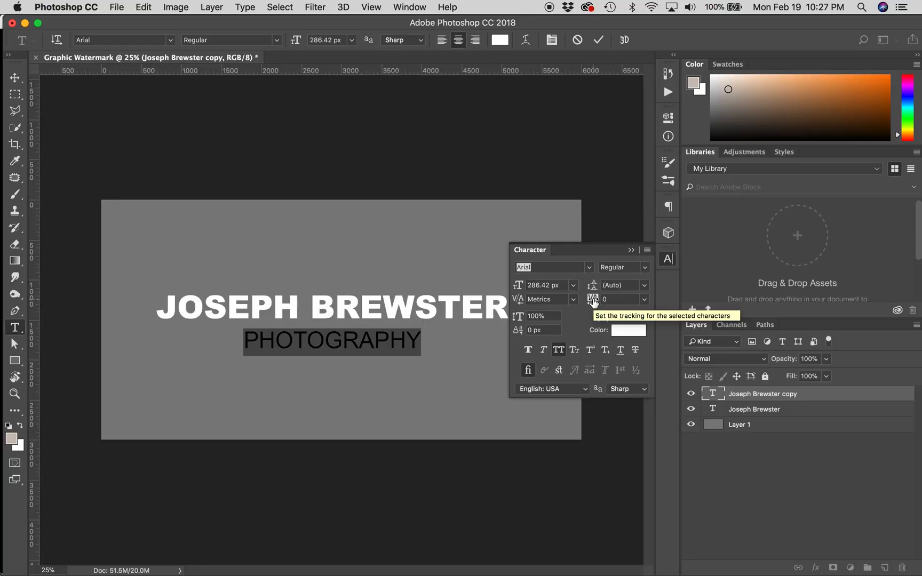
left_click(645, 300)
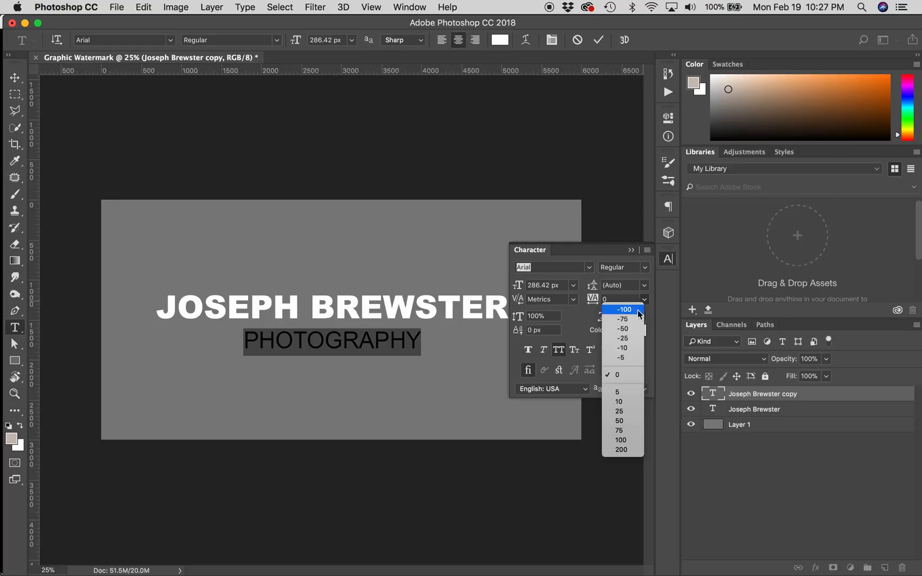
left_click(622, 309)
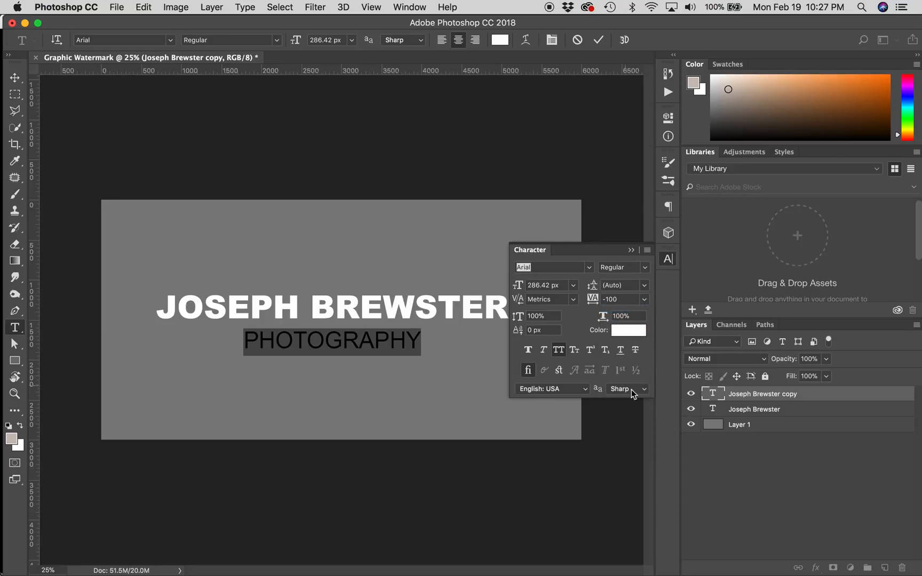
left_click(644, 299)
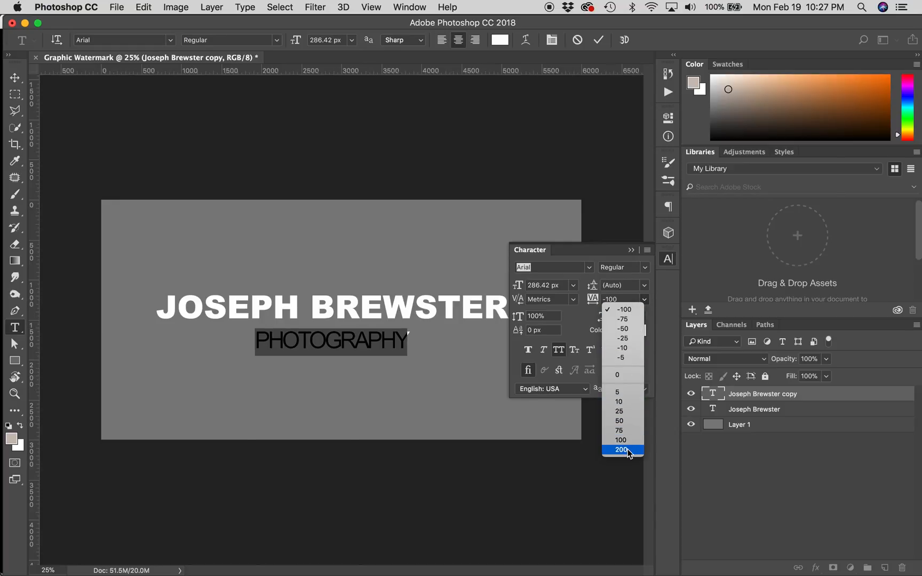
left_click(621, 450)
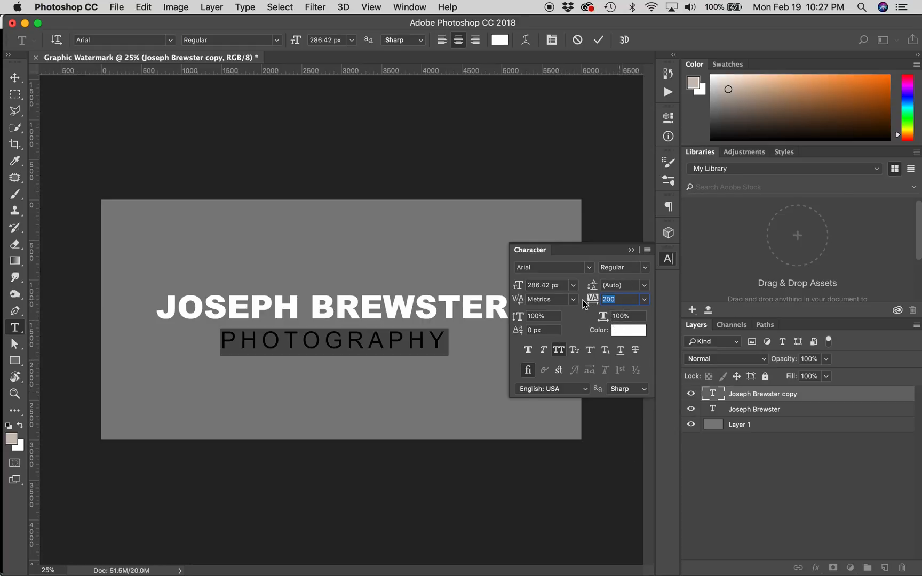
type("350")
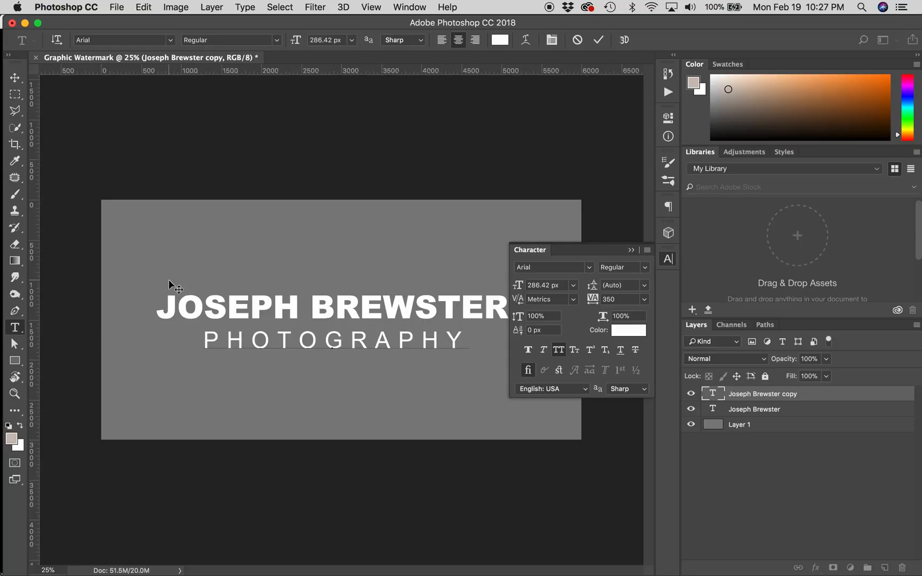
Commit the PHOTOGRAPHY text and start Edit > Free Transform on it
left_click(631, 250)
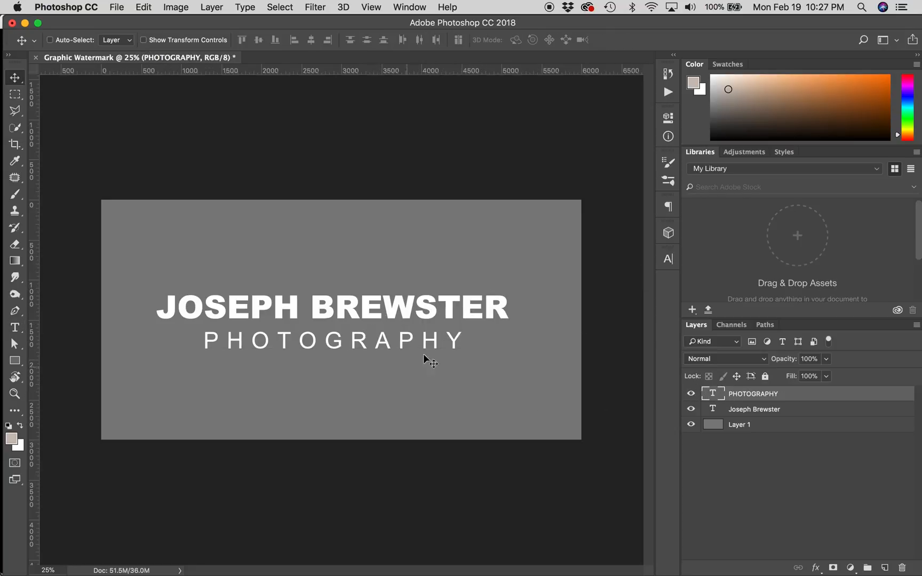
mouse_move(291, 364)
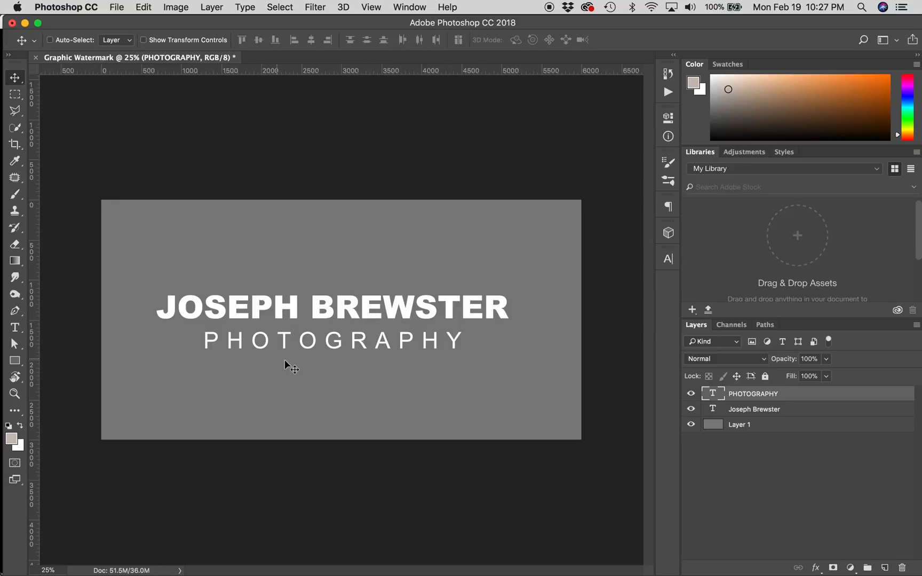
mouse_move(213, 93)
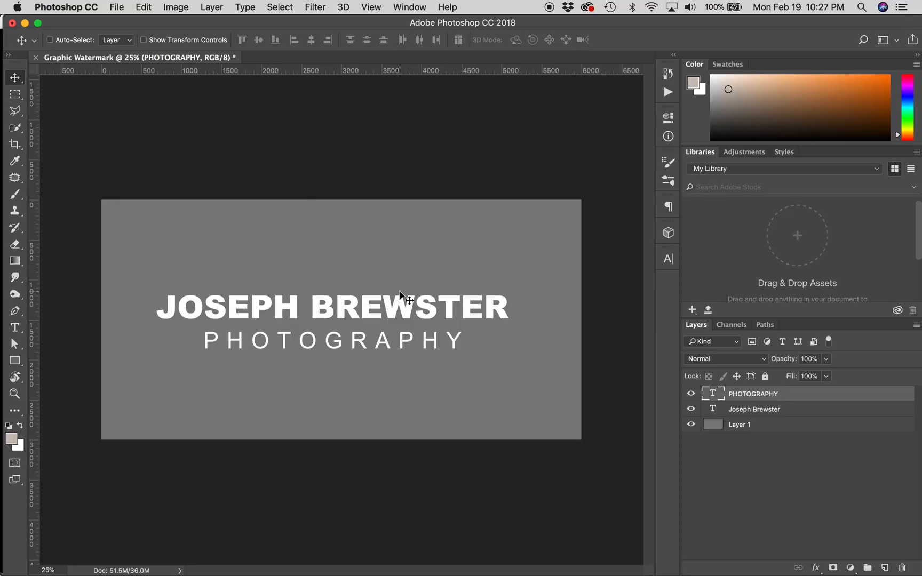
mouse_move(347, 345)
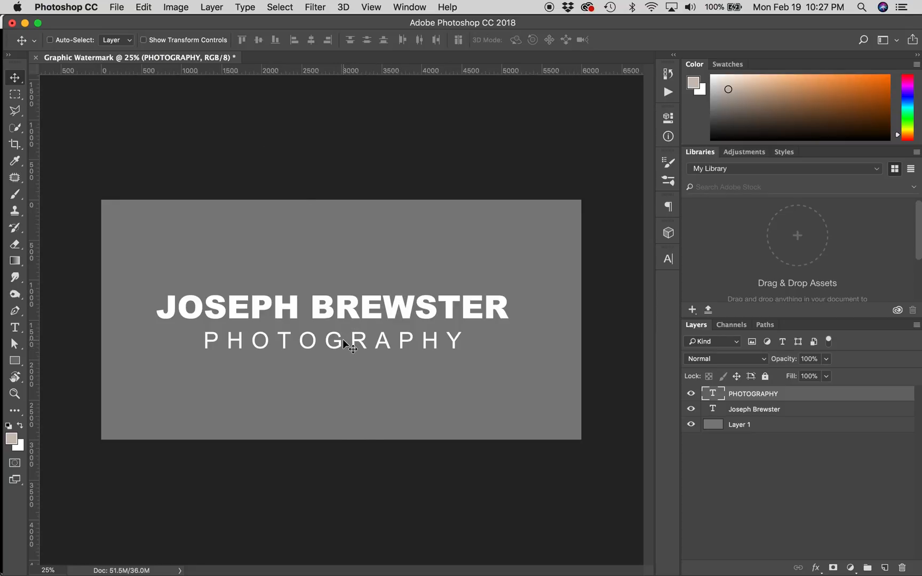
mouse_move(218, 75)
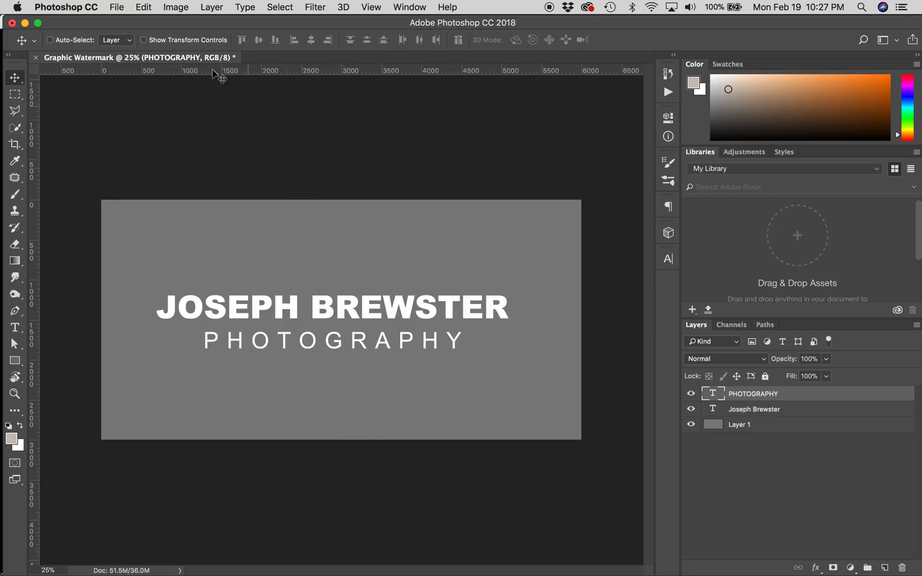
left_click(143, 7)
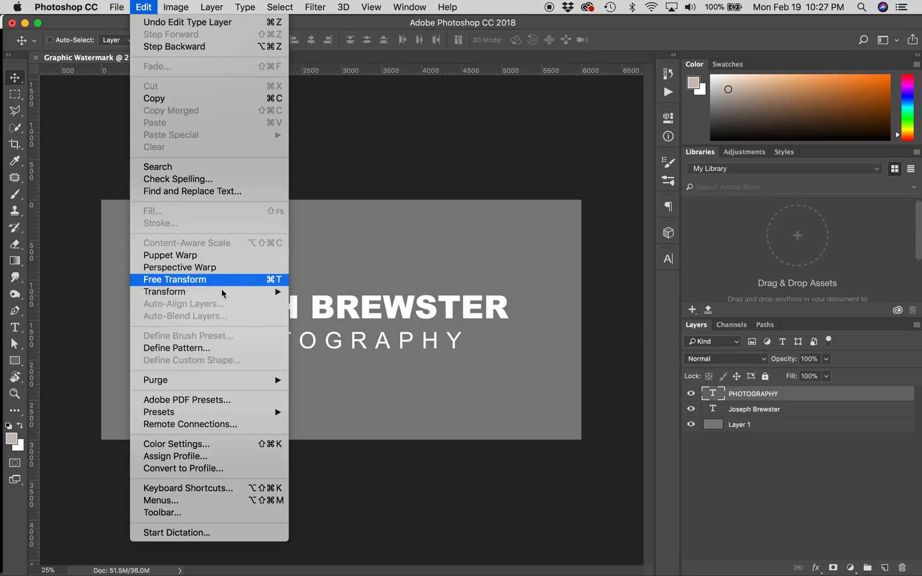
mouse_move(271, 279)
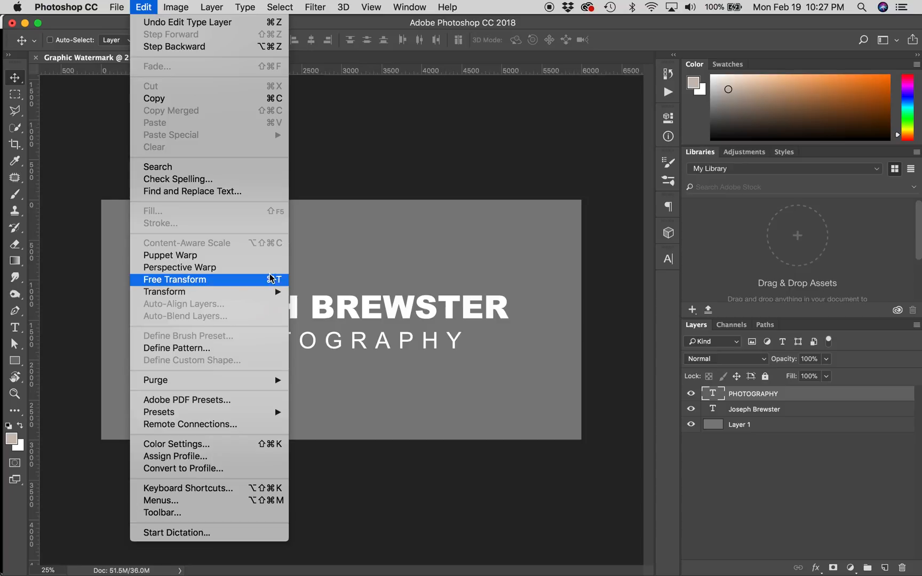
left_click(174, 279)
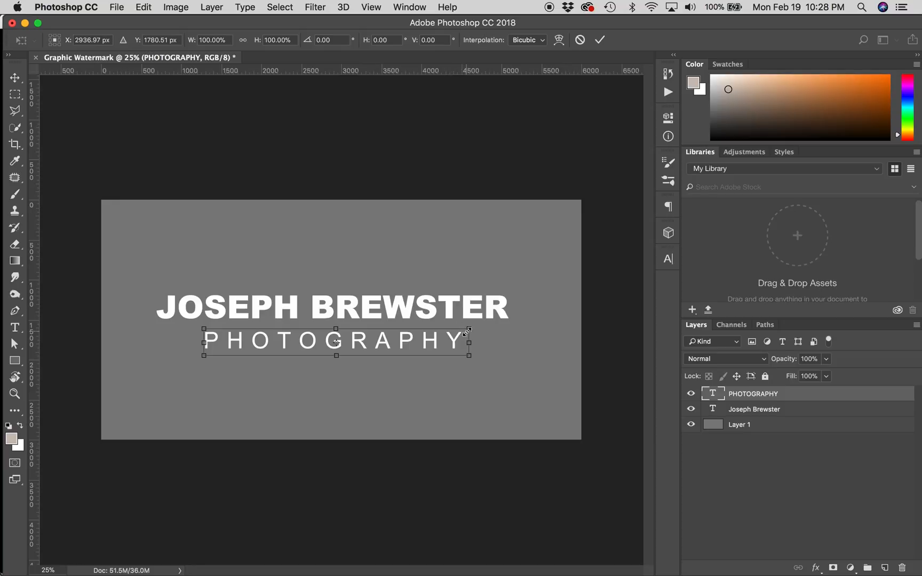
Scale PHOTOGRAPHY down to about 74%, centred beneath JOSEPH BREWSTER
left_click_drag(468, 328, 435, 321)
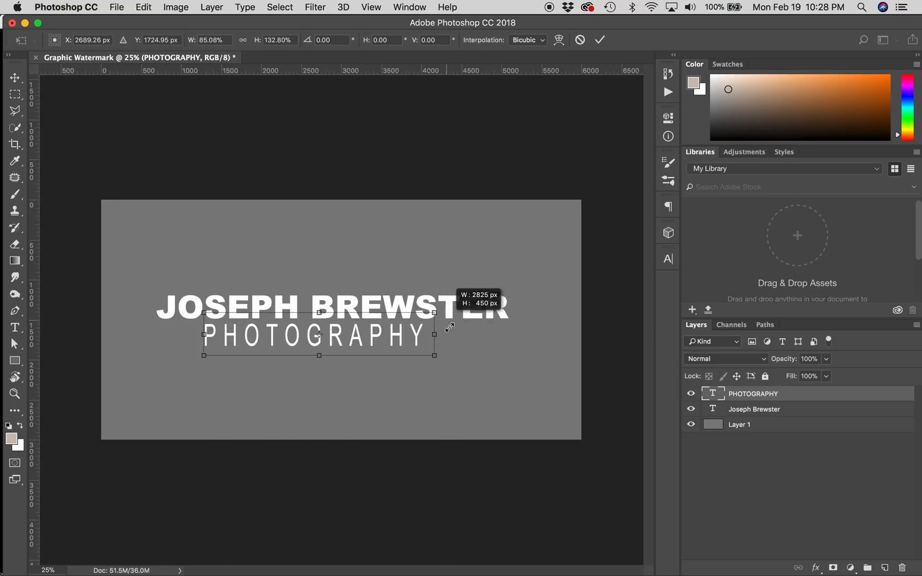
left_click_drag(433, 334, 342, 340)
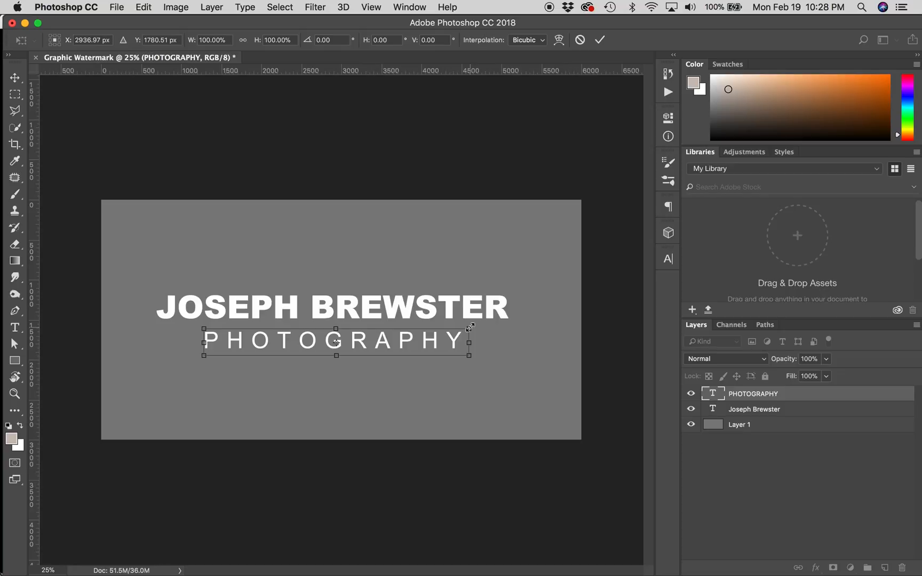
left_click_drag(470, 328, 456, 338)
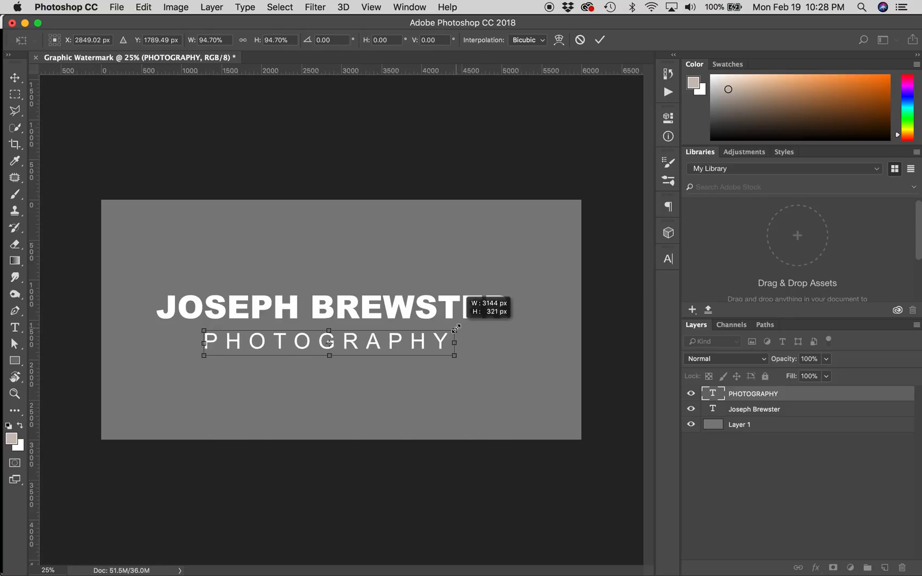
left_click_drag(458, 328, 443, 326)
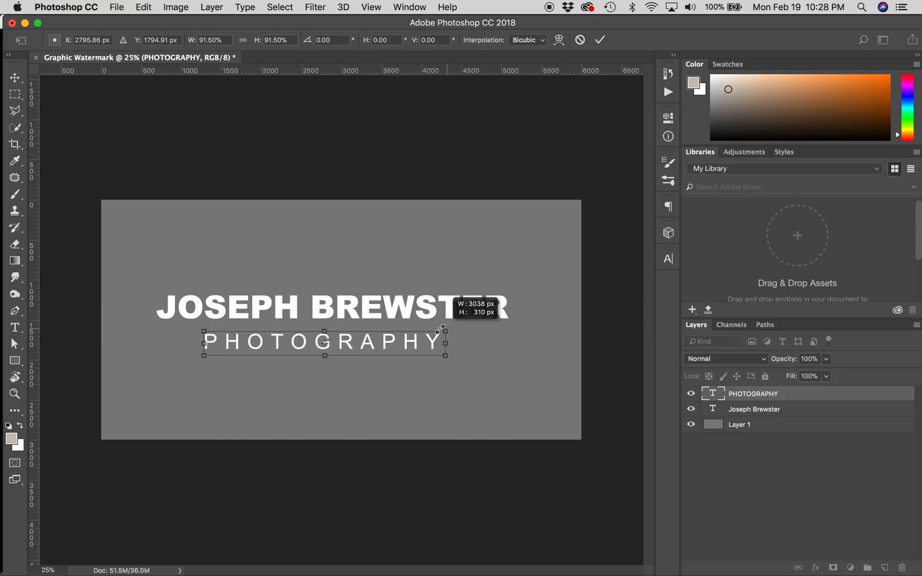
left_click_drag(442, 328, 432, 342)
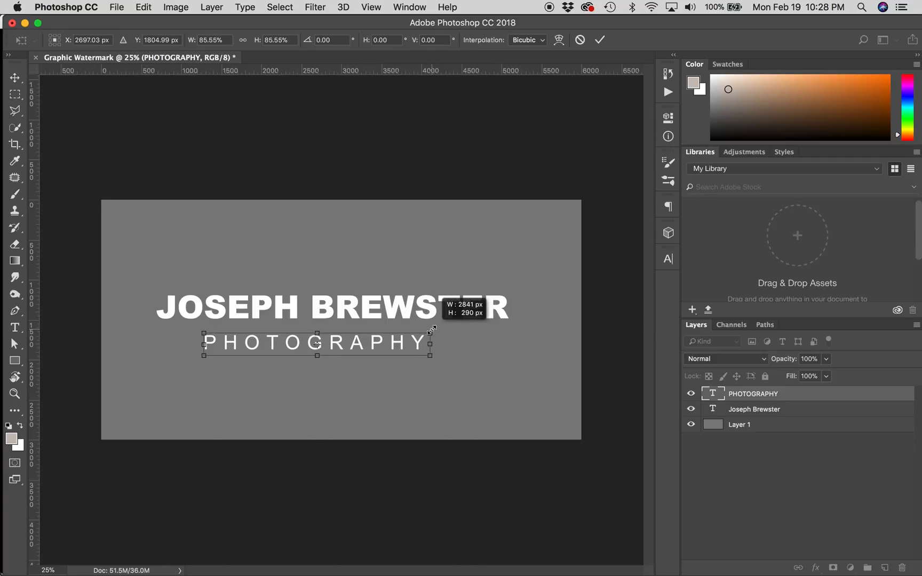
left_click_drag(434, 329, 446, 326)
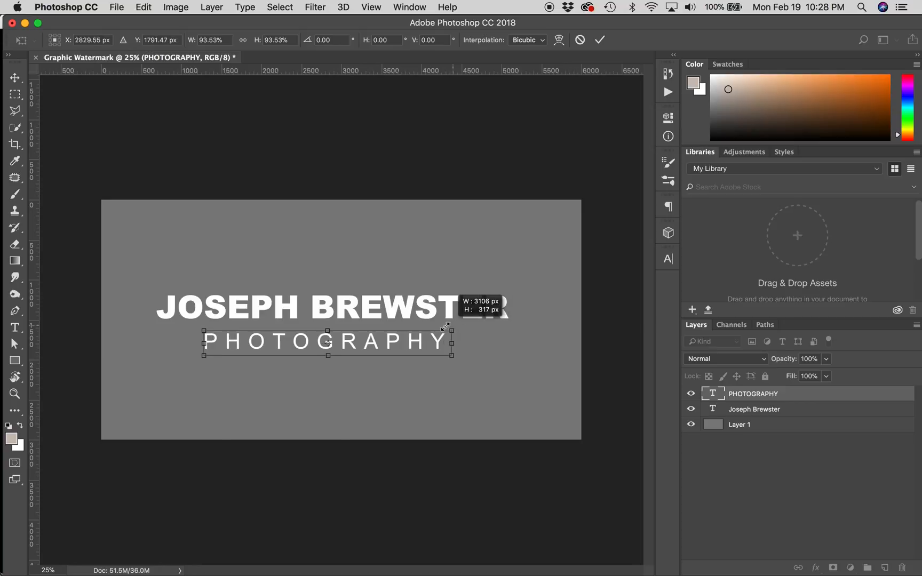
left_click_drag(451, 327, 441, 327)
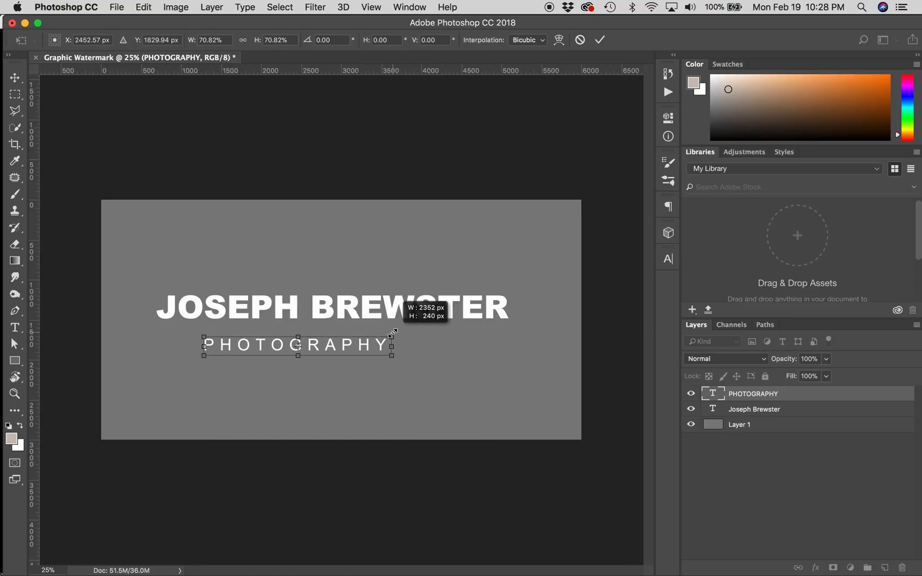
left_click_drag(394, 335, 396, 336)
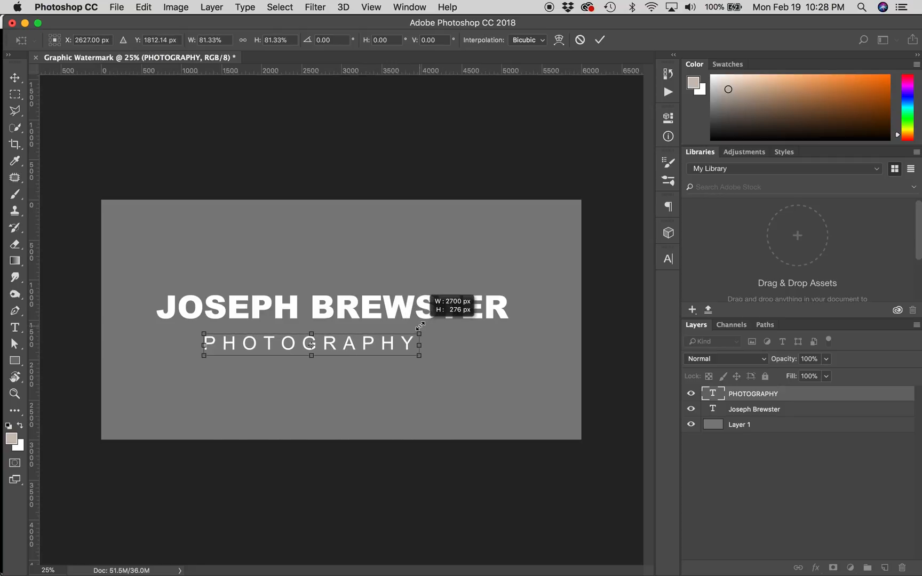
left_click_drag(420, 326, 423, 325)
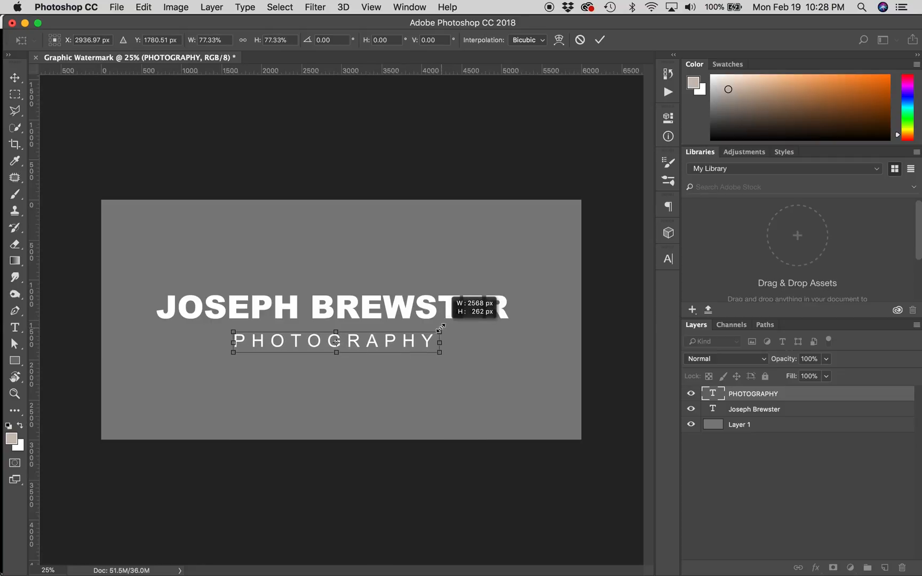
left_click_drag(442, 326, 436, 341)
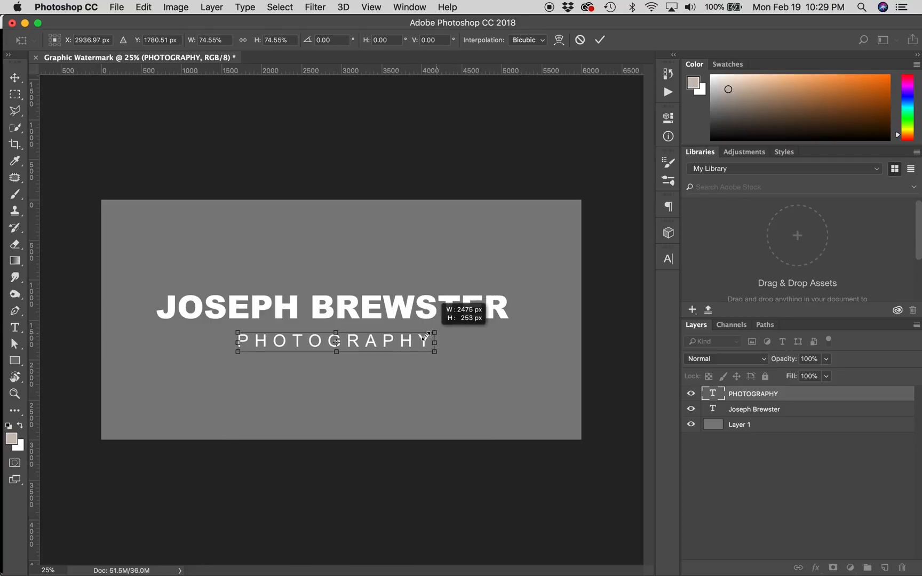
left_click_drag(434, 324, 434, 331)
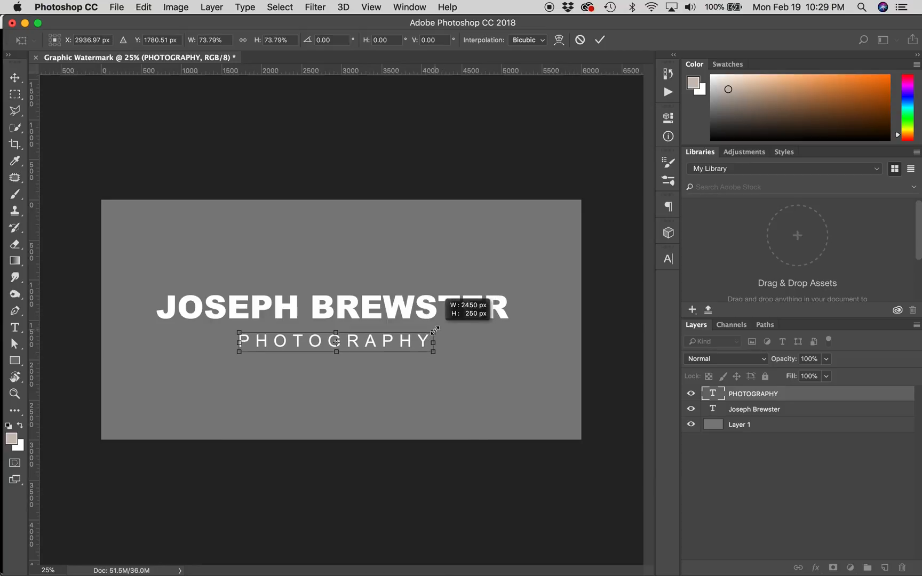
left_click_drag(434, 347, 433, 345)
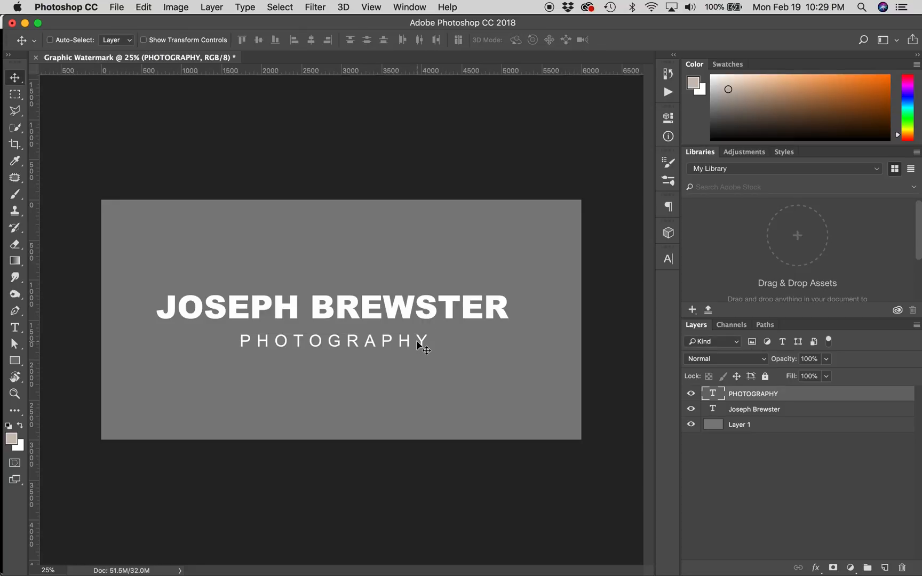
mouse_move(411, 362)
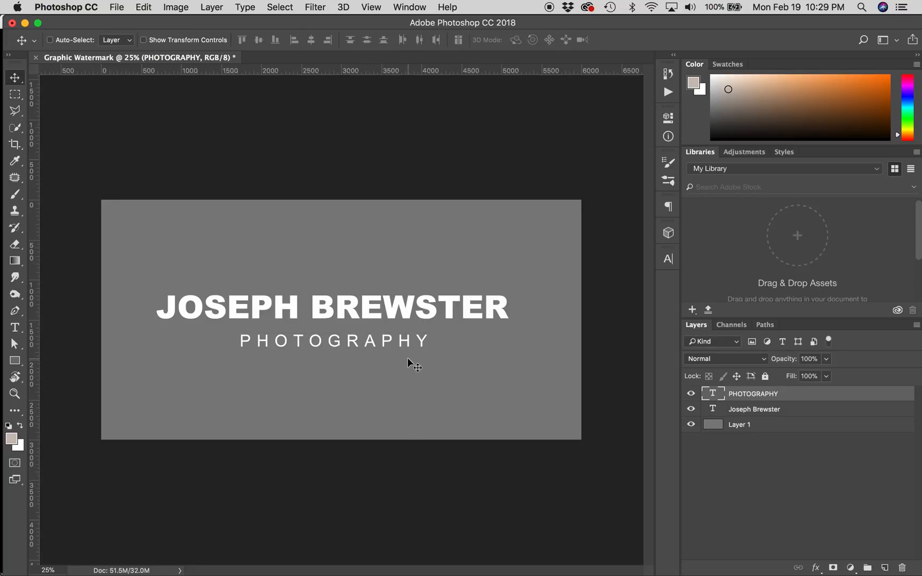
mouse_move(159, 284)
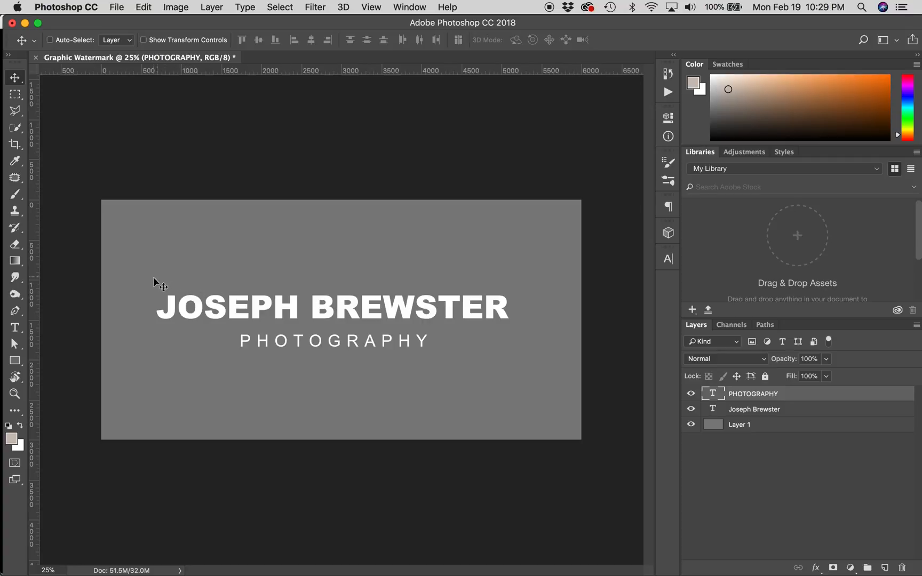
mouse_move(28, 361)
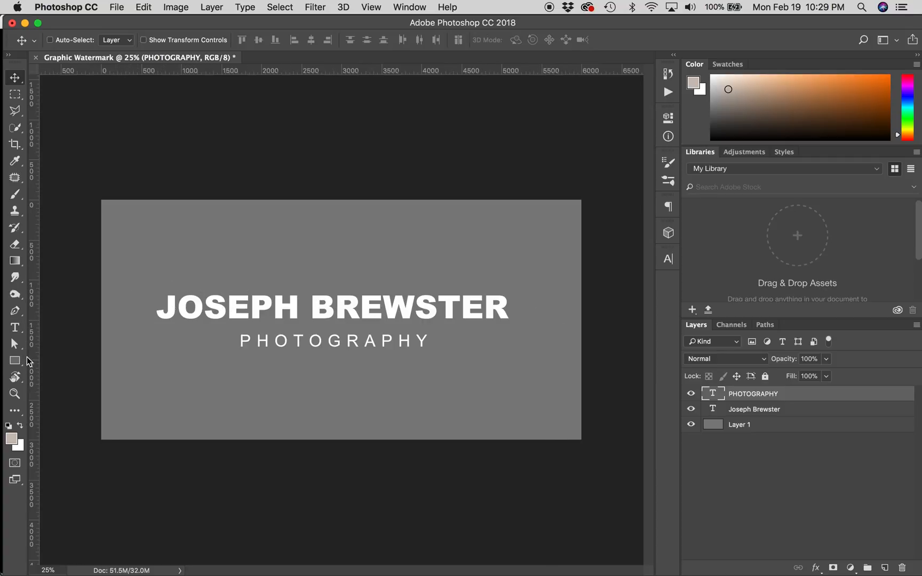
left_click(14, 361)
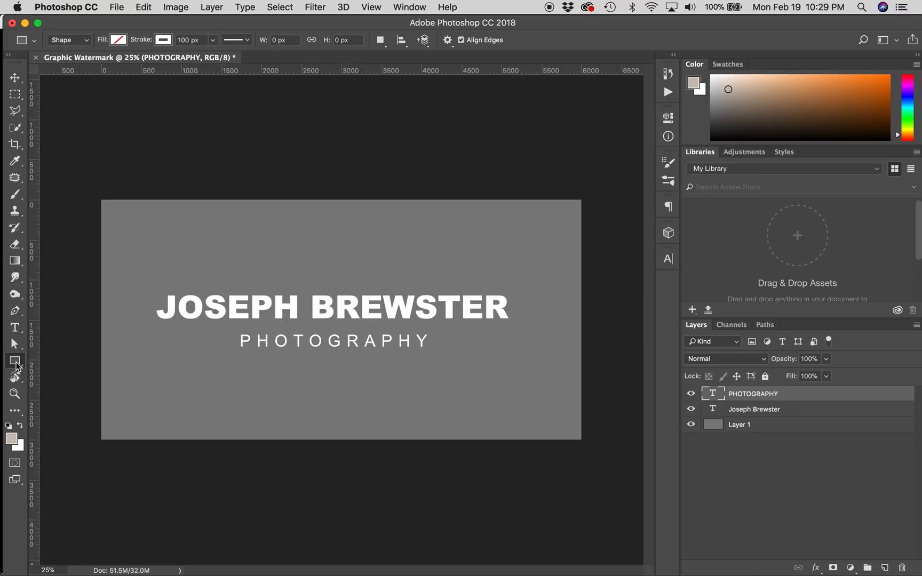
left_click(15, 361)
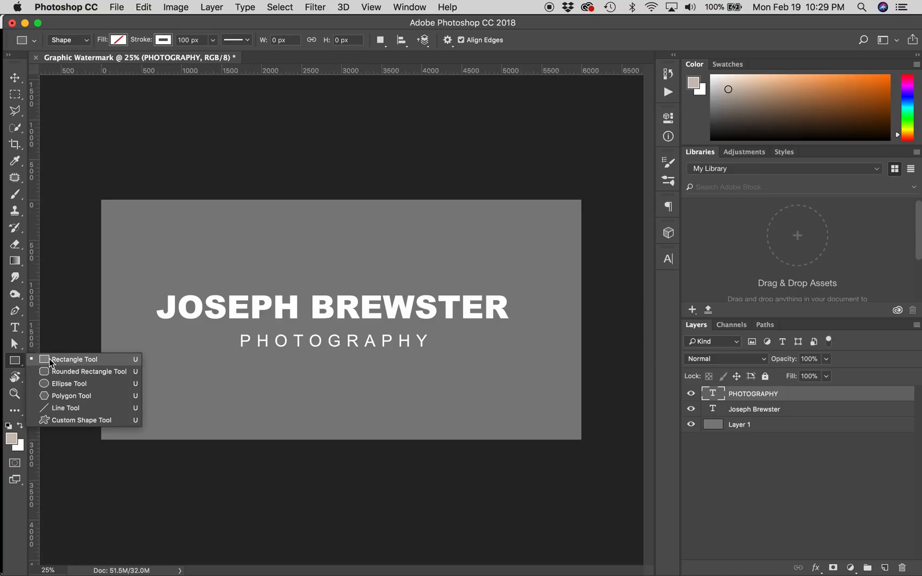
left_click(73, 359)
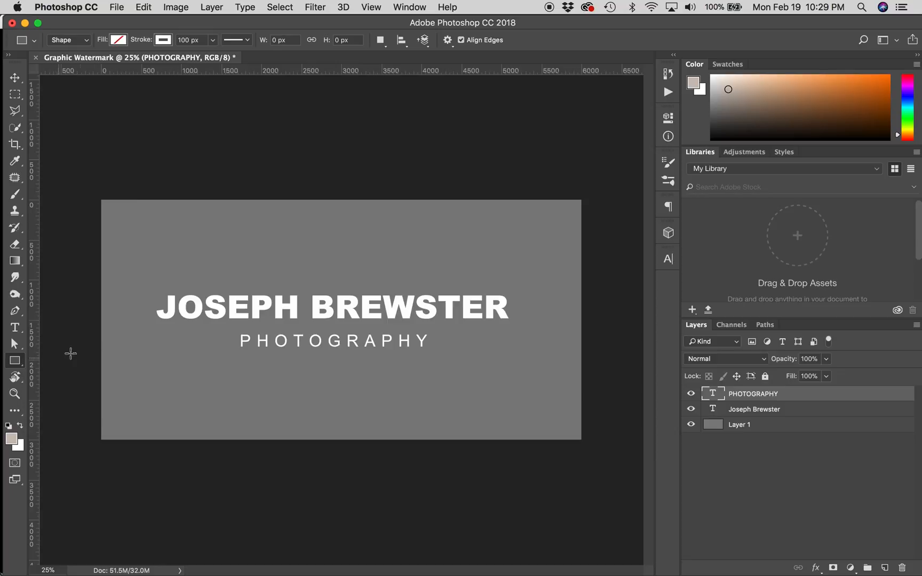
mouse_move(141, 278)
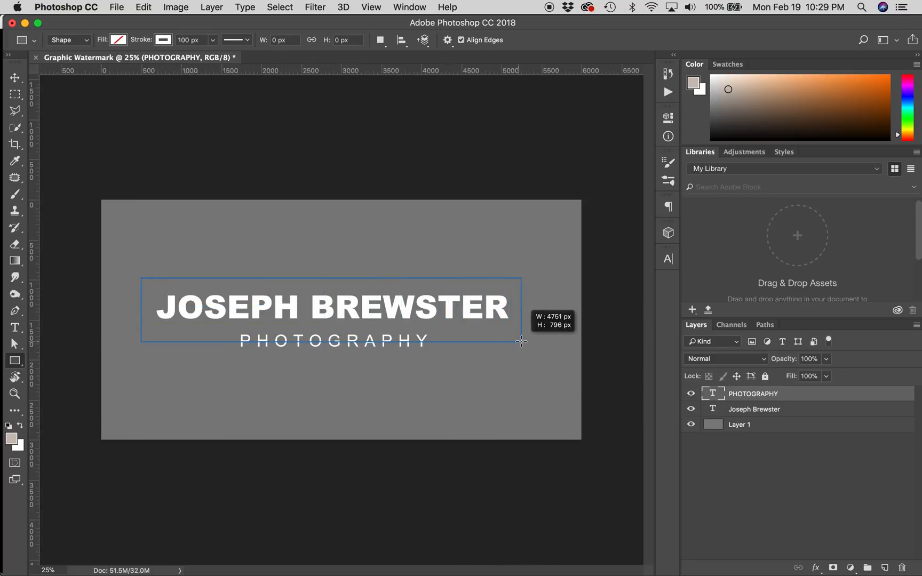
left_click_drag(141, 277, 521, 344)
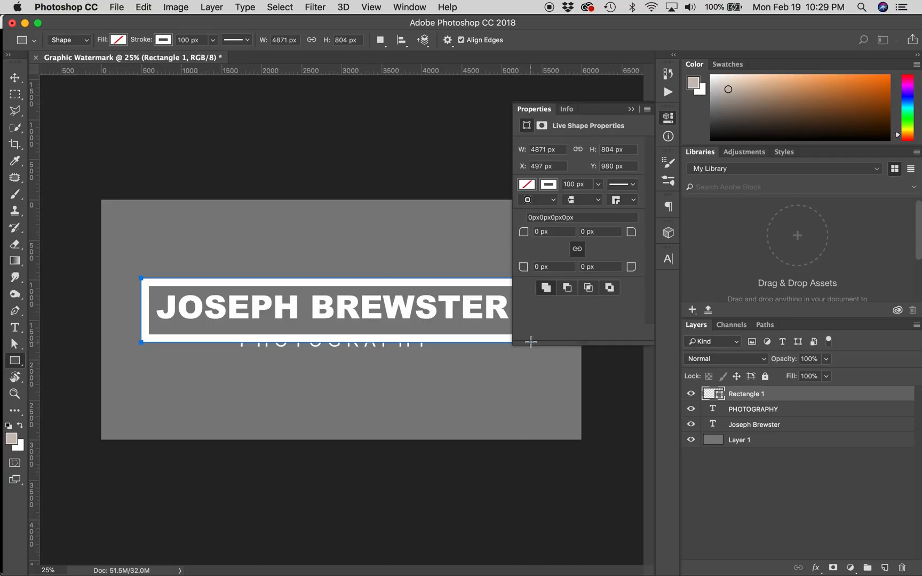
Give the rectangle no fill and a solid white 75 px stroke
left_click(117, 39)
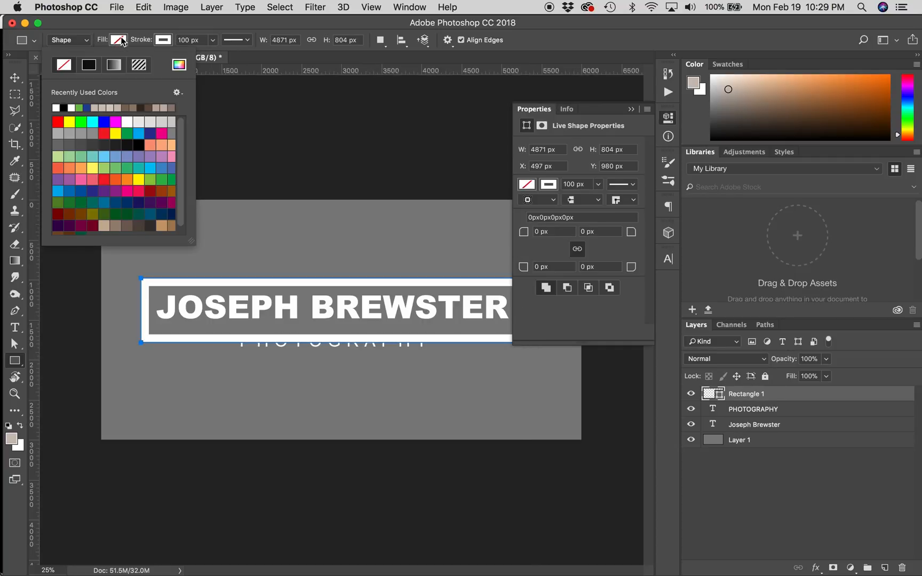
left_click(64, 65)
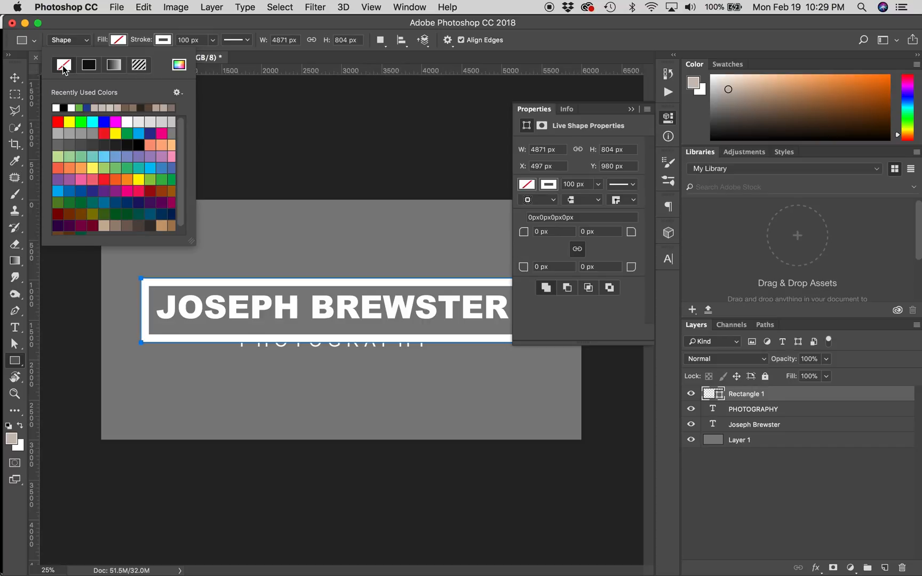
left_click(63, 64)
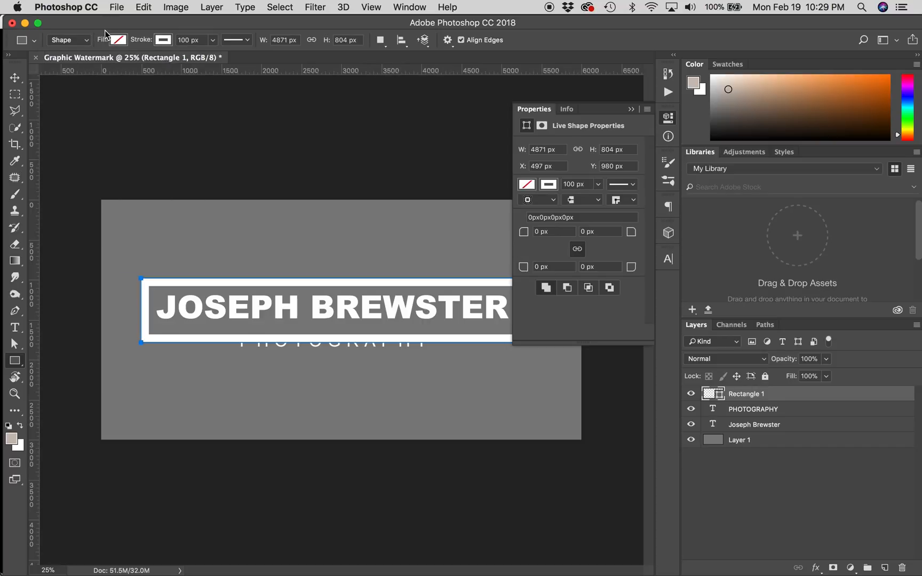
left_click(116, 40)
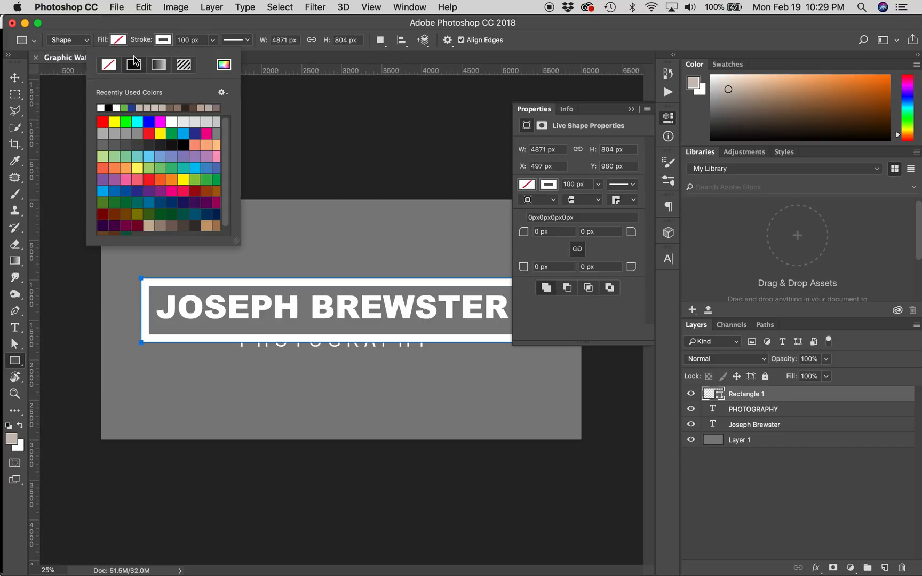
left_click(183, 30)
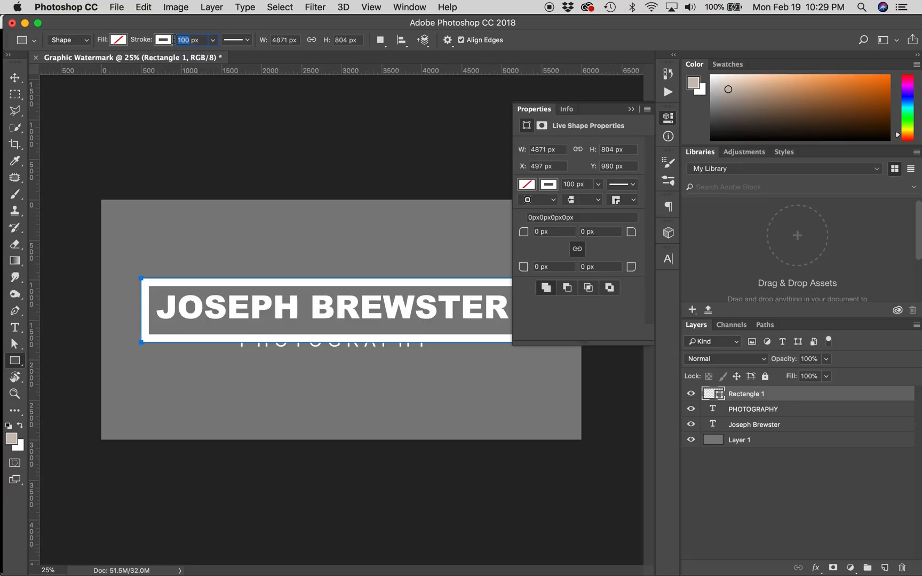
type("75")
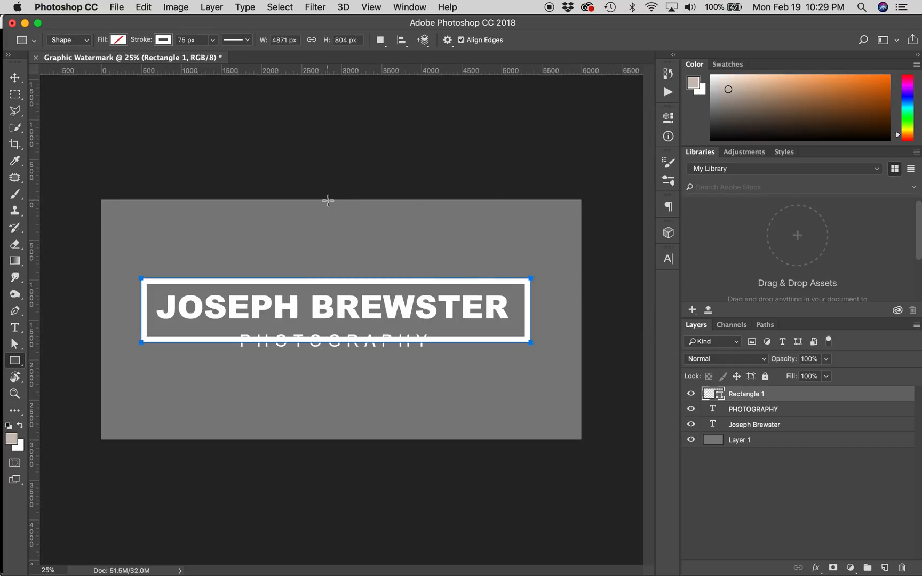
left_click(15, 76)
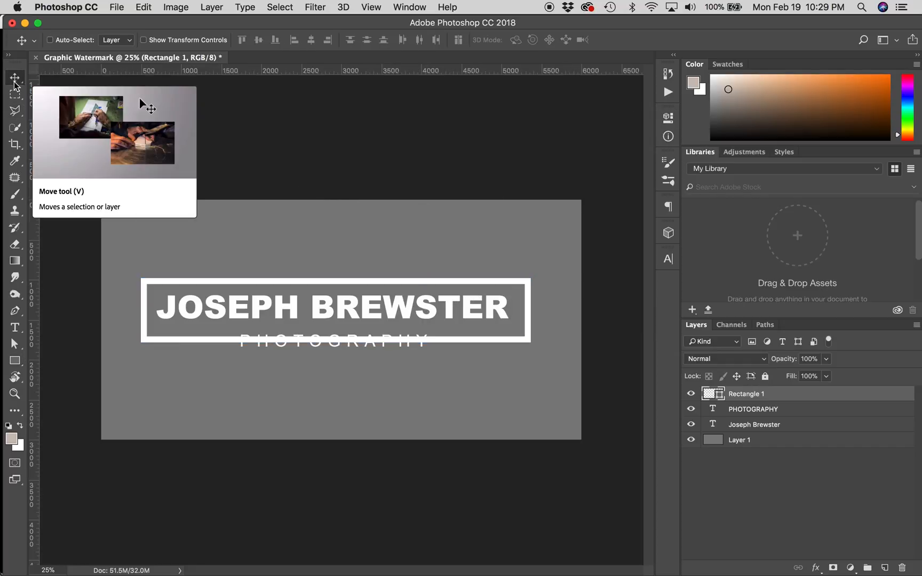
mouse_move(380, 243)
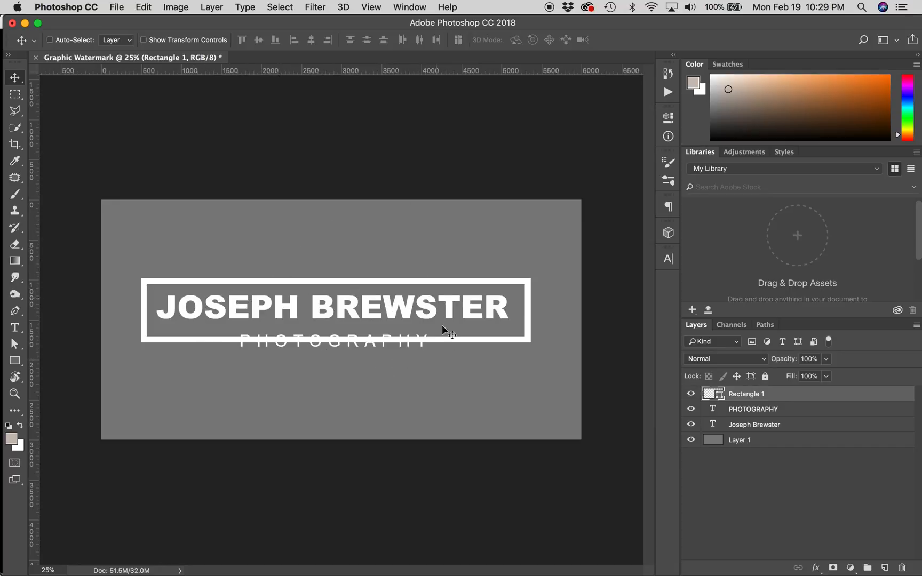
mouse_move(444, 293)
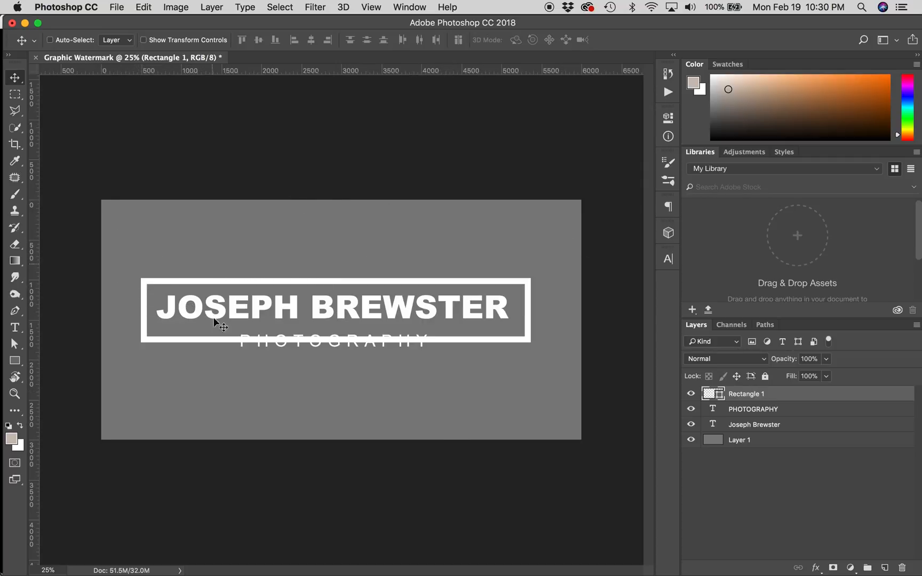
mouse_move(265, 250)
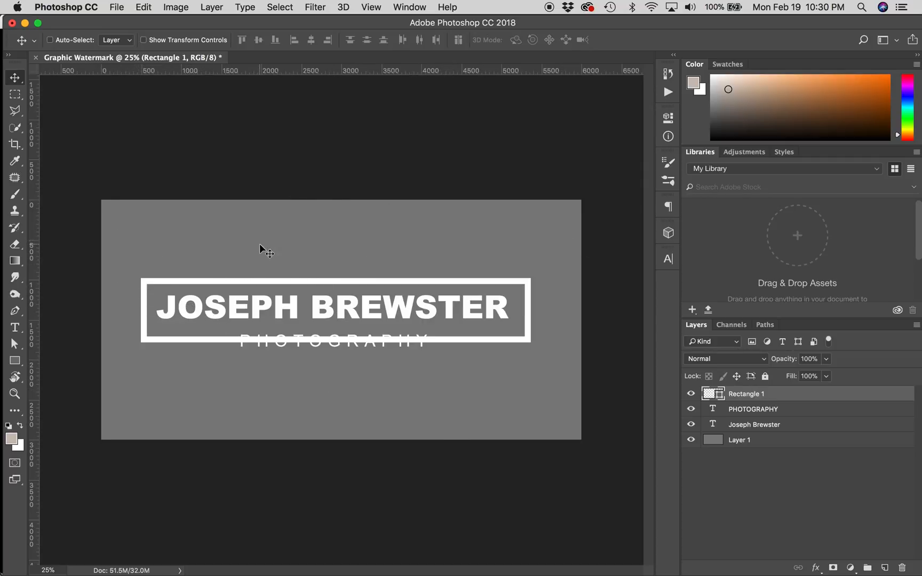
mouse_move(480, 303)
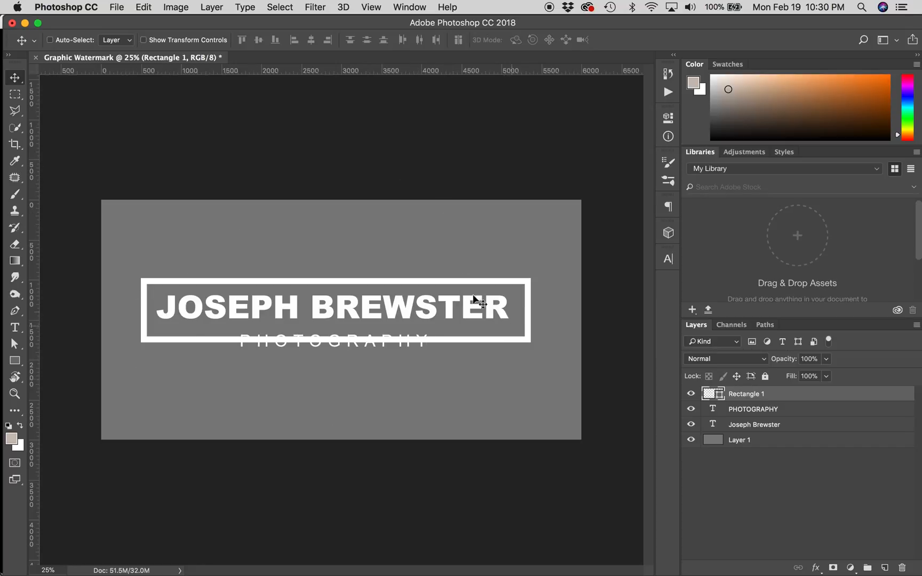
mouse_move(461, 291)
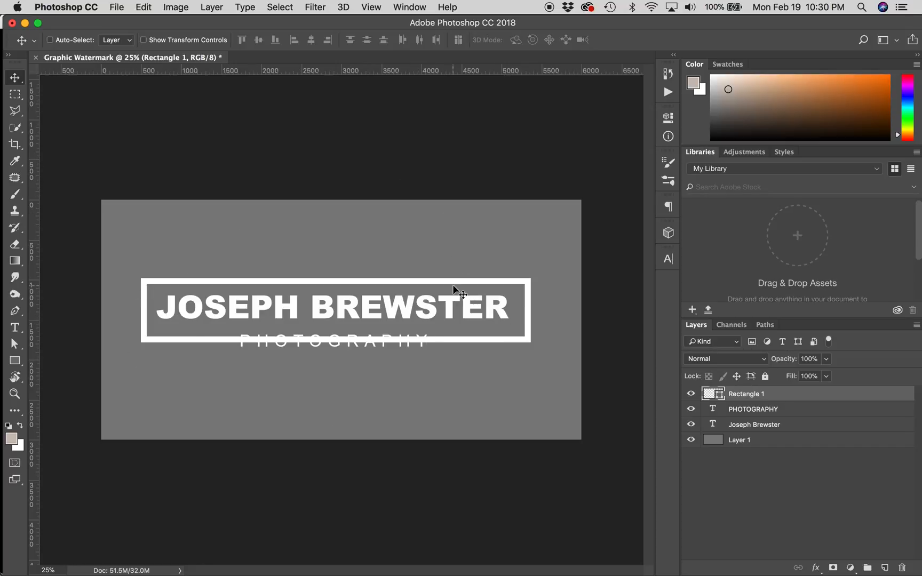
Select the whole Graphic Watermark canvas with Select > All
left_click(280, 7)
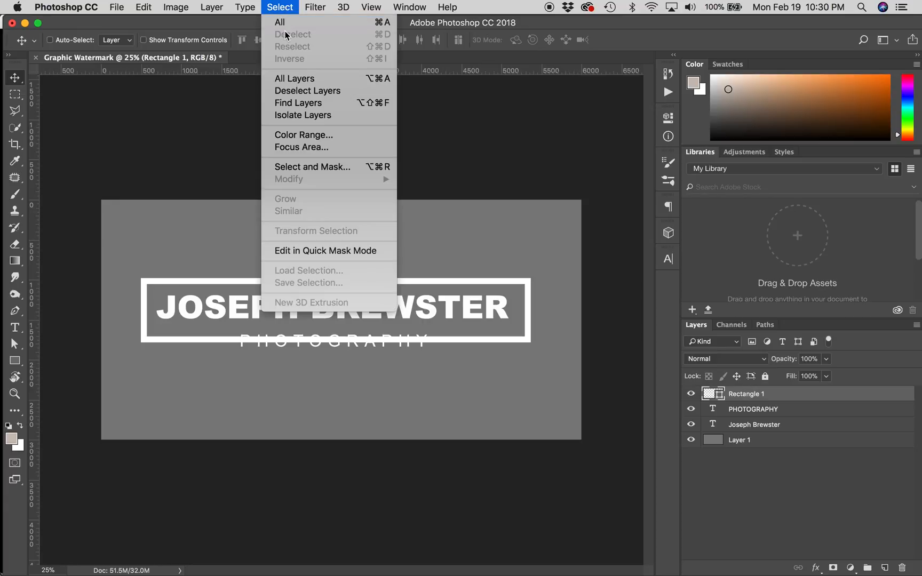
mouse_move(280, 22)
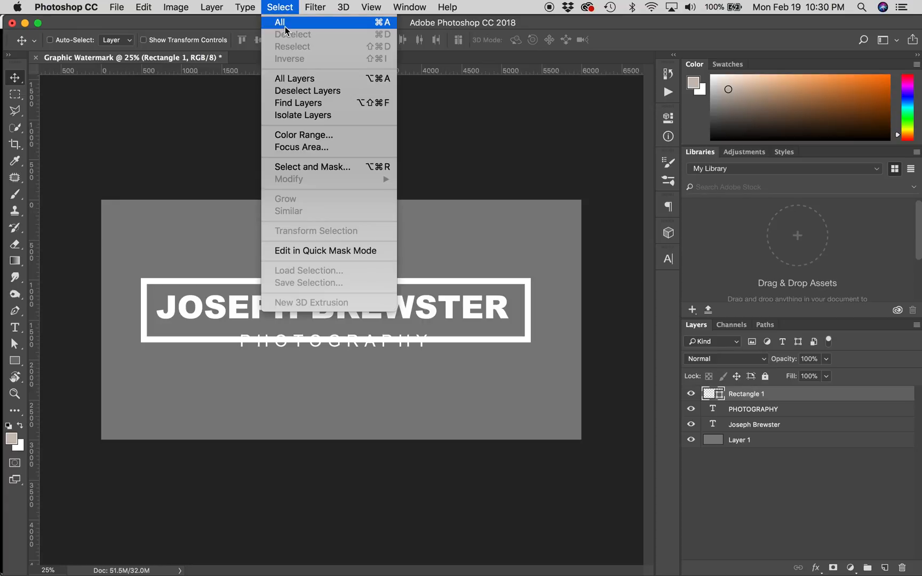
left_click(280, 22)
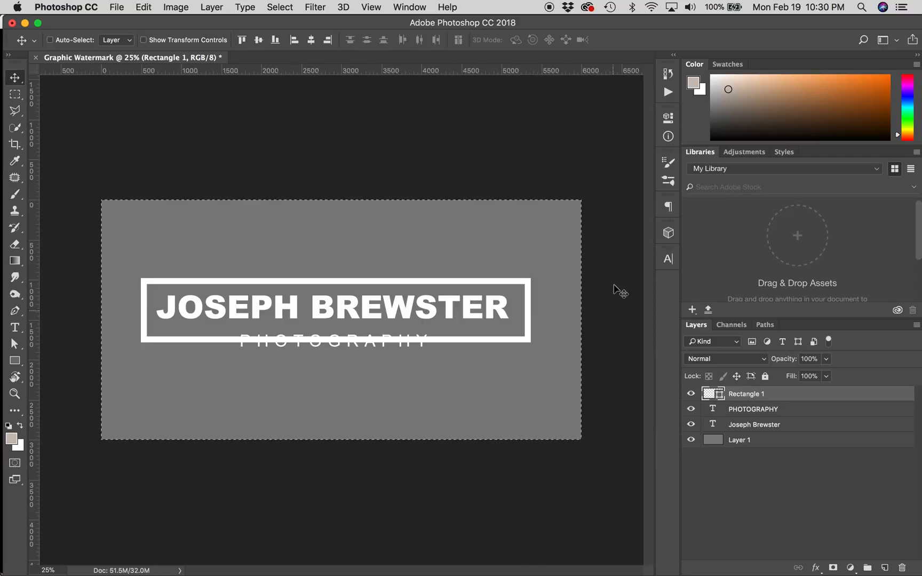
mouse_move(475, 433)
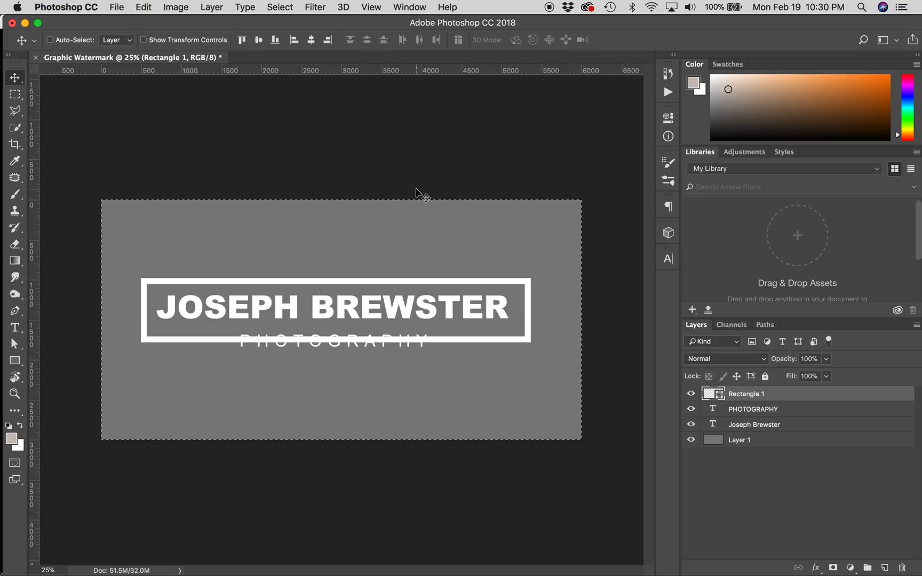
mouse_move(15, 80)
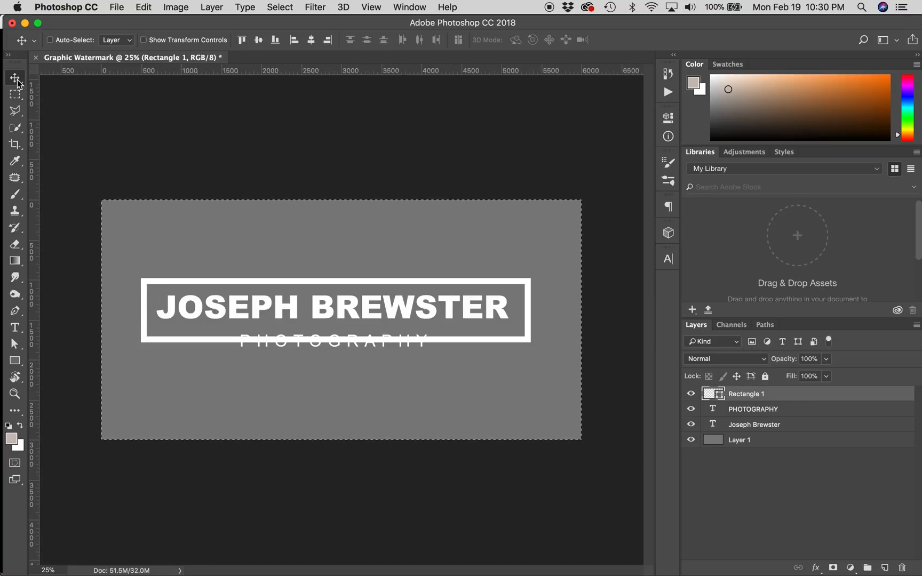
mouse_move(13, 76)
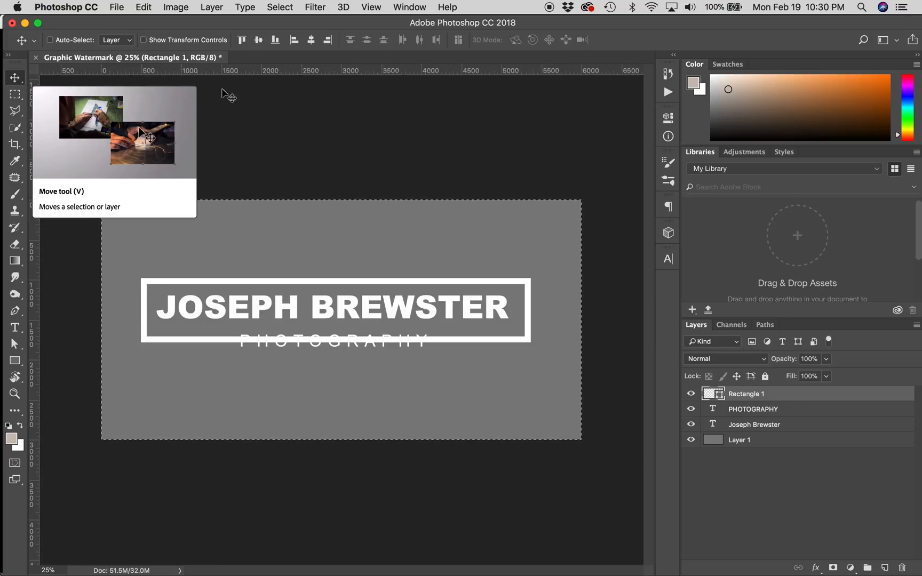
mouse_move(301, 57)
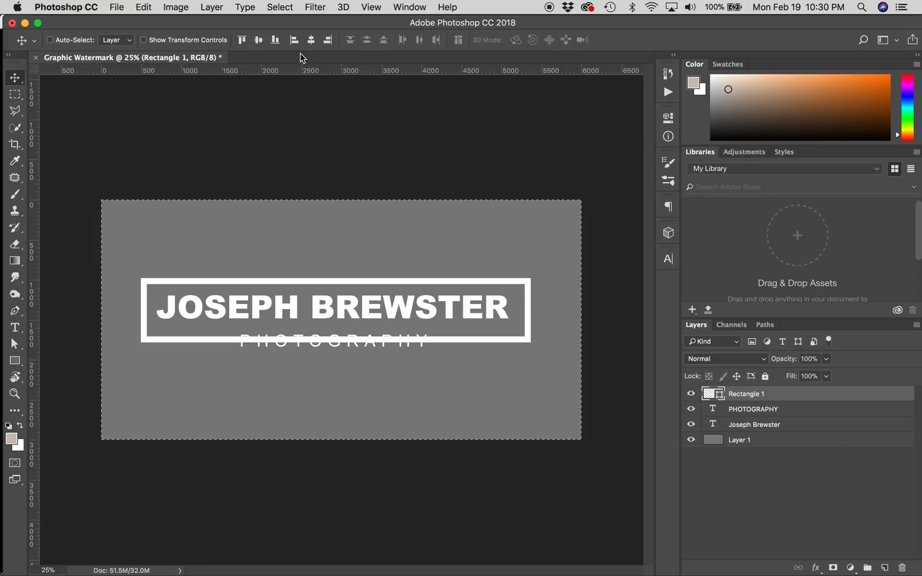
Align the frame, PHOTOGRAPHY and Joseph Brewster layers to vertical and horizontal canvas centers
left_click(311, 40)
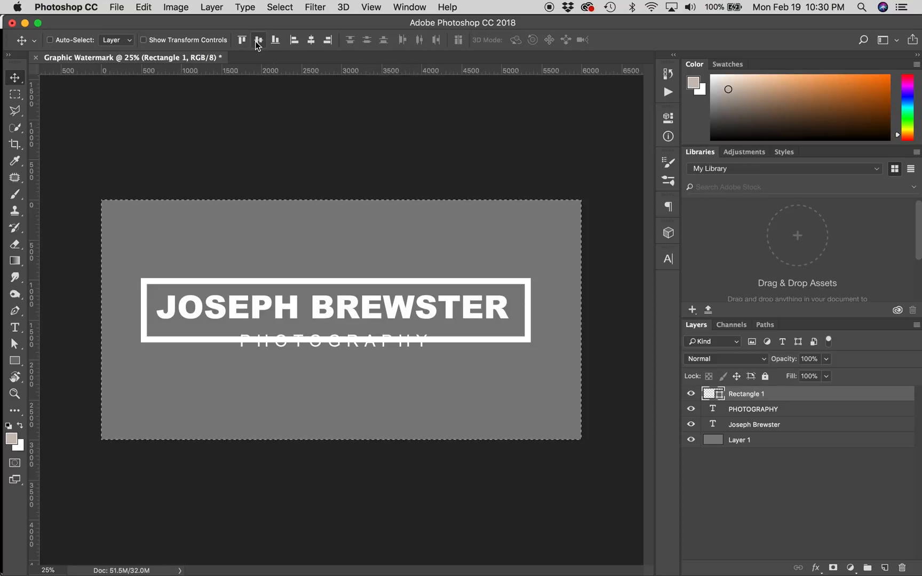
mouse_move(257, 40)
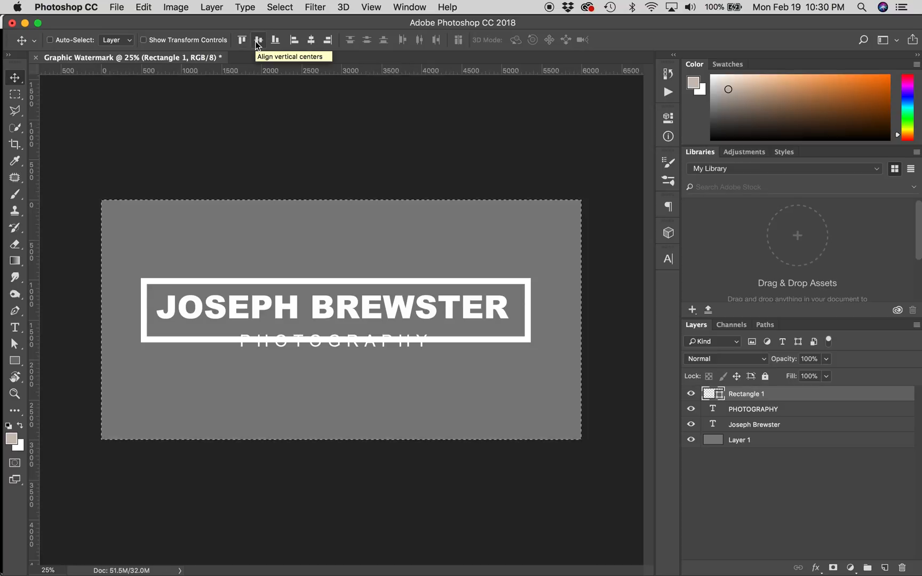
left_click(257, 39)
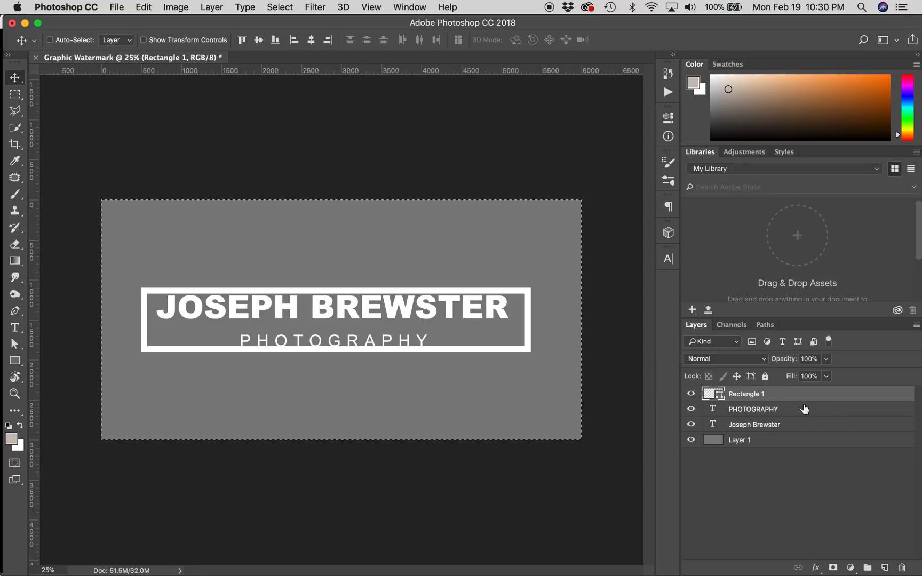
left_click(752, 409)
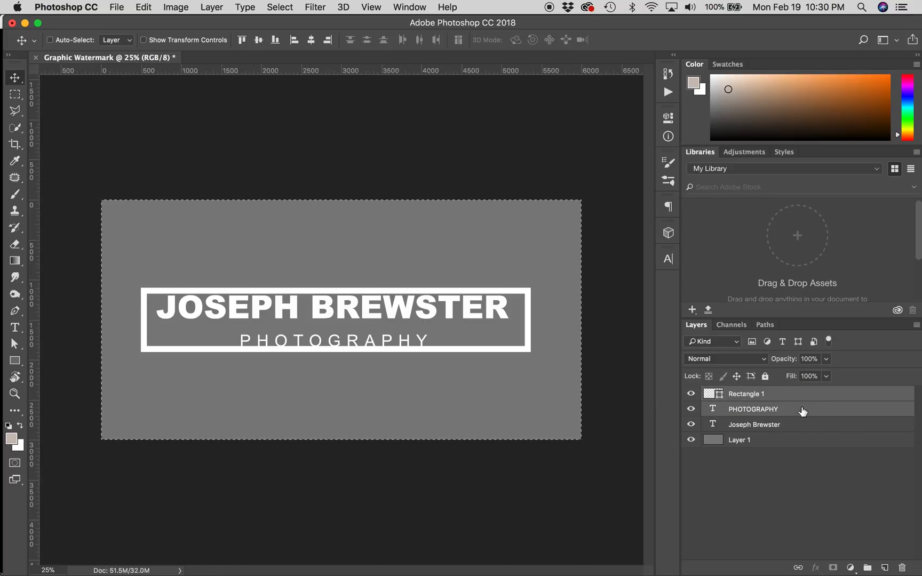
left_click(754, 424)
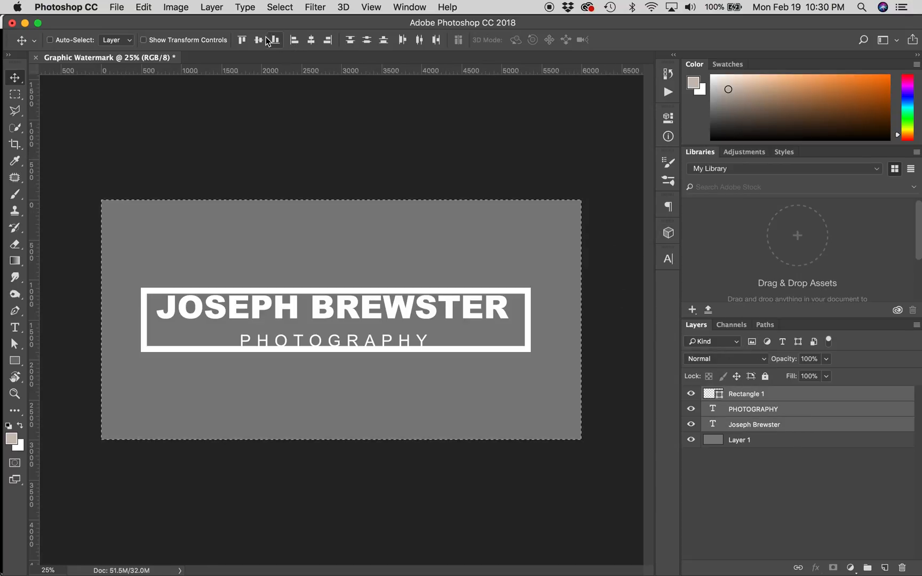
left_click(257, 40)
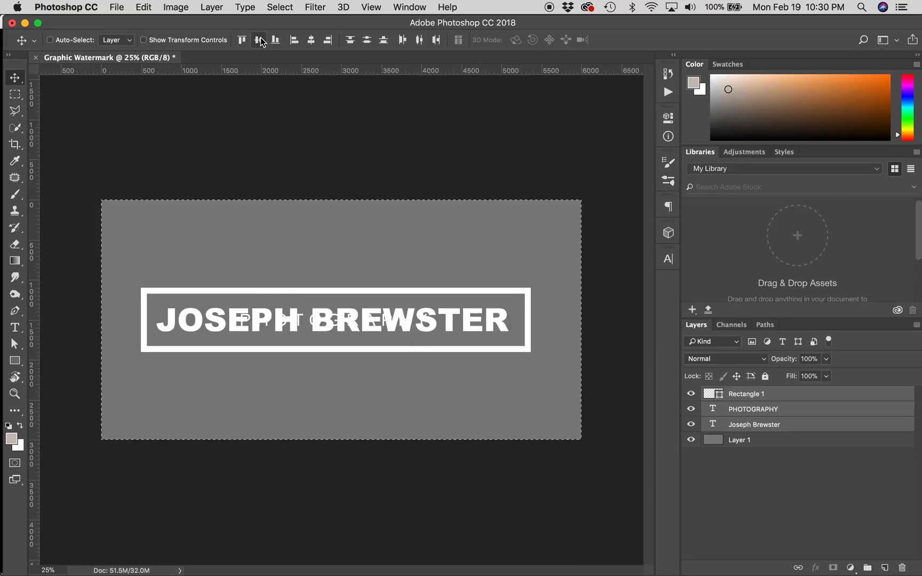
mouse_move(258, 40)
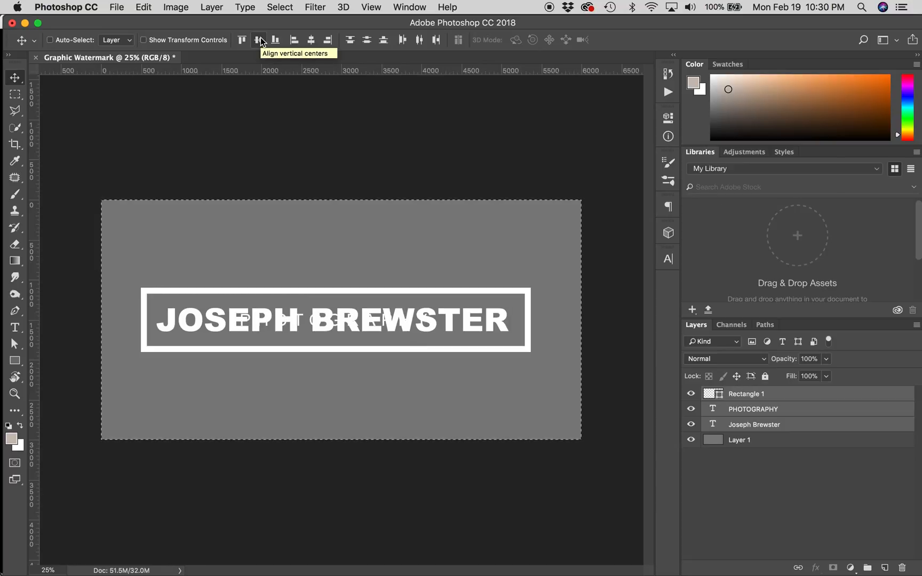
mouse_move(166, 190)
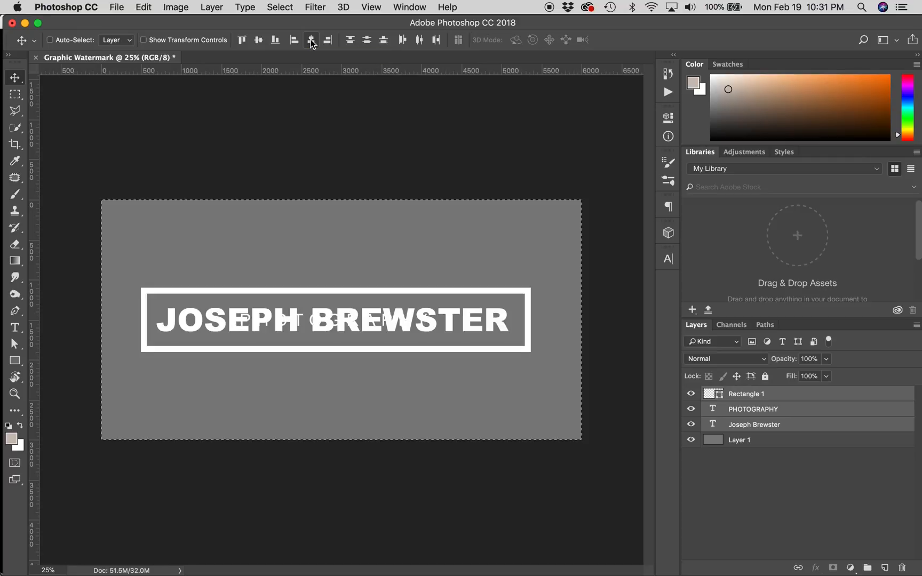
left_click_drag(335, 305, 340, 321)
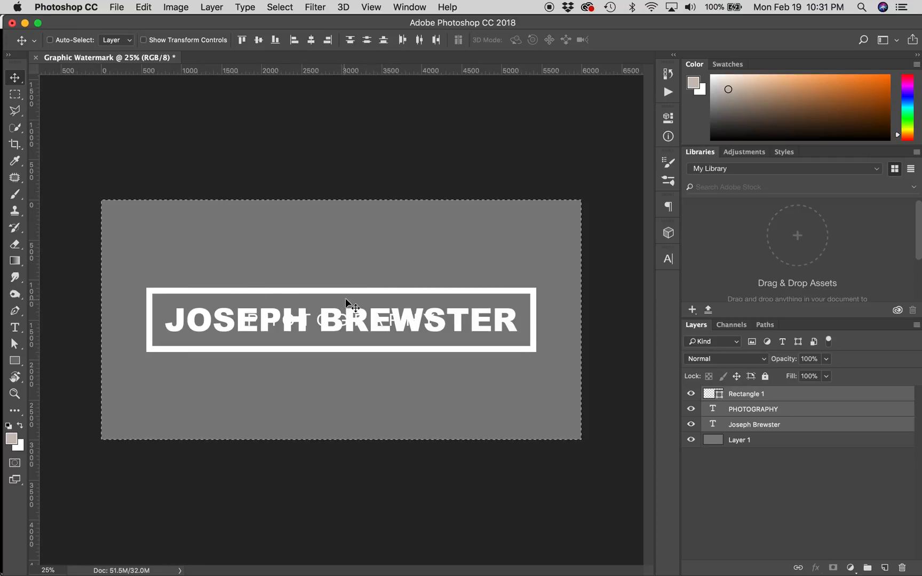
mouse_move(313, 220)
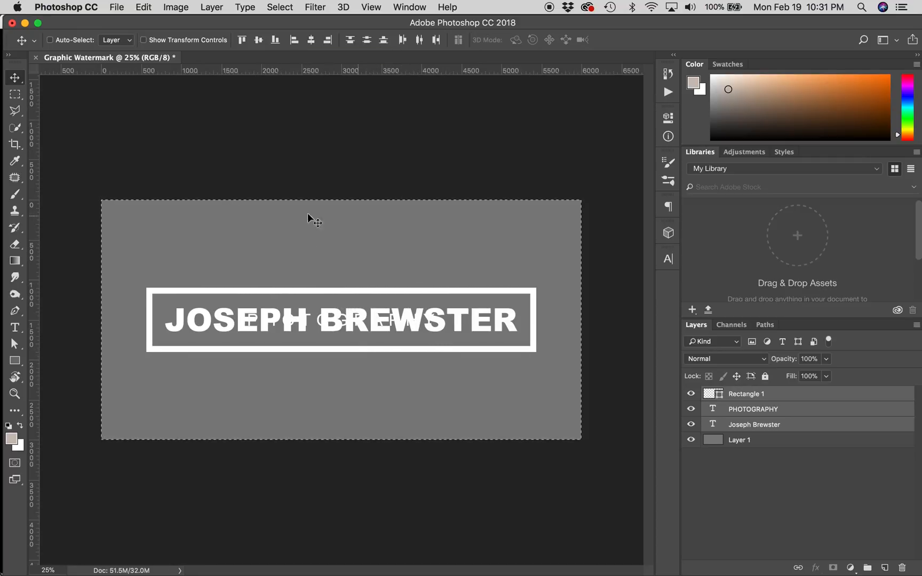
mouse_move(299, 263)
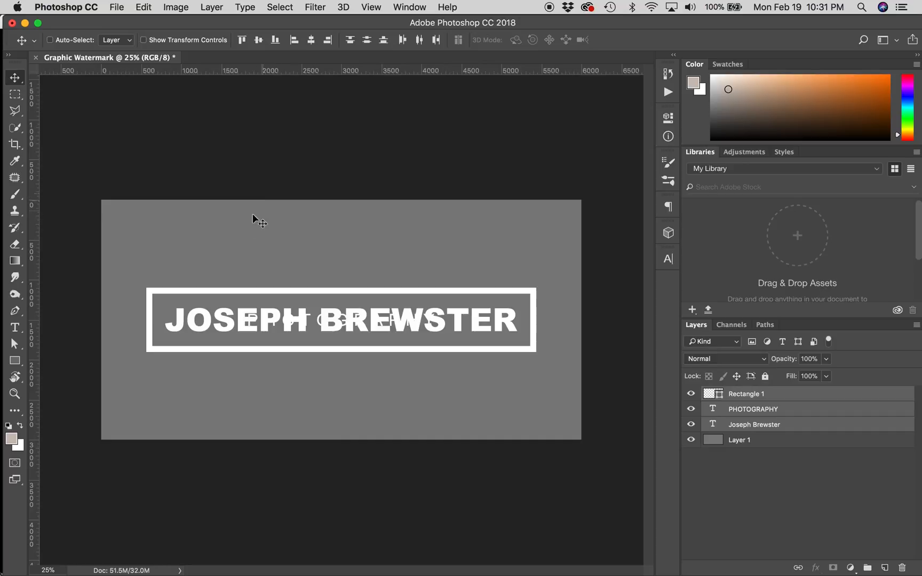
mouse_move(237, 364)
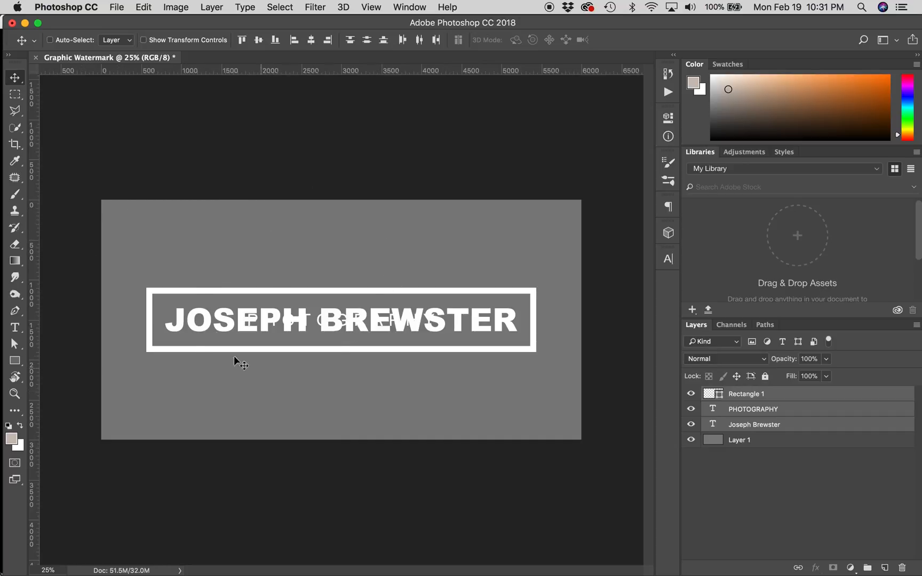
mouse_move(271, 282)
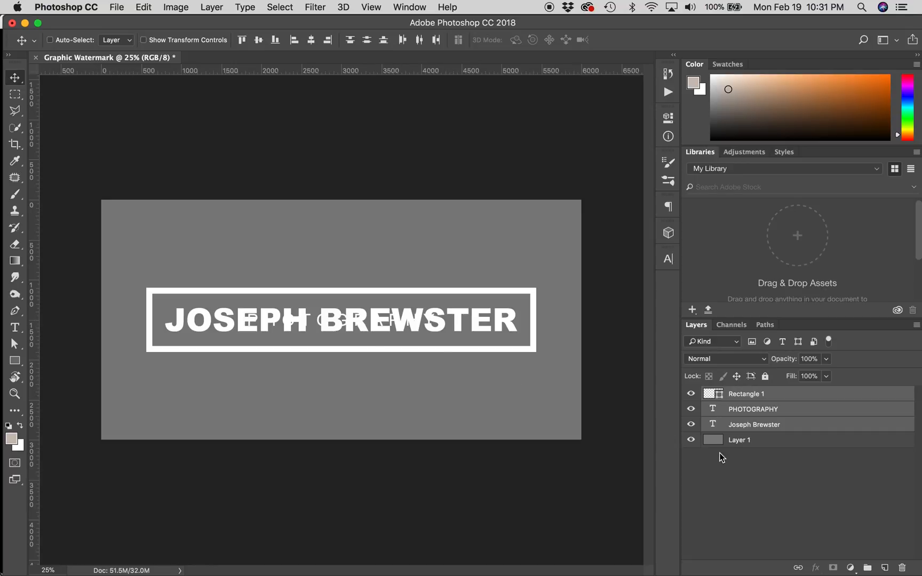
mouse_move(672, 443)
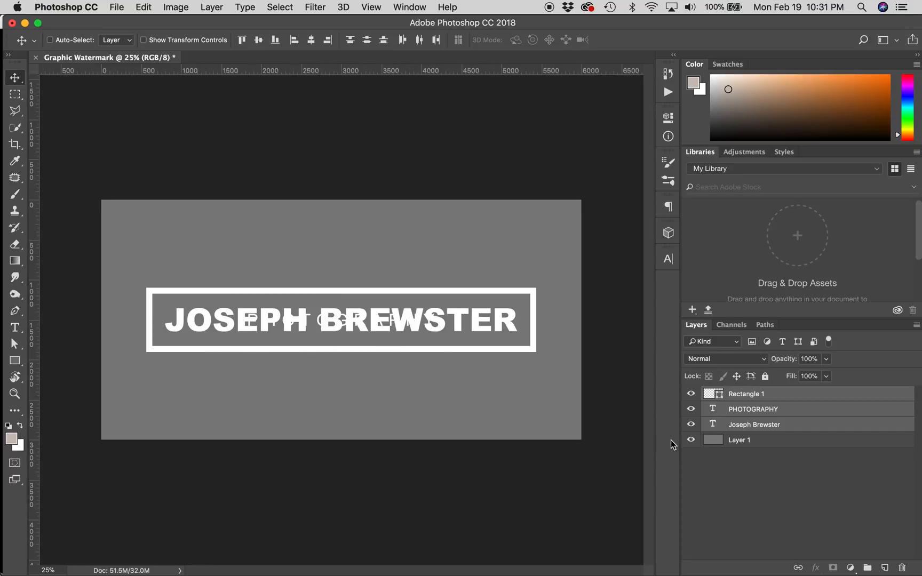
Move the PHOTOGRAPHY text down below JOSEPH BREWSTER, then select Rectangle 1
left_click(753, 408)
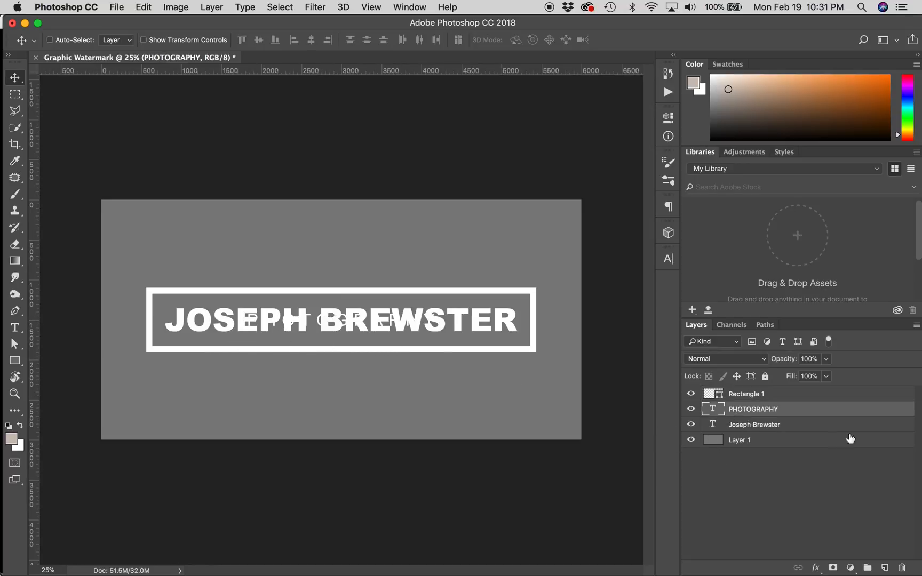
mouse_move(364, 346)
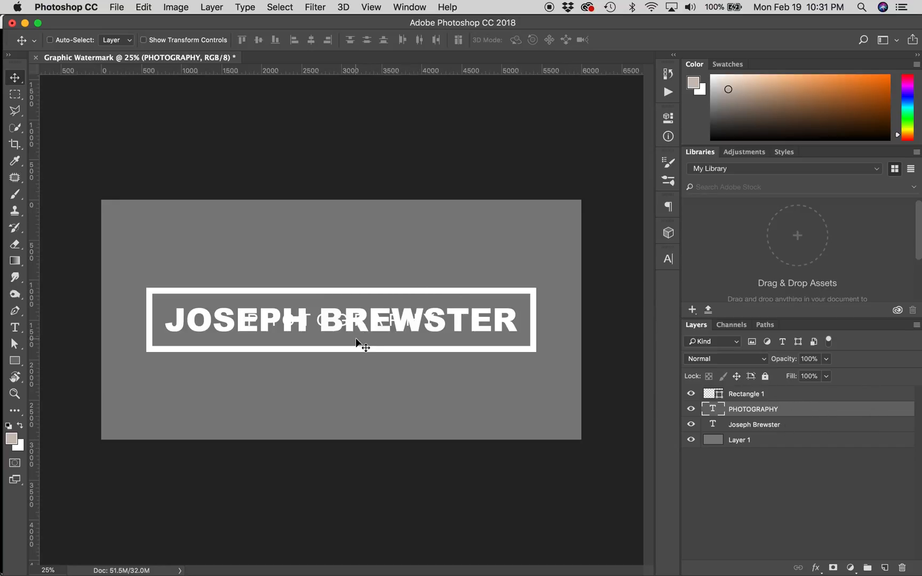
mouse_move(352, 327)
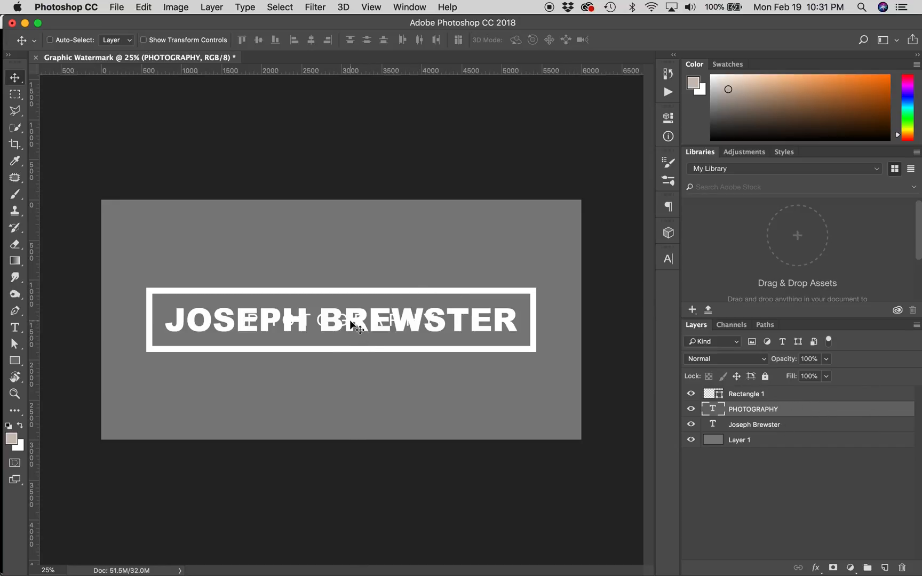
left_click_drag(350, 321, 350, 350)
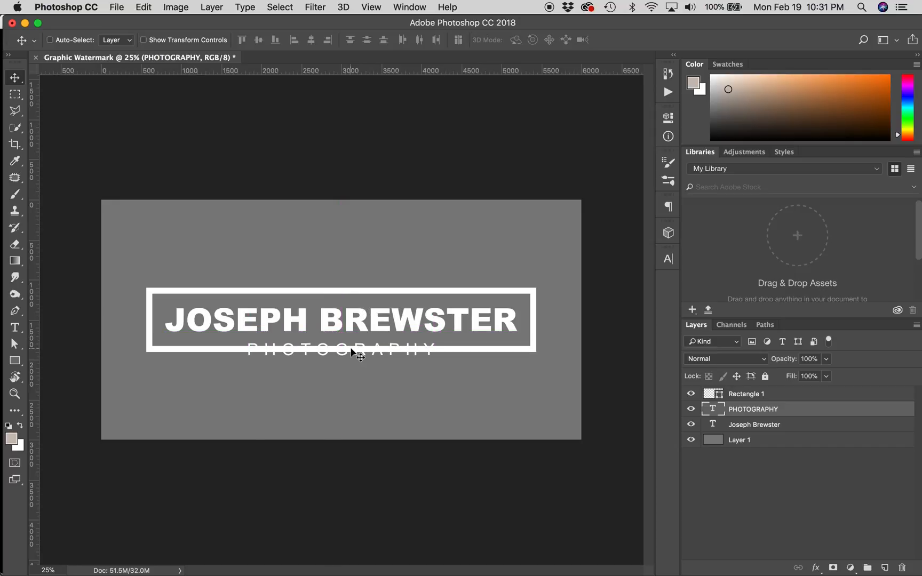
left_click(745, 393)
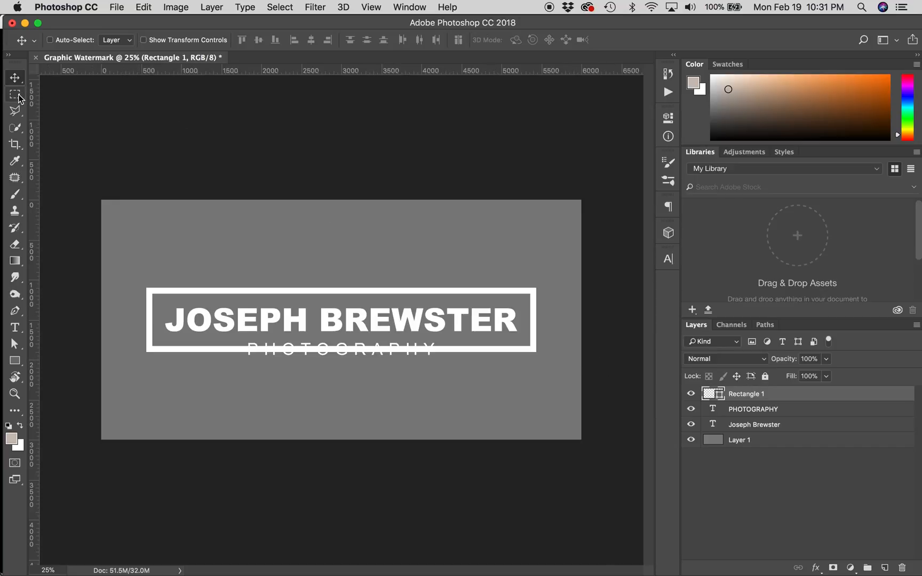
Marquee around PHOTOGRAPHY and add a layer mask hiding the frame line behind it
left_click(15, 94)
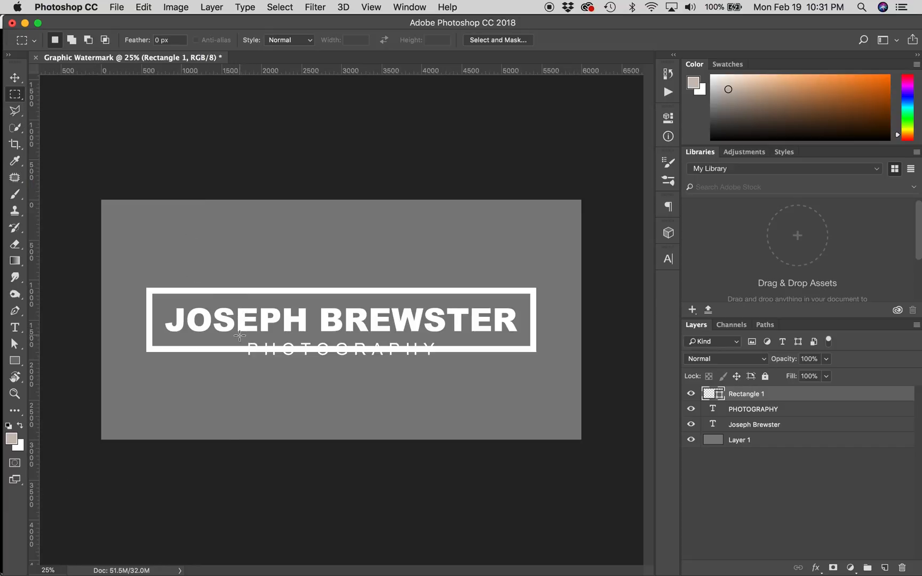
left_click_drag(239, 335, 426, 365)
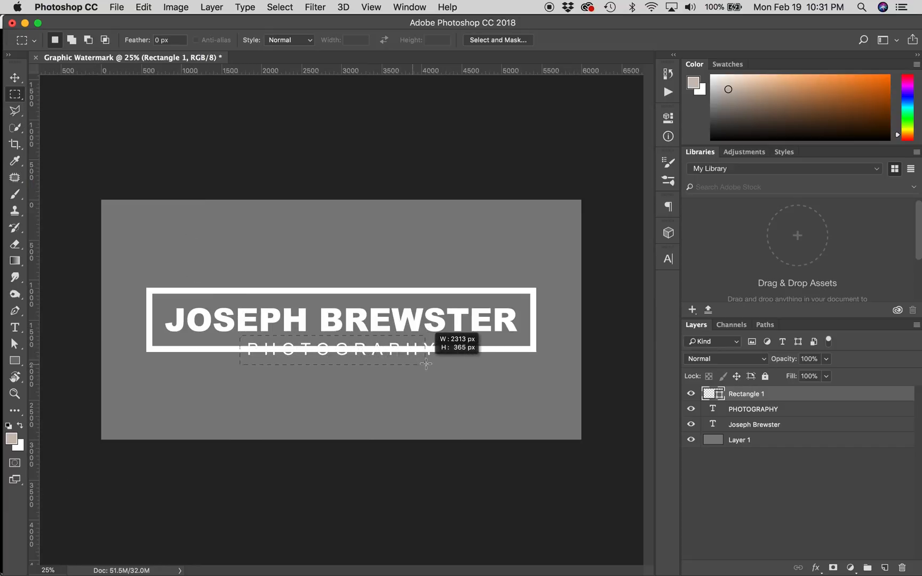
left_click_drag(426, 363, 441, 361)
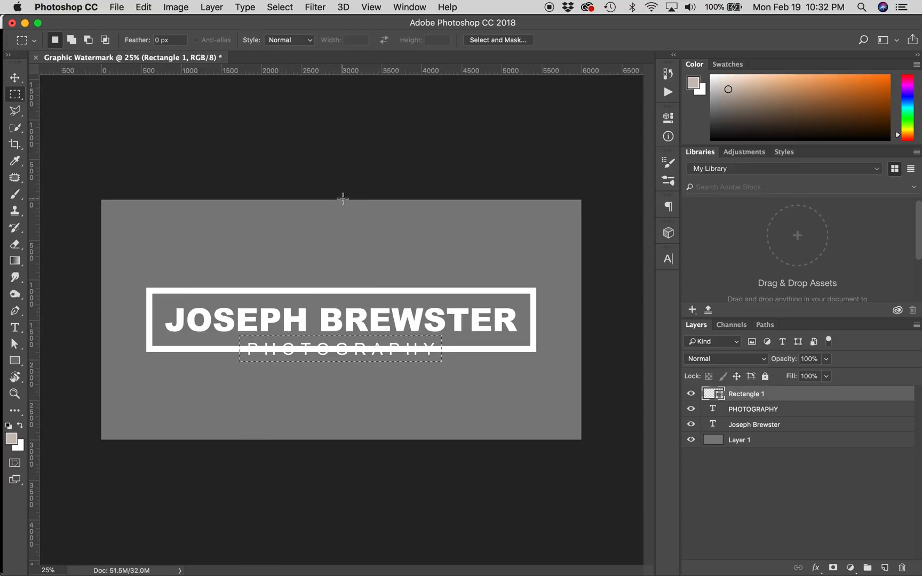
mouse_move(469, 423)
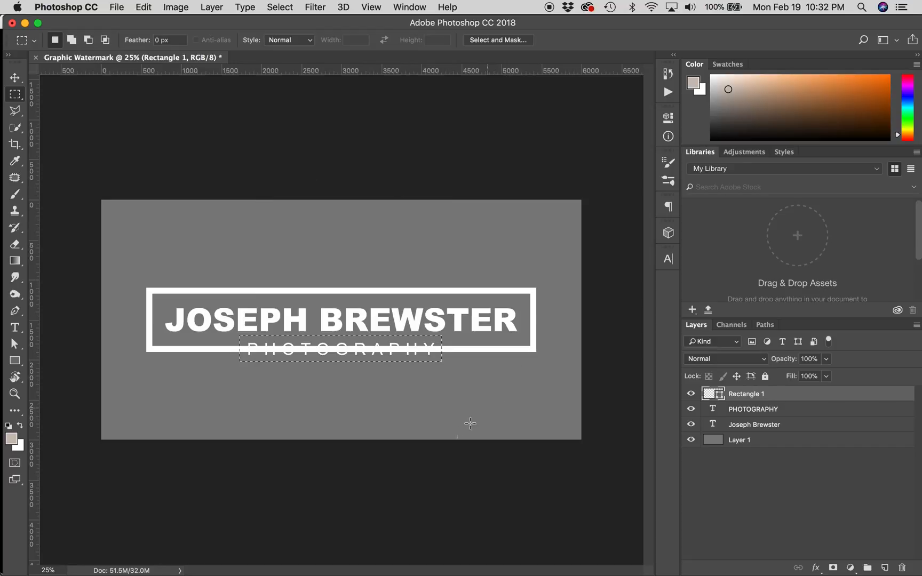
mouse_move(374, 179)
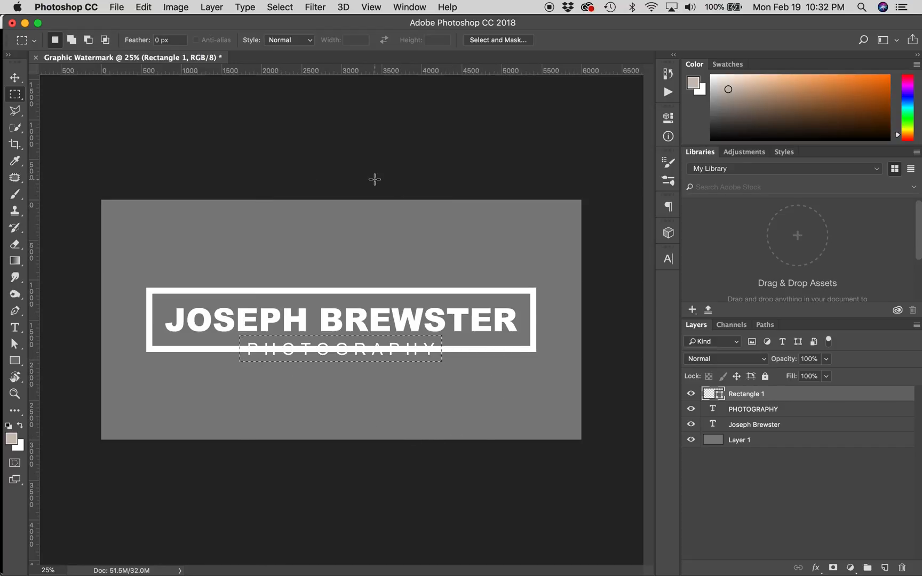
left_click(280, 7)
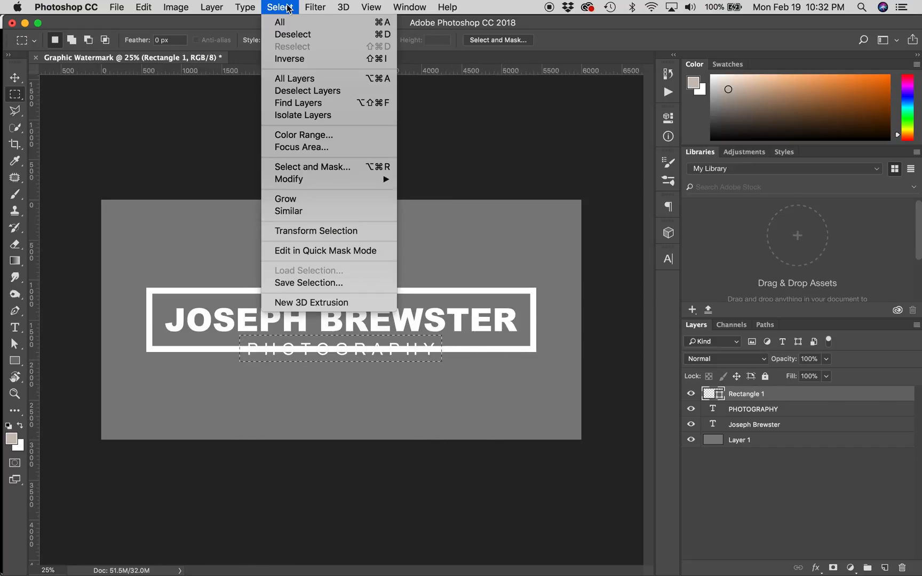
mouse_move(288, 71)
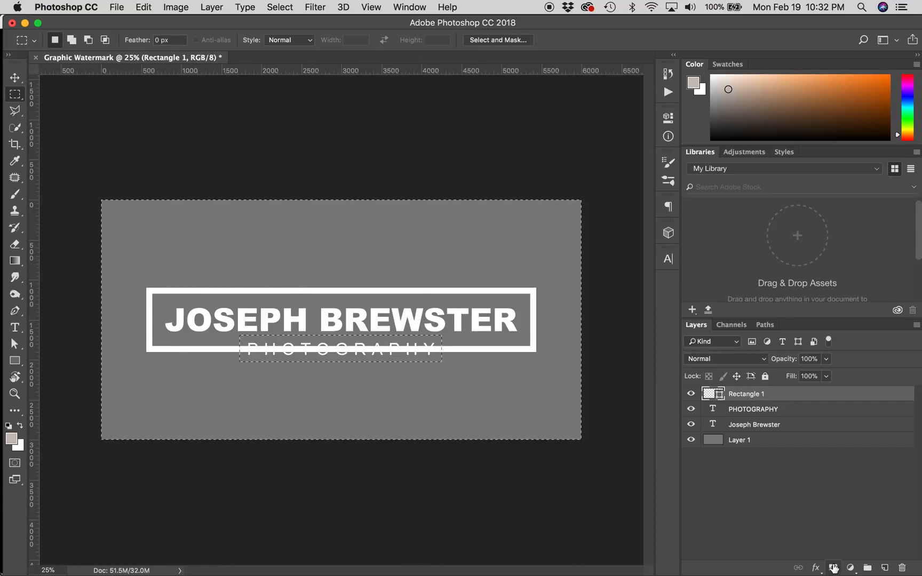
mouse_move(832, 568)
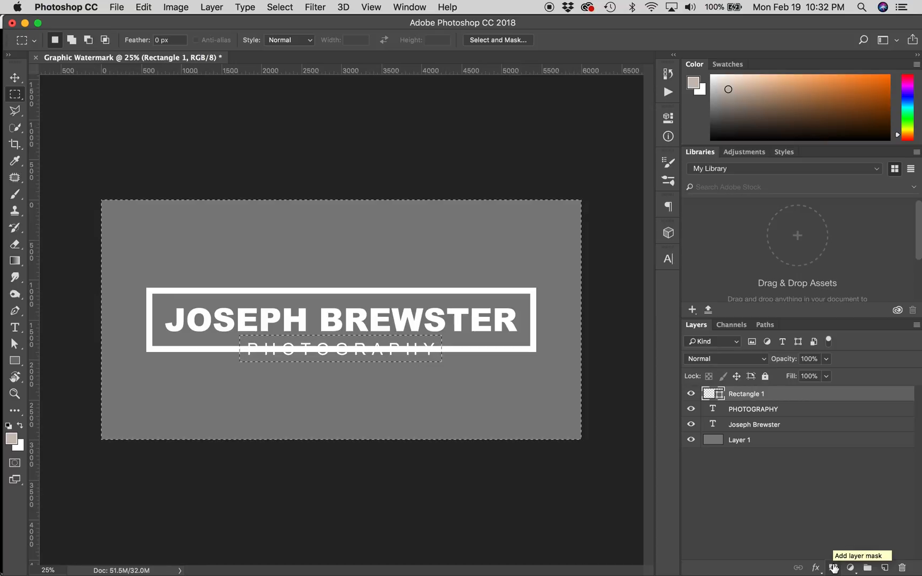
left_click(850, 567)
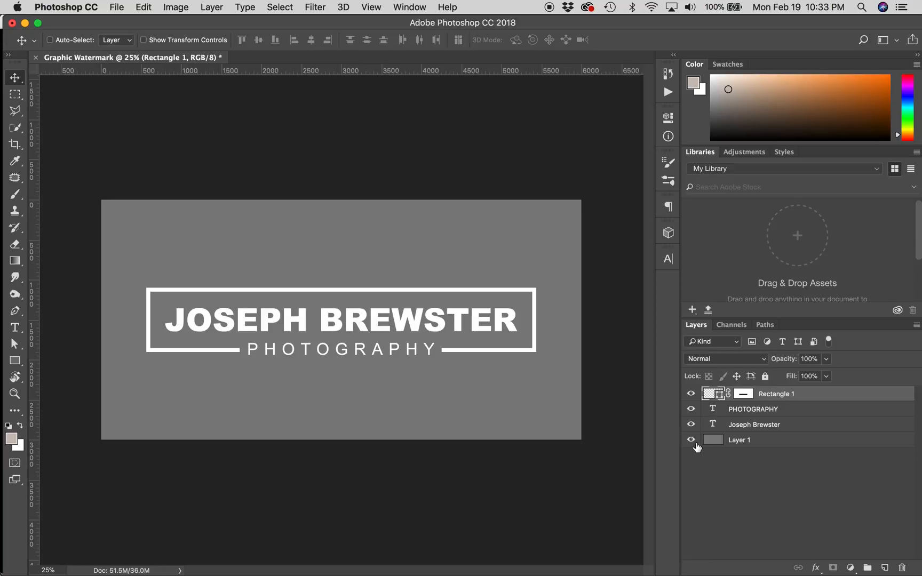
mouse_move(691, 439)
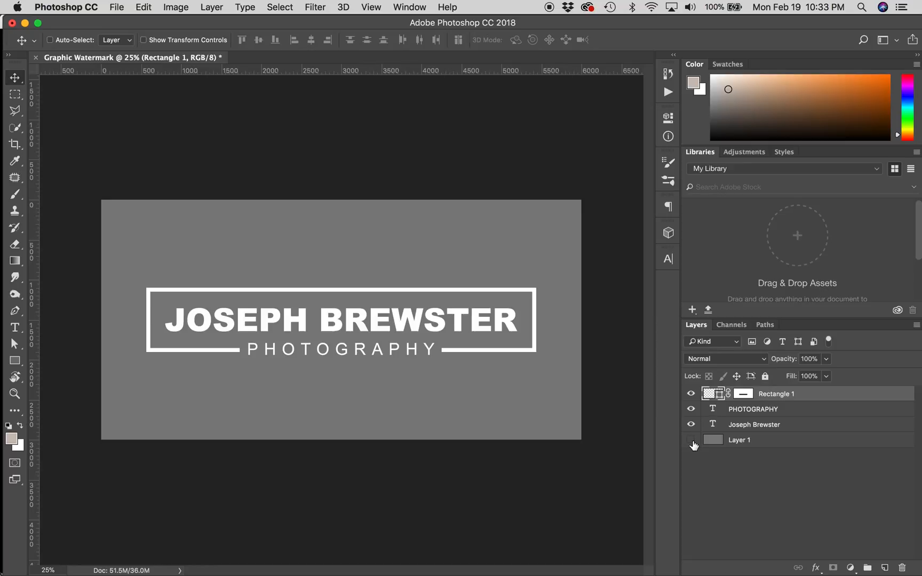
Hide grey Layer 1 and fill a new Layer 2 with solid white
left_click(691, 439)
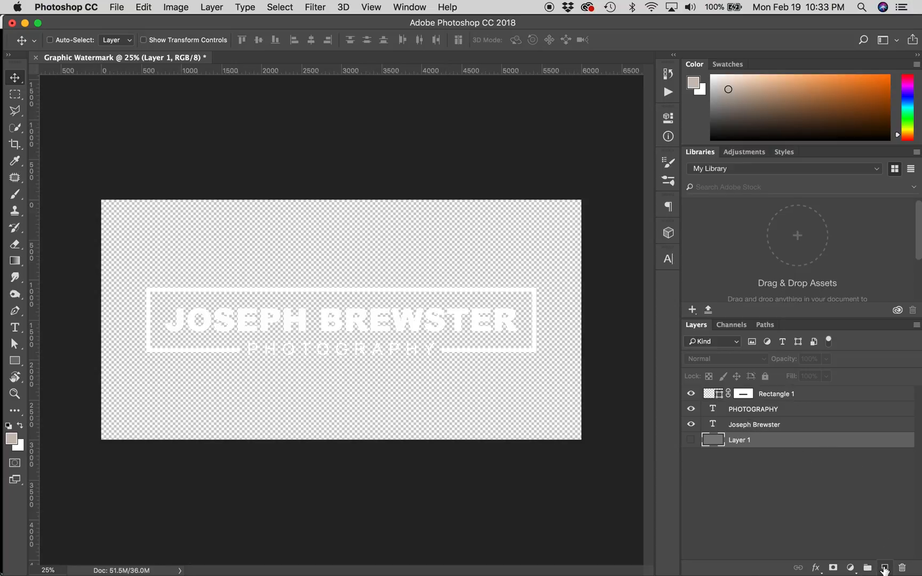
left_click(885, 568)
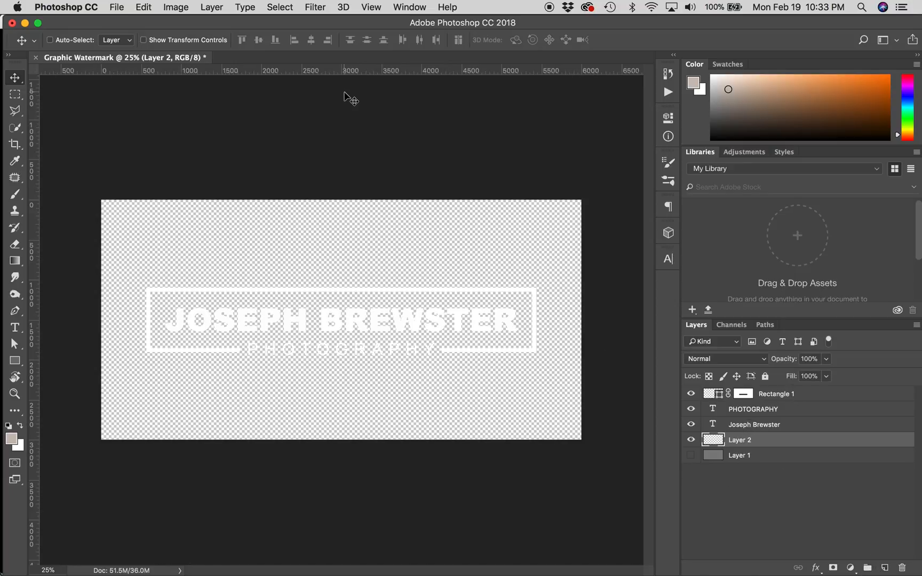
mouse_move(414, 191)
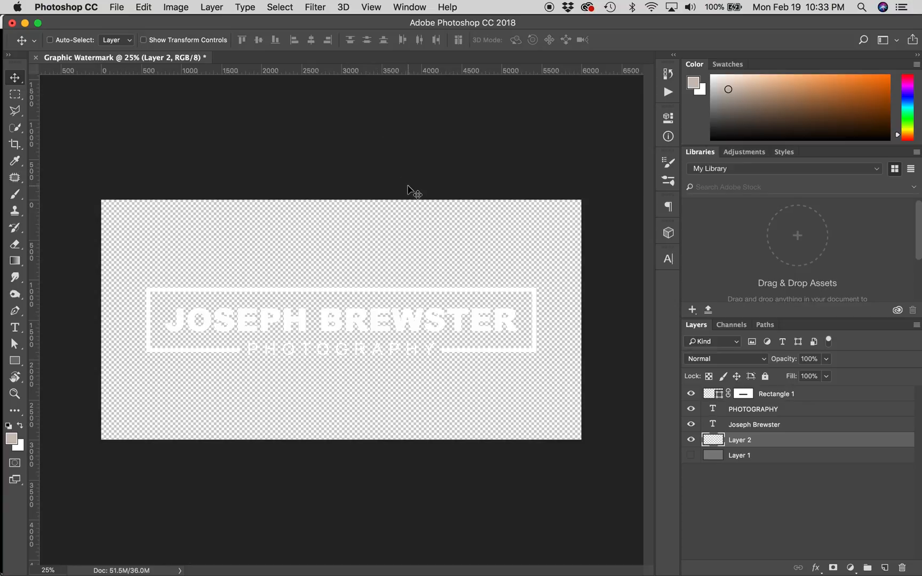
left_click(143, 7)
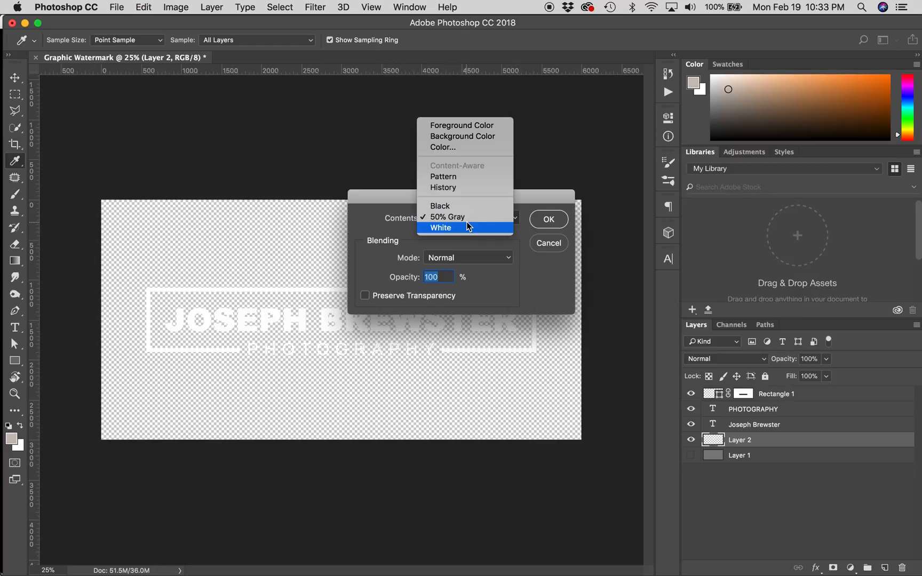
left_click(464, 227)
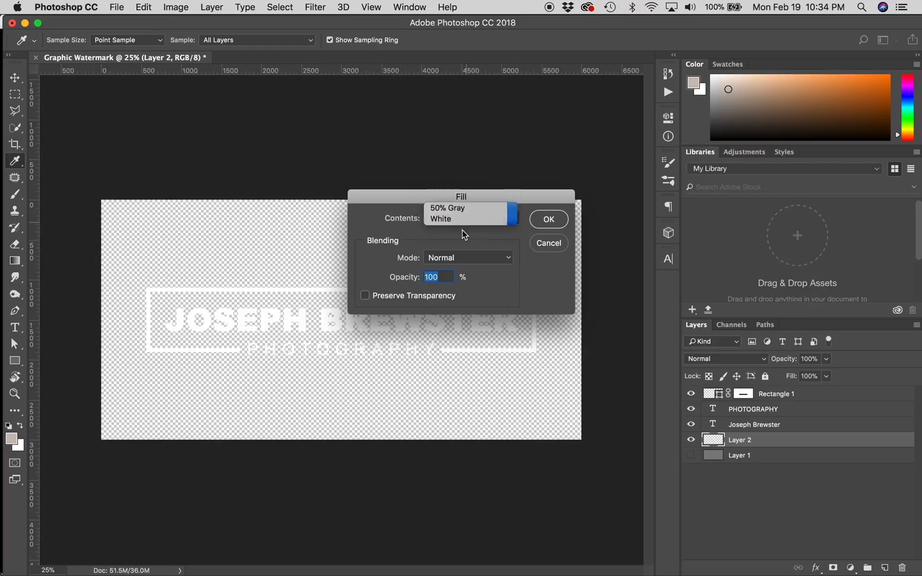
left_click(548, 219)
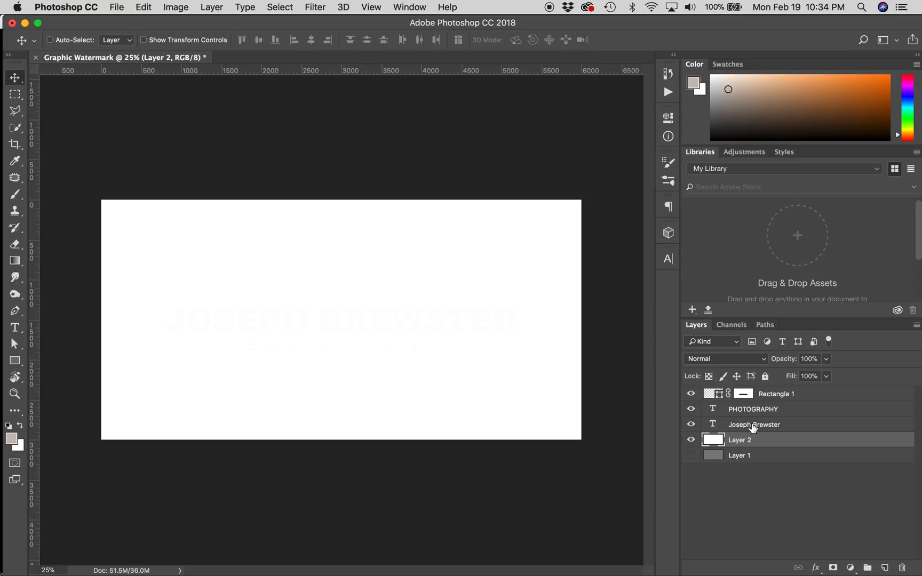
mouse_move(592, 353)
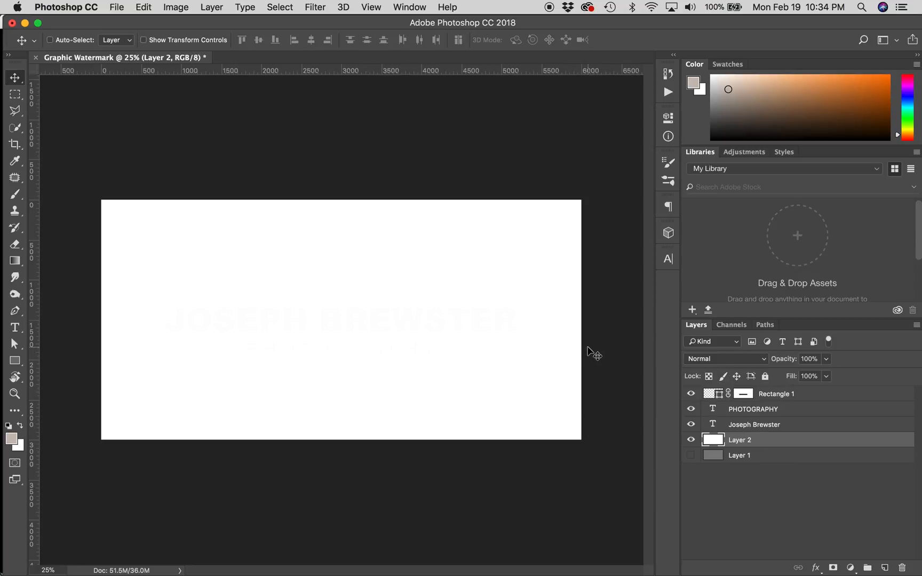
mouse_move(271, 267)
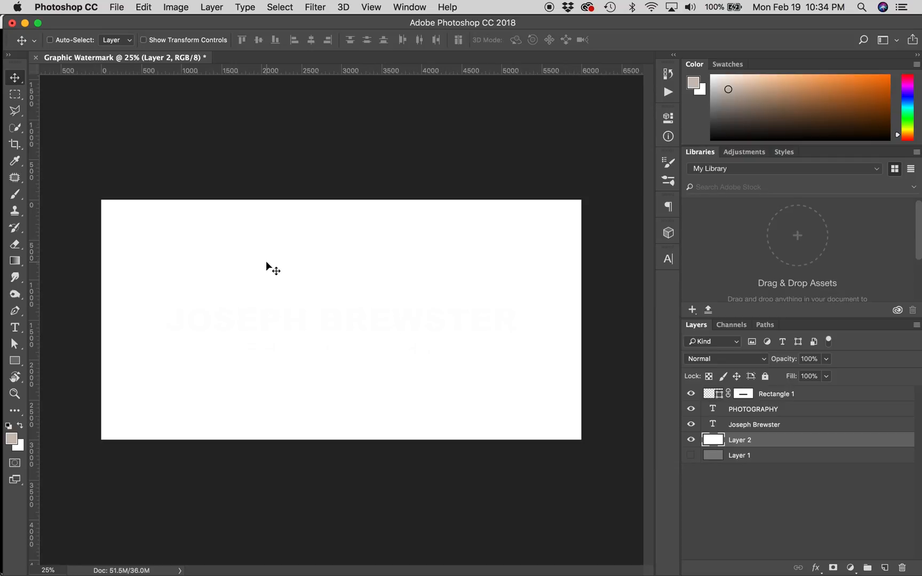
mouse_move(785, 417)
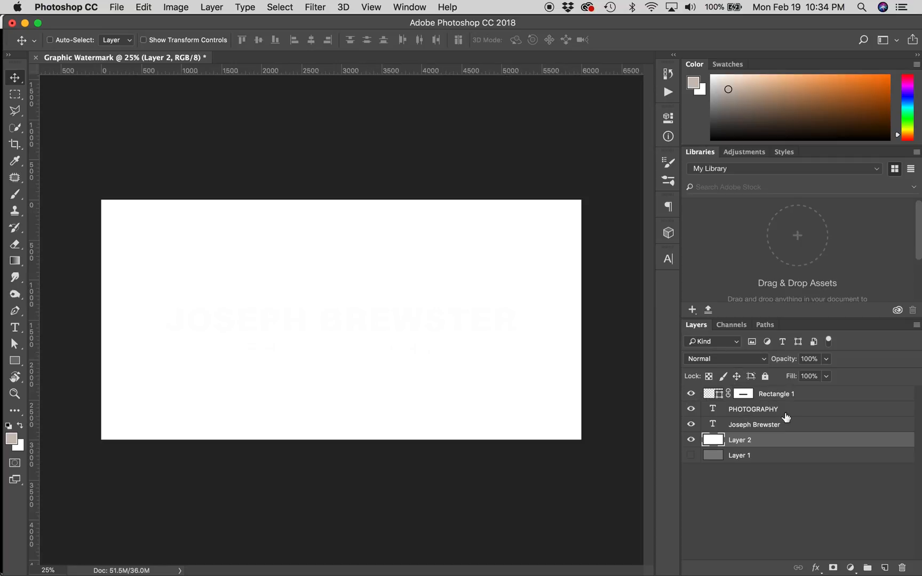
left_click(754, 424)
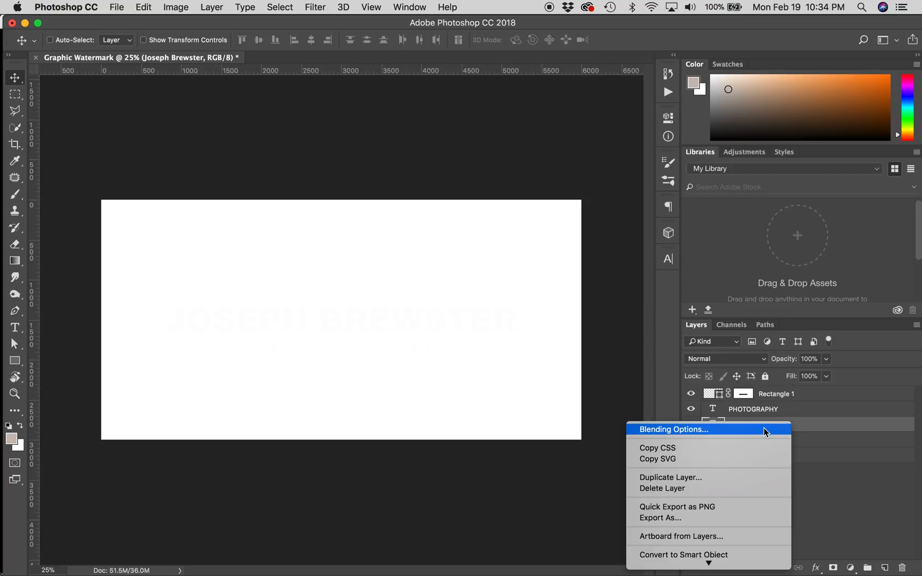
mouse_move(709, 433)
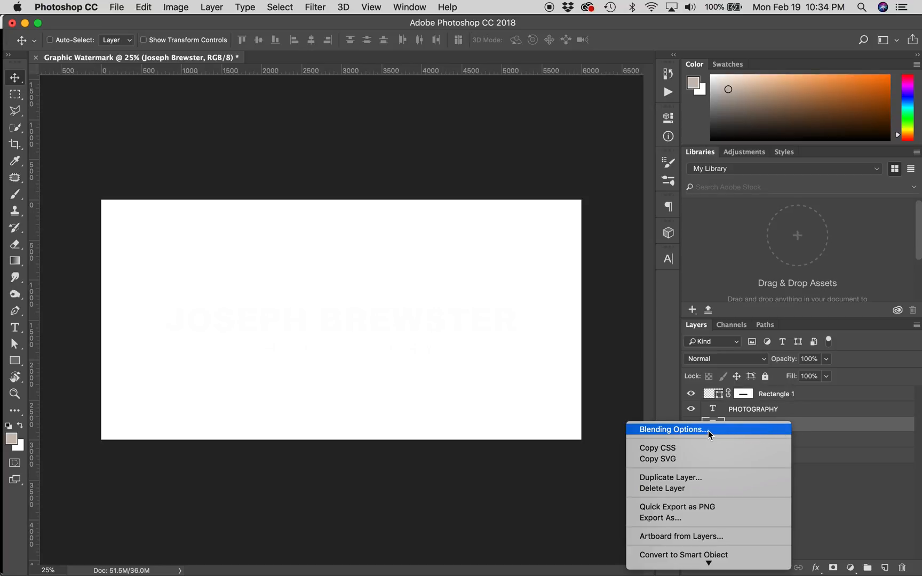
left_click(671, 429)
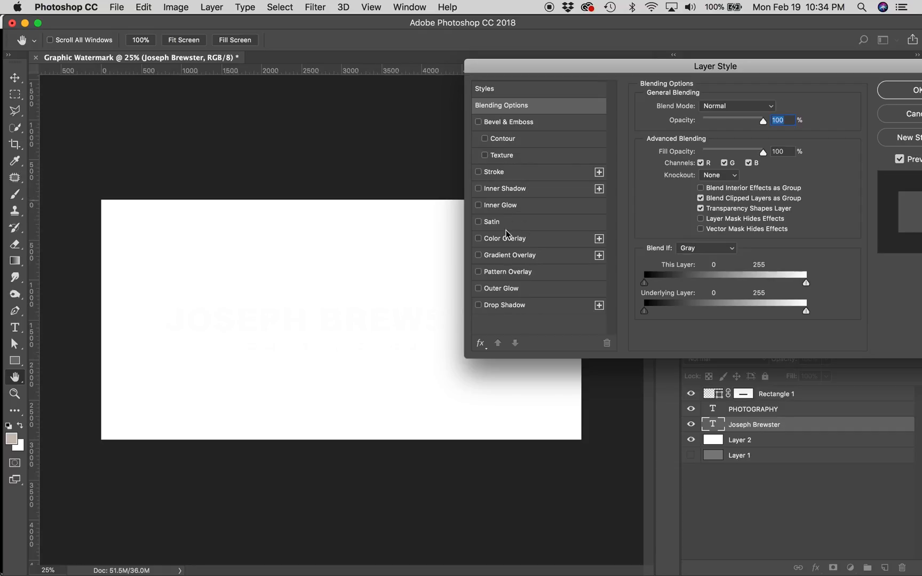
left_click(478, 304)
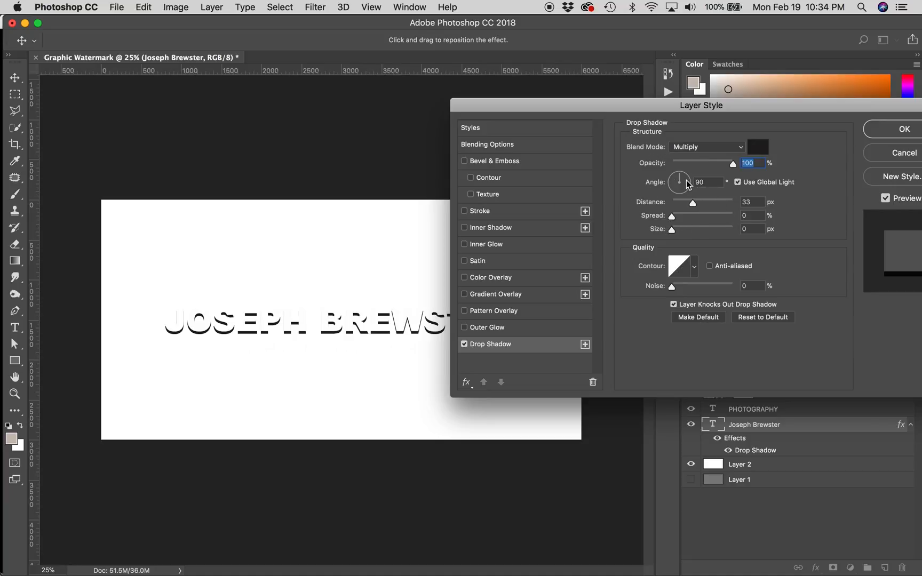
Tilt the shadow angle, lower opacity to about 30% and reduce the distance
left_click_drag(682, 176, 682, 182)
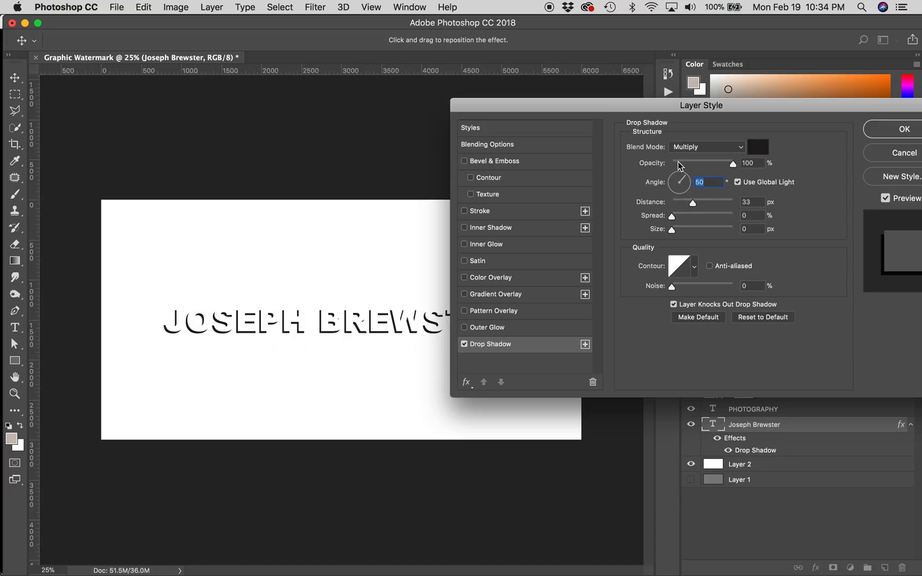
left_click_drag(679, 181, 681, 180)
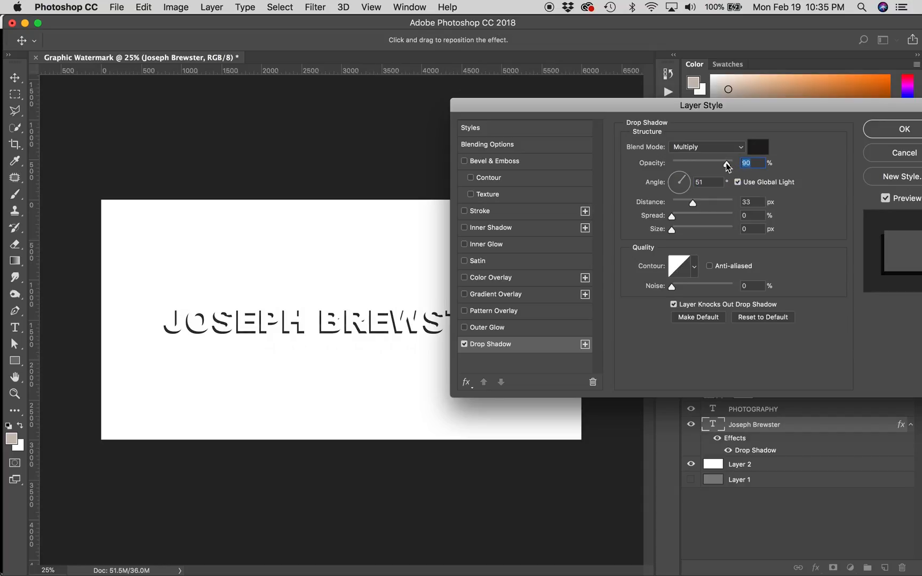
left_click_drag(727, 163, 696, 163)
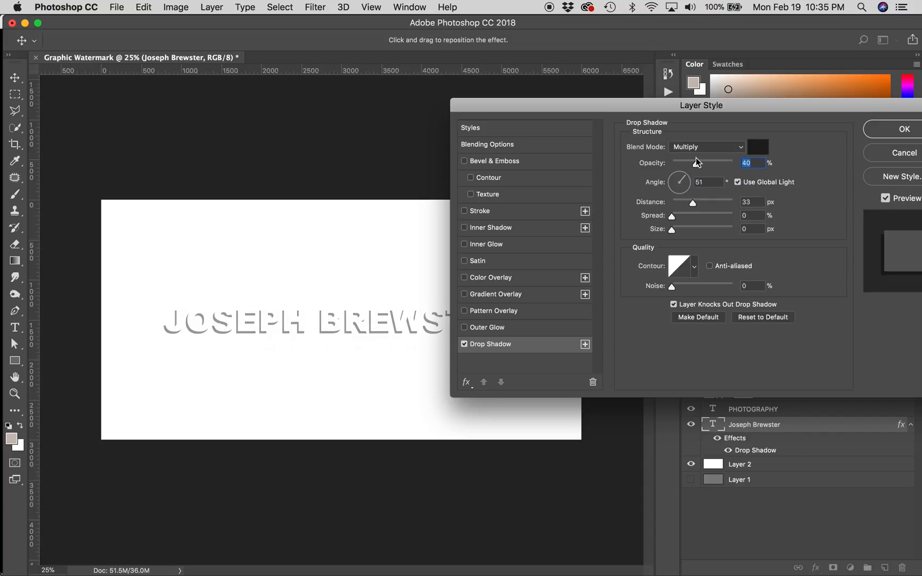
left_click_drag(703, 163, 687, 163)
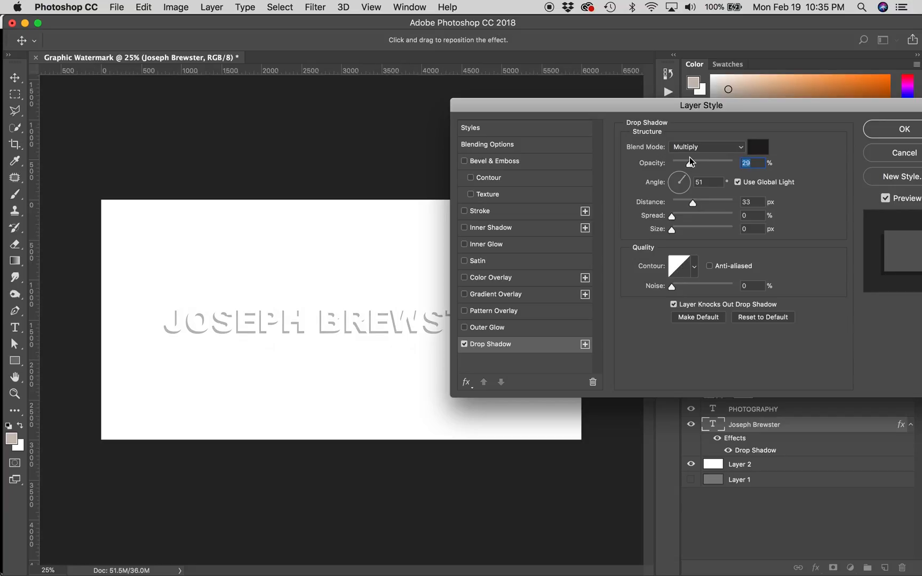
left_click_drag(689, 162, 692, 163)
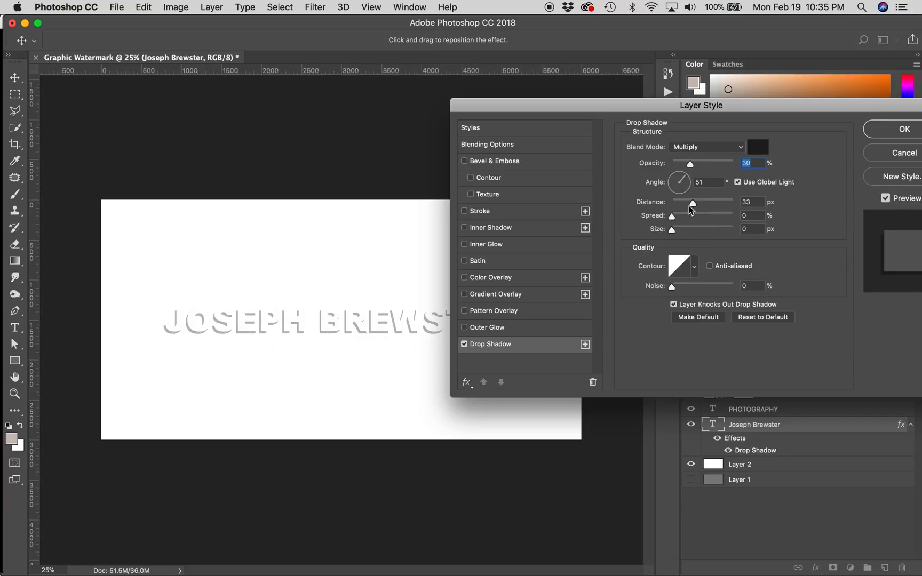
left_click_drag(692, 202, 689, 202)
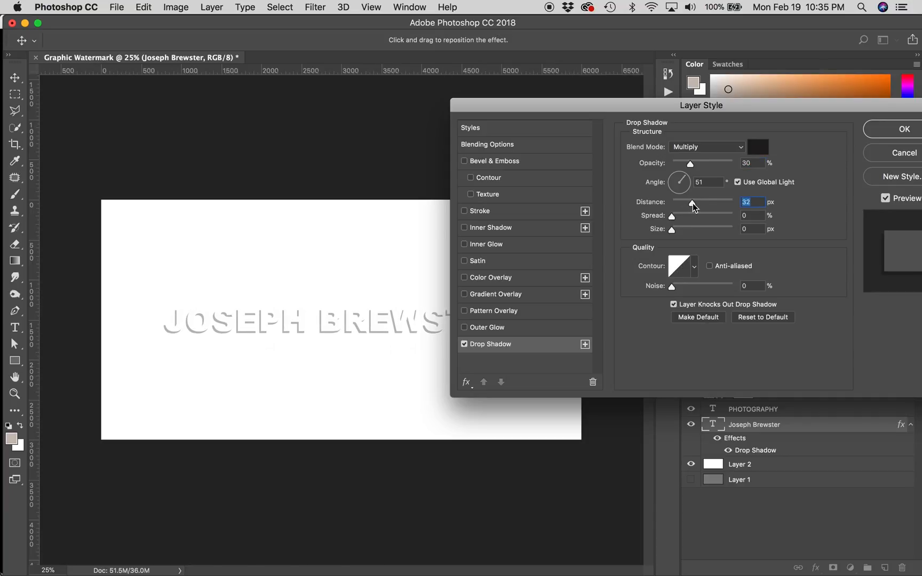
left_click_drag(697, 202, 691, 202)
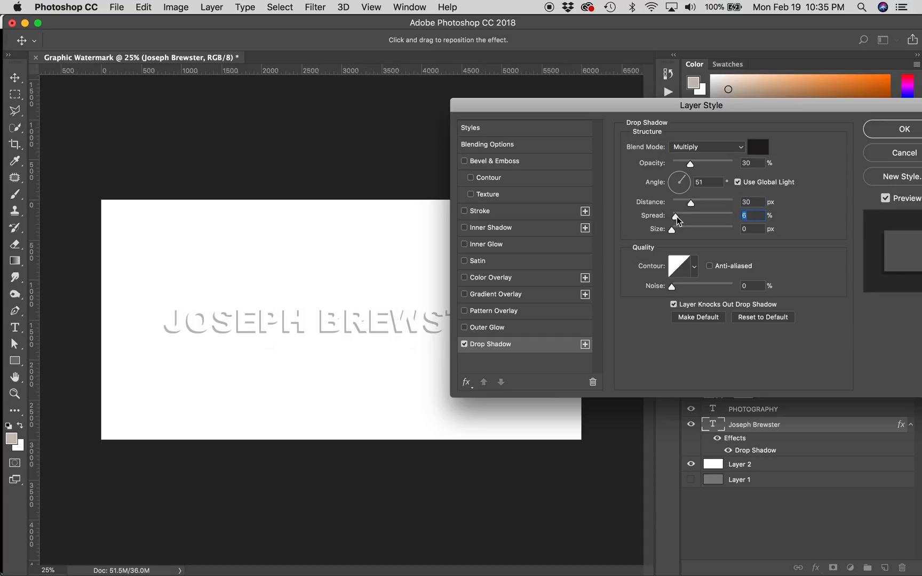
Widen spread and enlarge size for a faint, soft shadow at Distance 0
left_click_drag(673, 219, 683, 219)
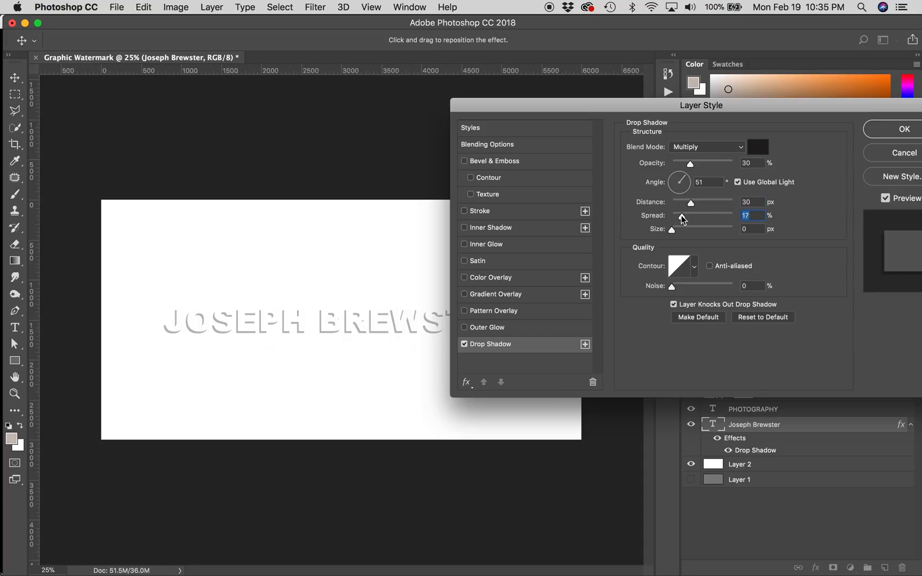
left_click_drag(691, 203, 701, 203)
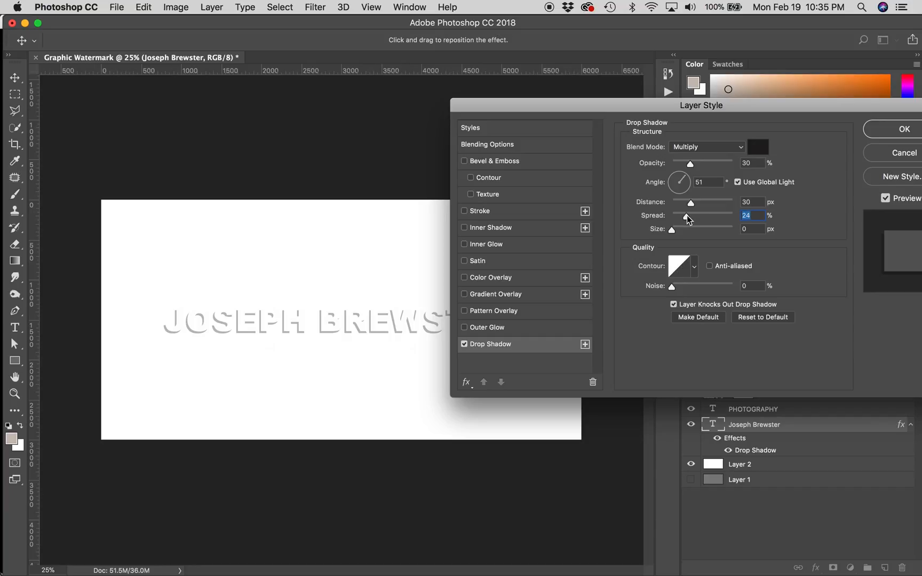
left_click_drag(686, 219, 691, 219)
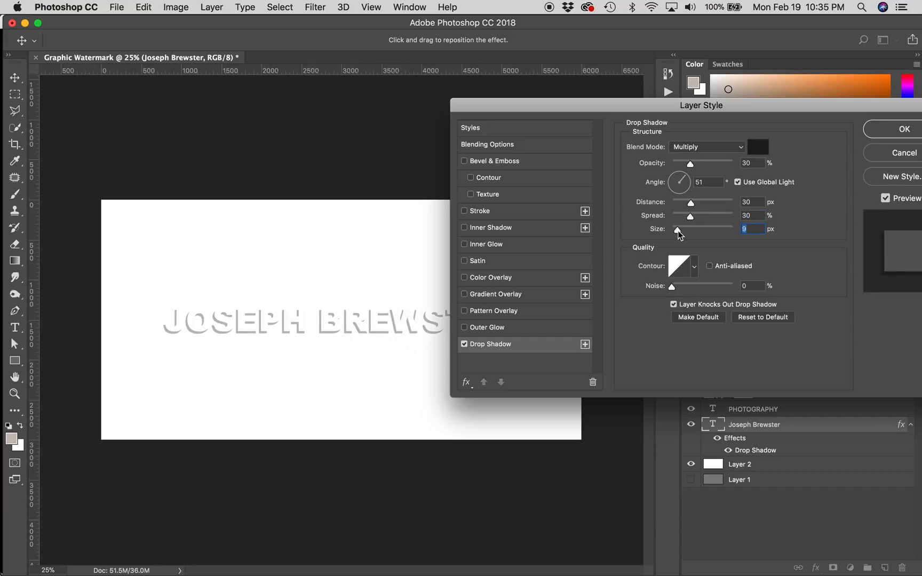
left_click_drag(676, 229, 690, 229)
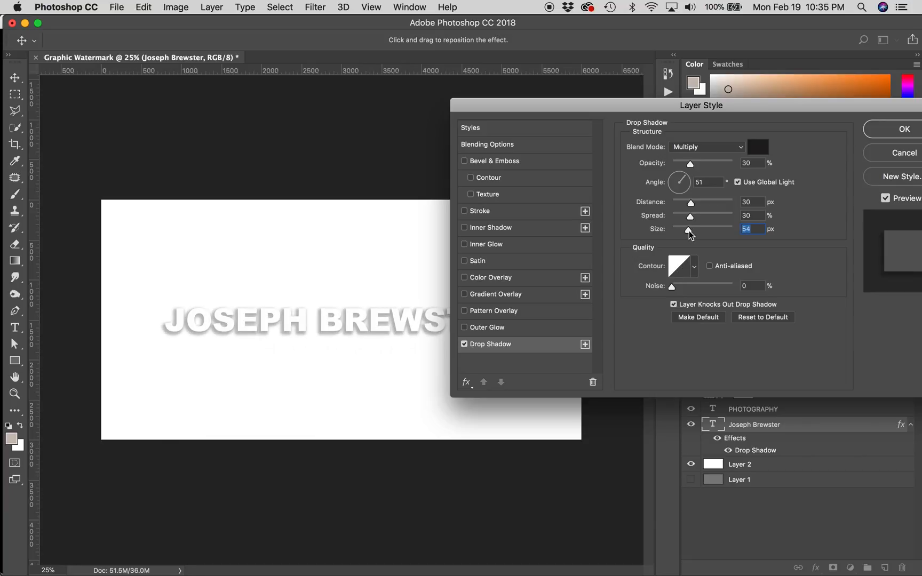
left_click_drag(688, 229, 691, 229)
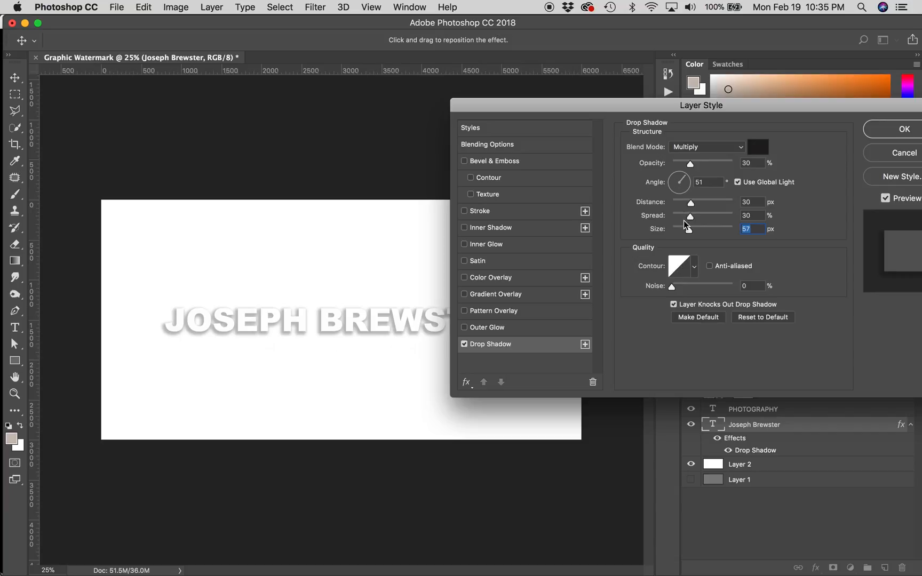
left_click_drag(691, 163, 686, 163)
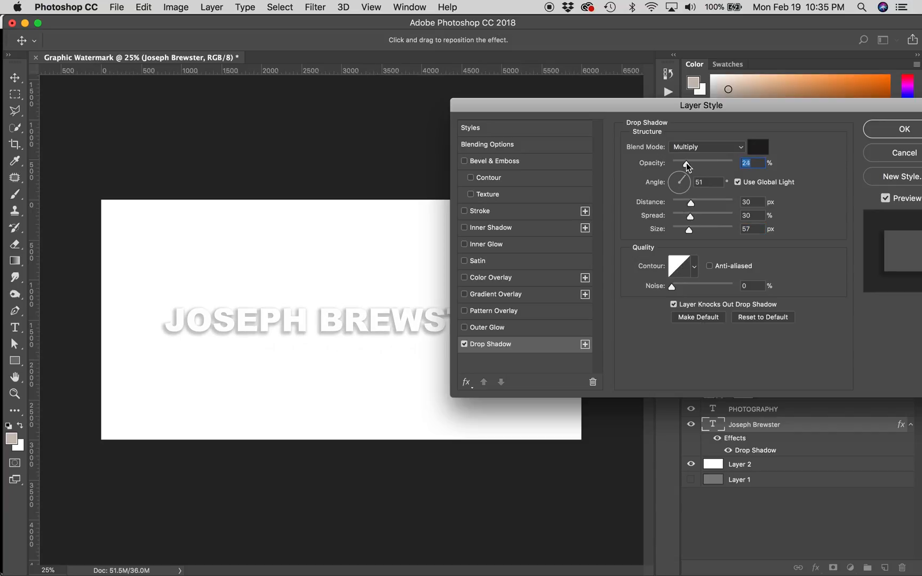
left_click_drag(690, 162, 682, 162)
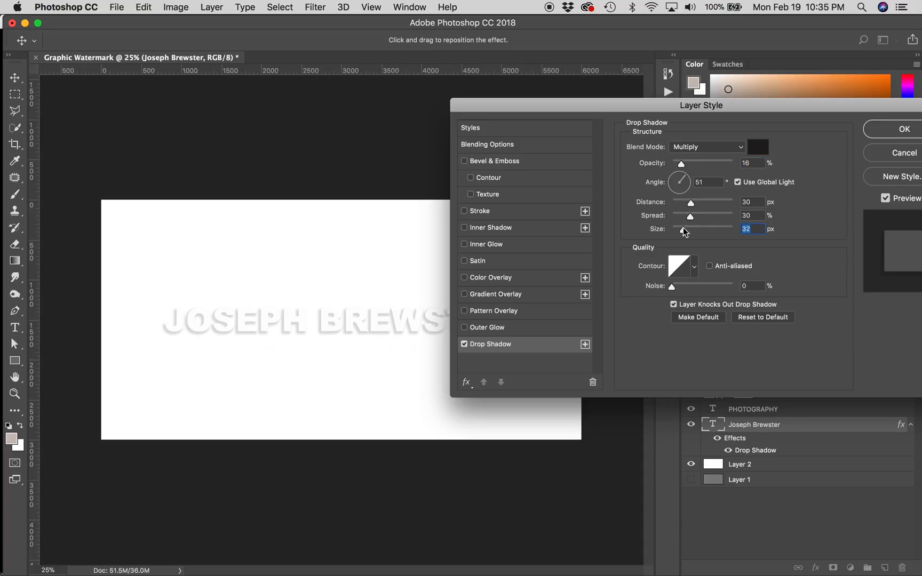
left_click_drag(693, 229, 679, 229)
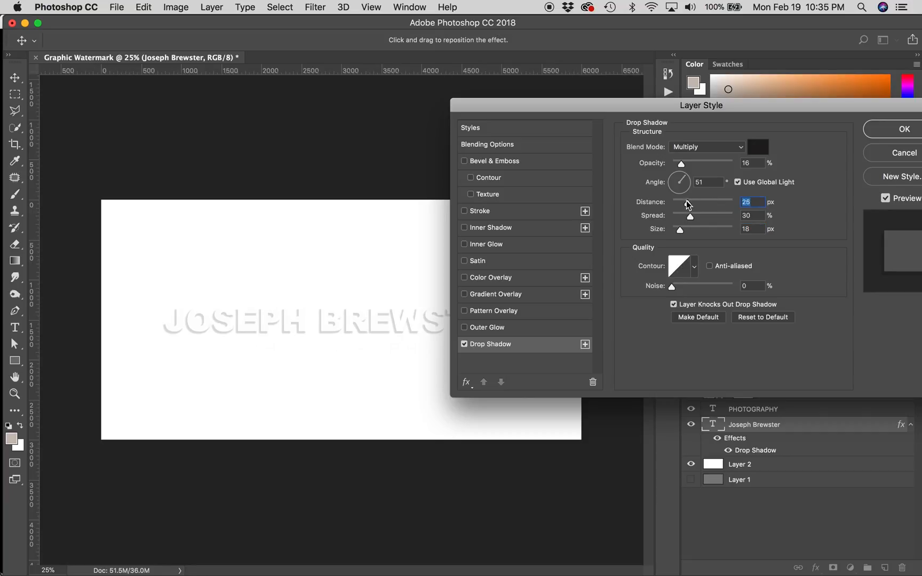
left_click_drag(690, 202, 672, 202)
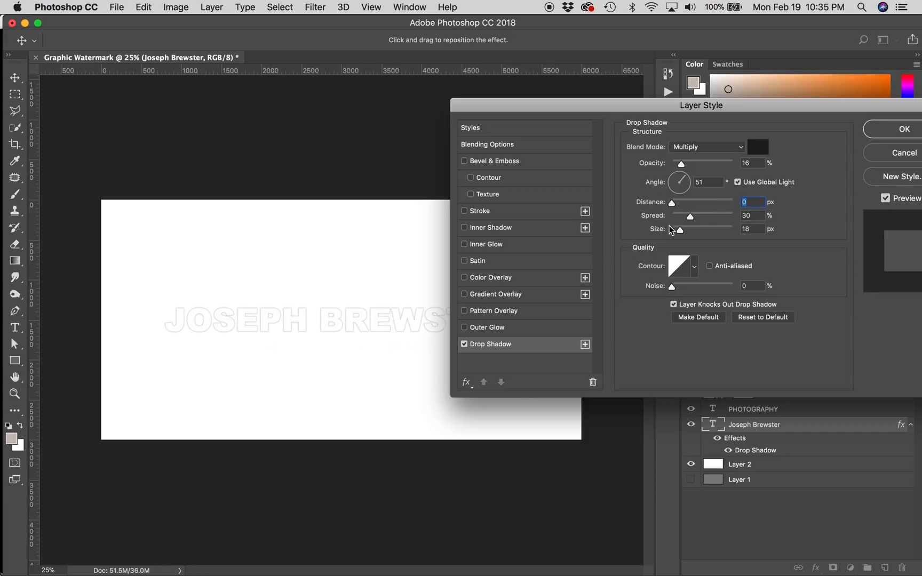
left_click_drag(677, 229, 685, 229)
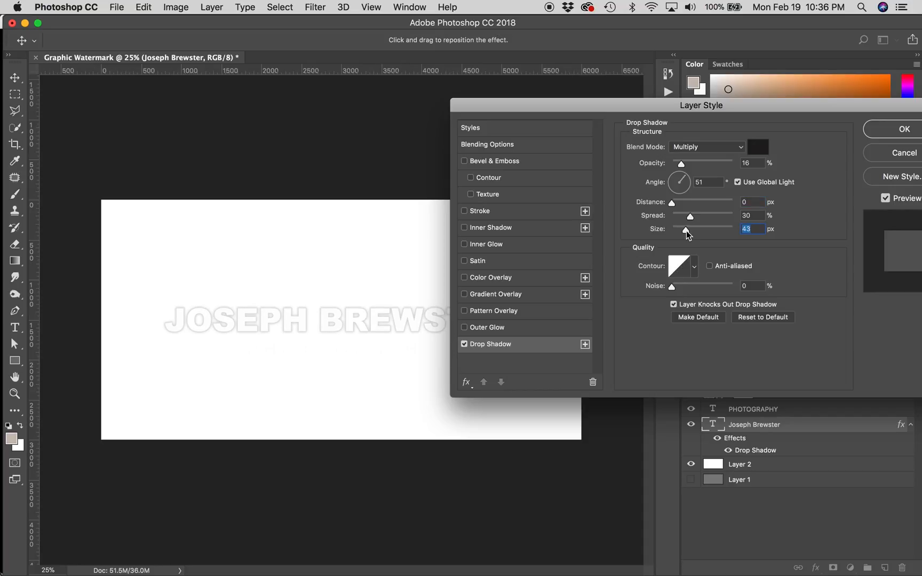
mouse_move(689, 218)
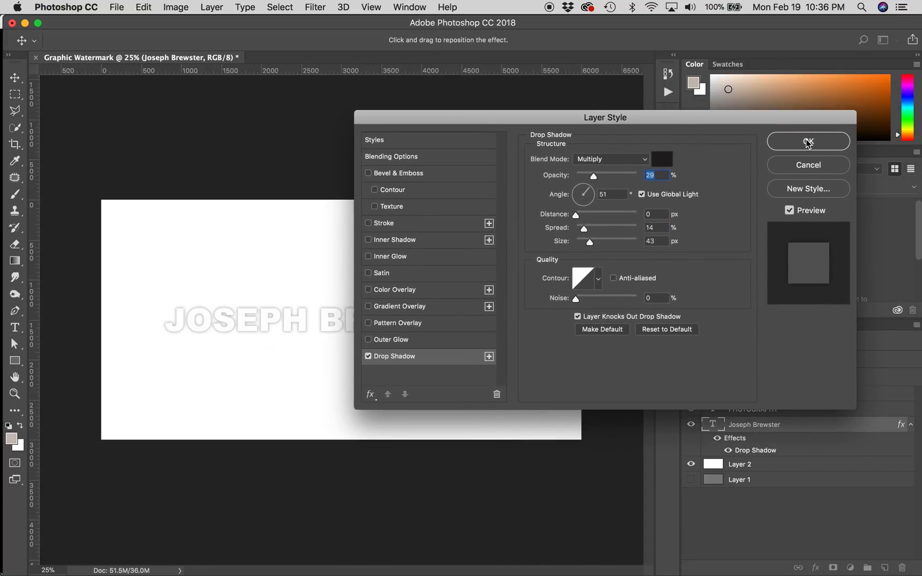
Copy Joseph Brewster's layer style and paste it onto PHOTOGRAPHY and Rectangle 1
left_click(808, 141)
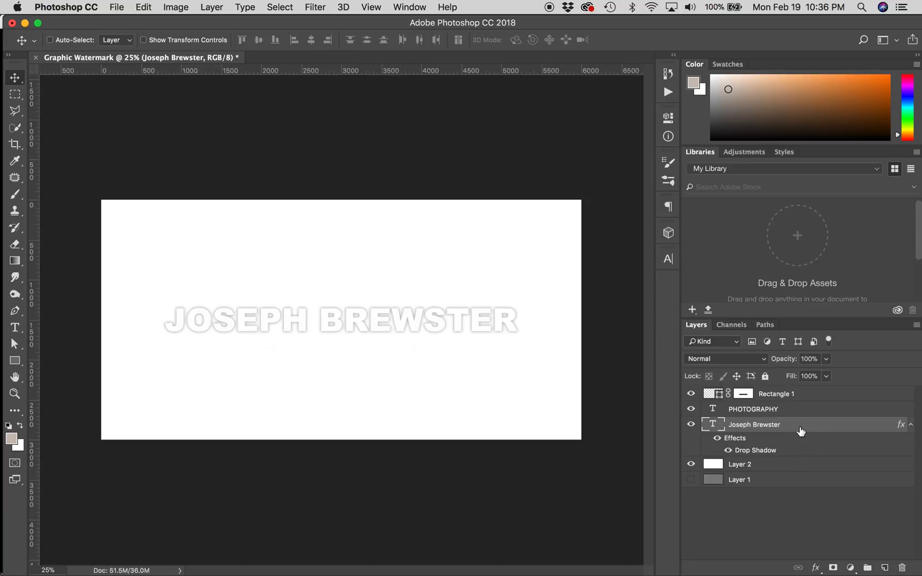
right_click(755, 425)
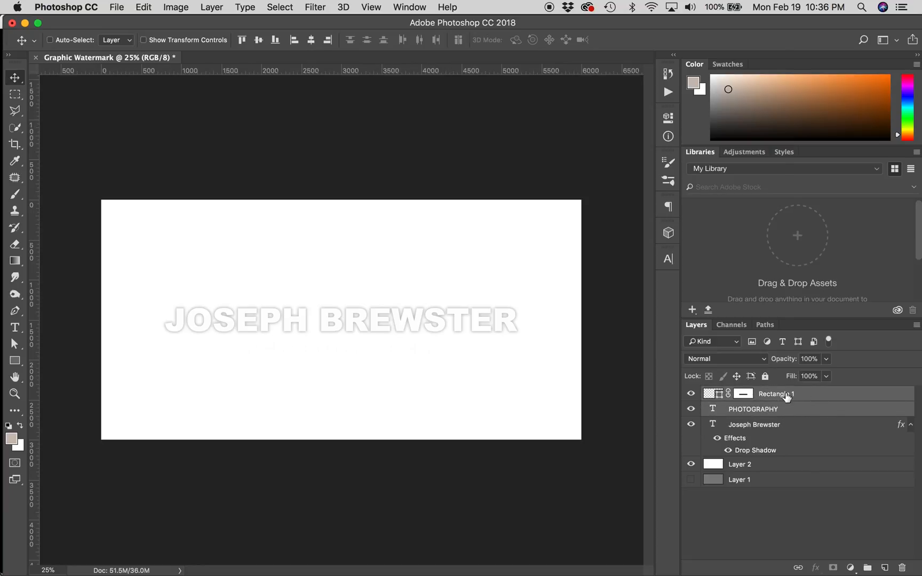
right_click(776, 394)
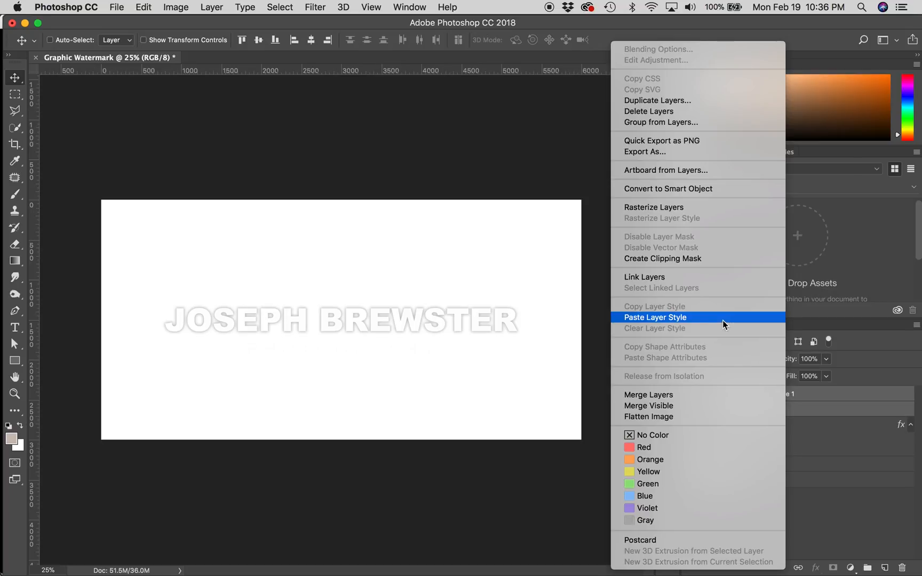
mouse_move(722, 325)
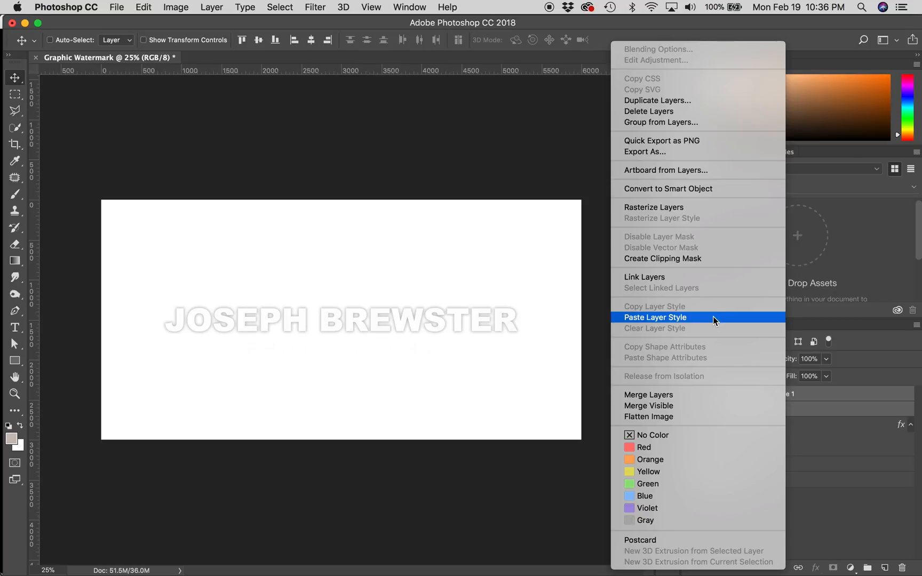
left_click(653, 318)
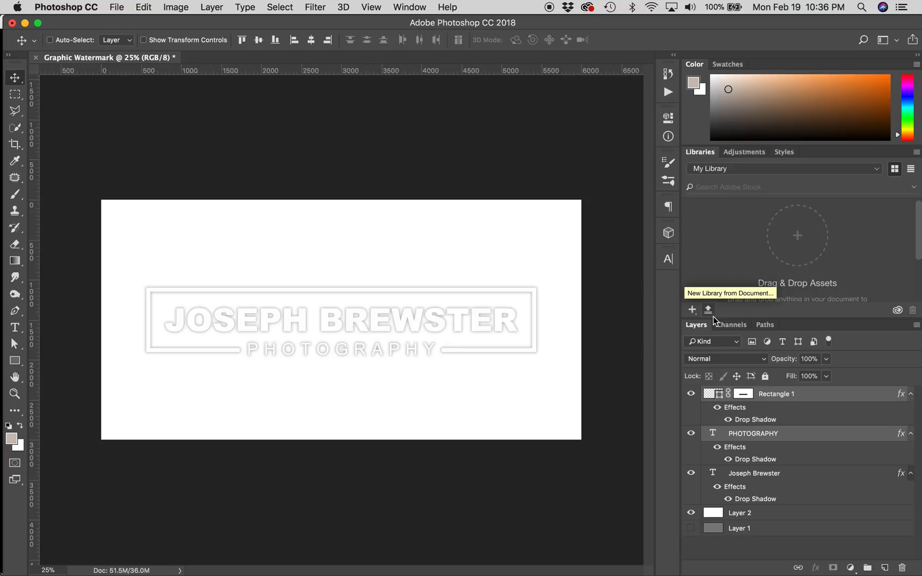
mouse_move(681, 444)
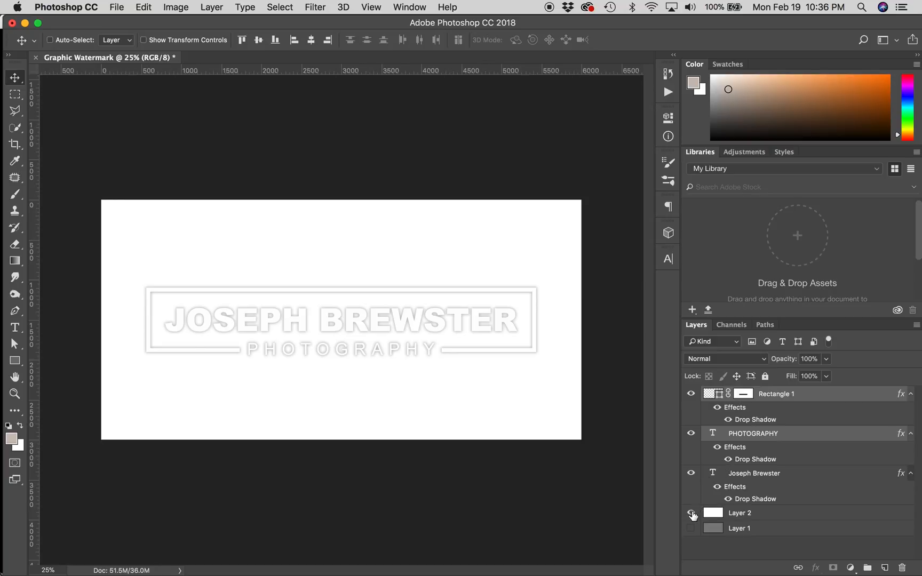
Hide the white and gray background layers, then select Rectangle 1 with the text layers
left_click(691, 529)
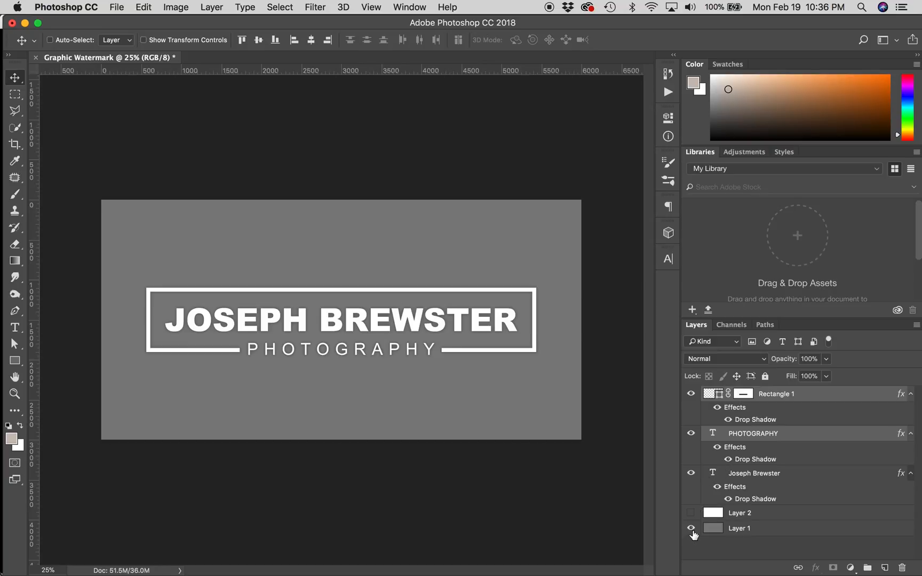
left_click(692, 528)
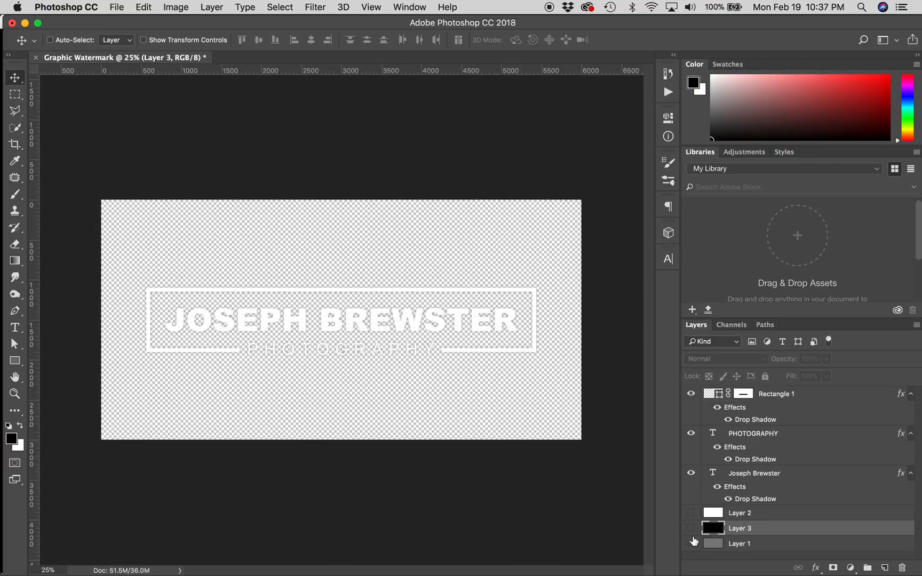
left_click(690, 512)
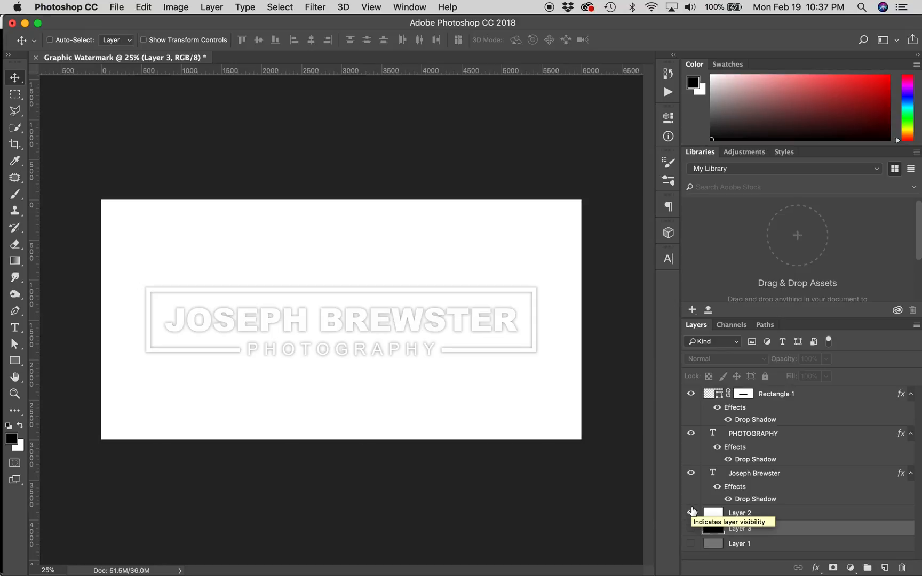
left_click(692, 512)
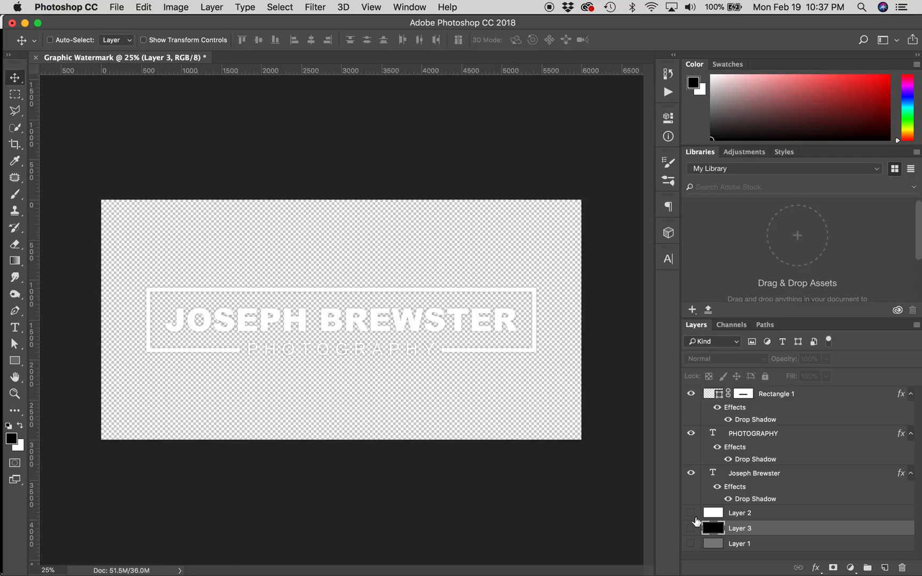
mouse_move(693, 518)
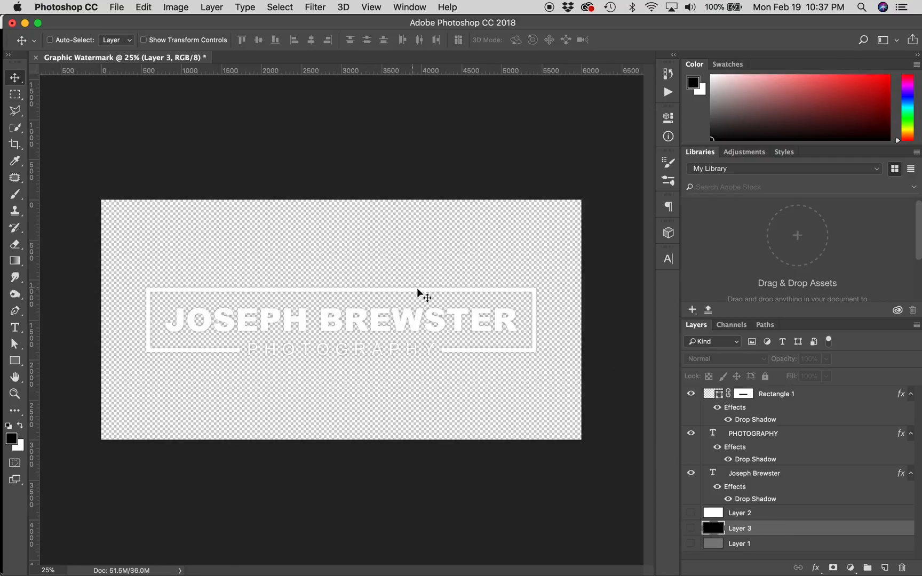
mouse_move(672, 405)
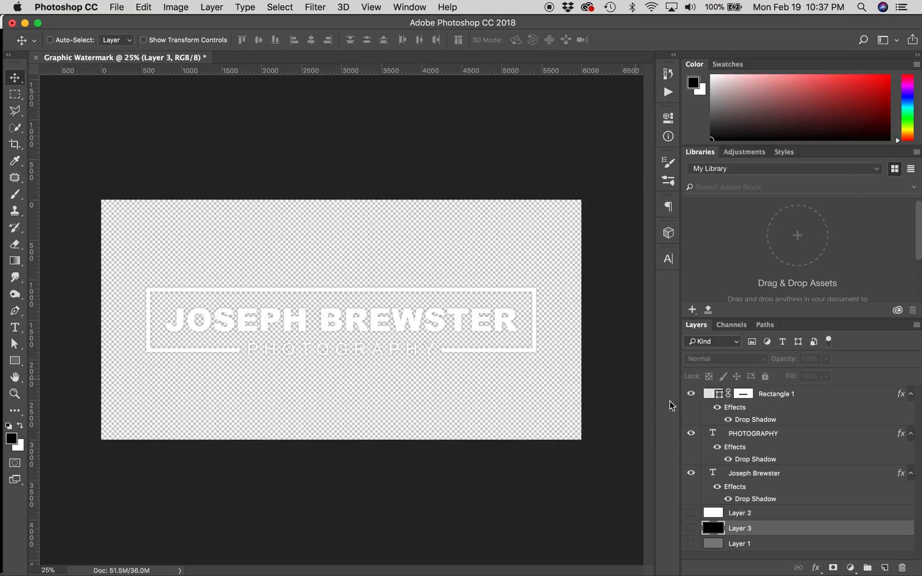
mouse_move(775, 393)
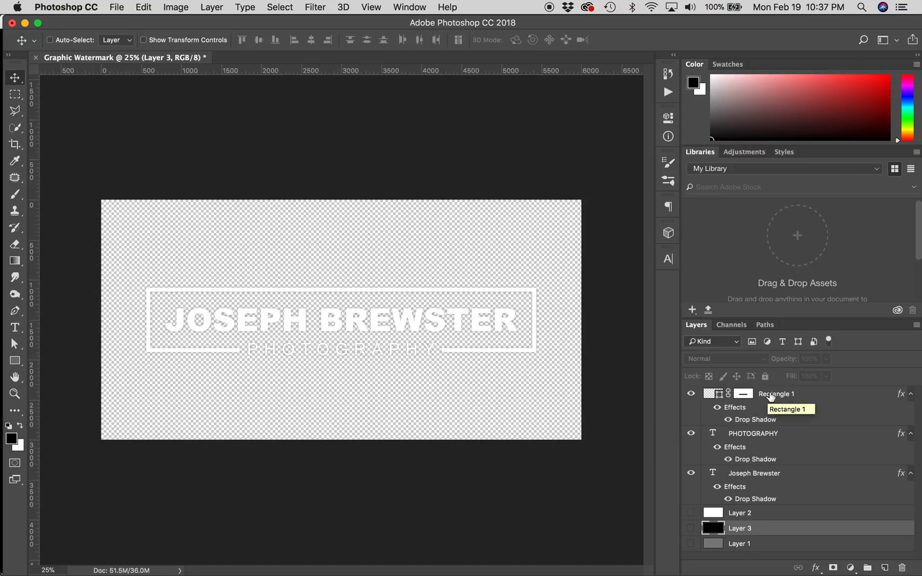
left_click(777, 394)
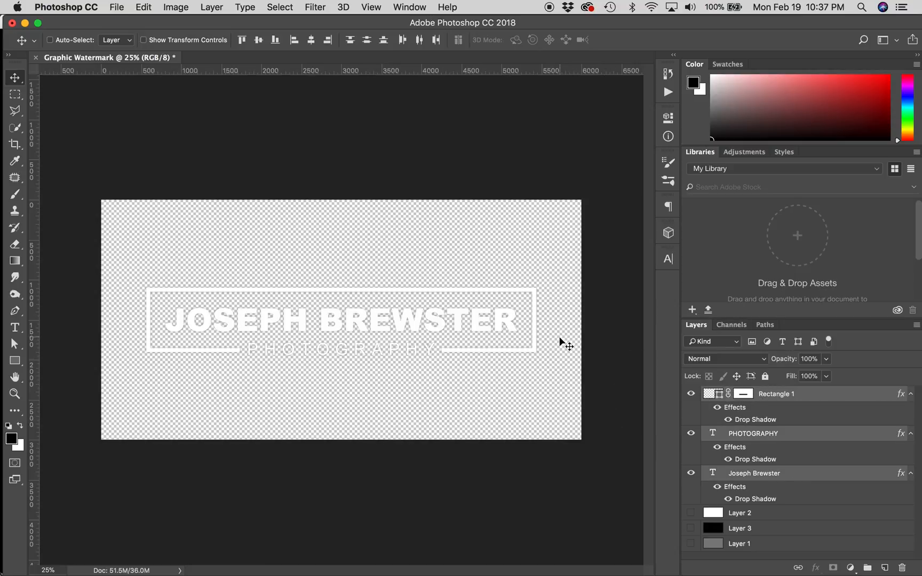
mouse_move(782, 499)
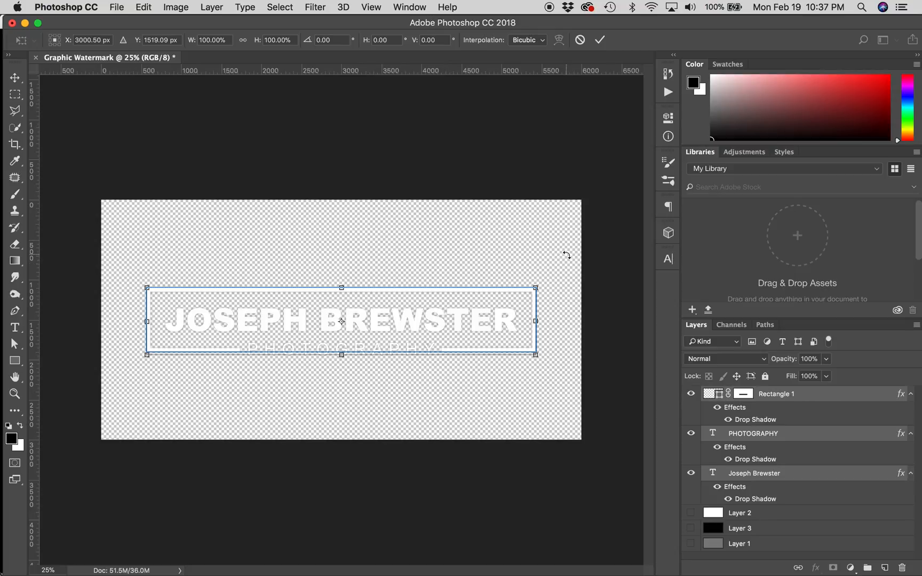
mouse_move(535, 287)
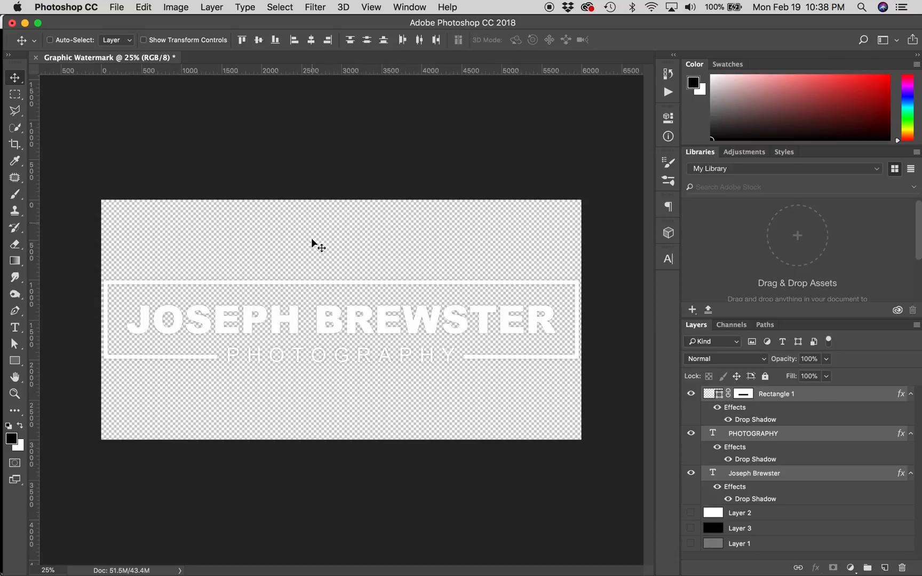
mouse_move(319, 398)
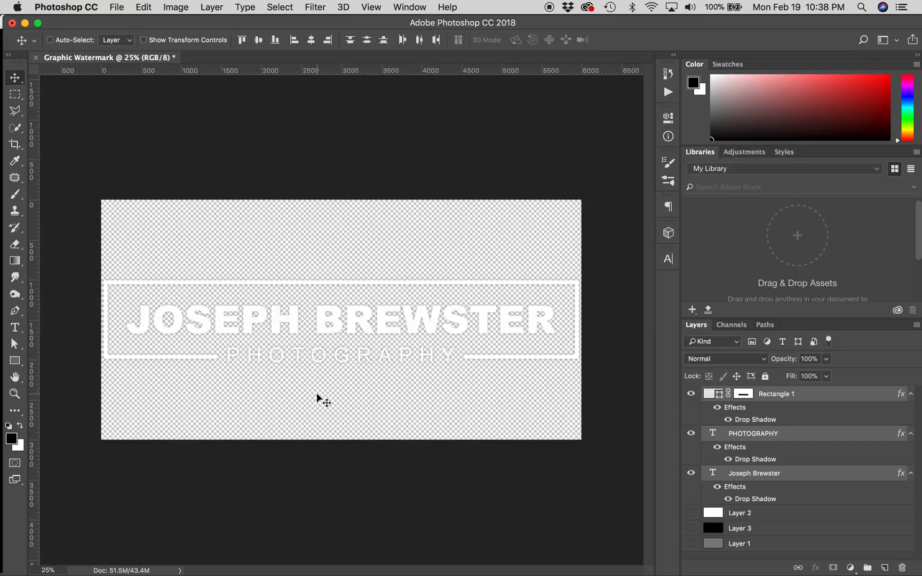
Select the Crop tool to trim the canvas around the watermark
left_click(15, 144)
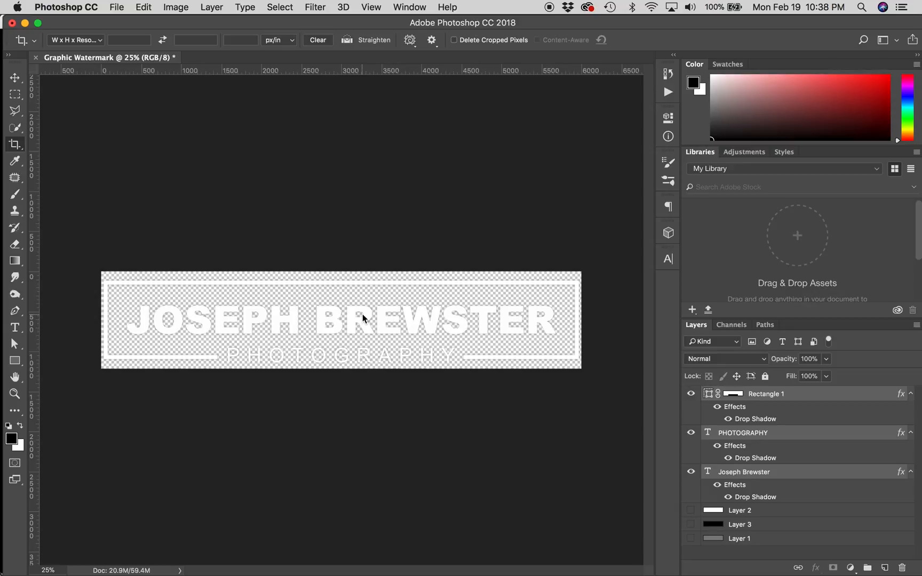
mouse_move(116, 7)
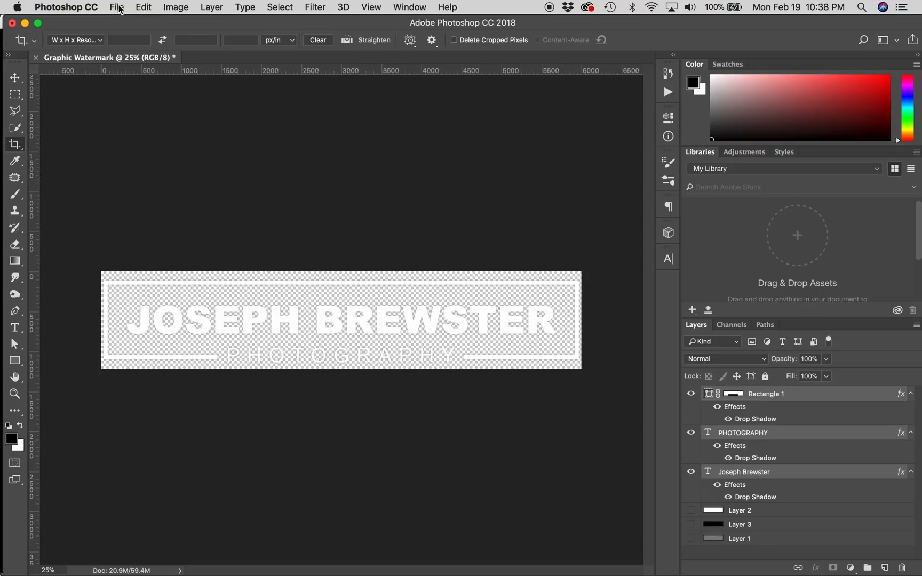
Export the transparent cropped watermark to the Desktop as 'Graphic Watermark.png'
left_click(116, 6)
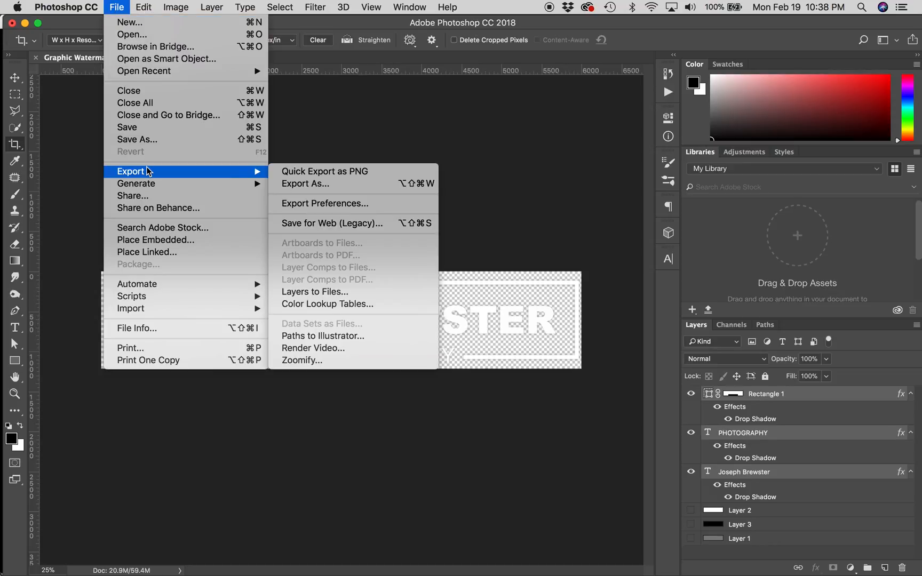
mouse_move(324, 171)
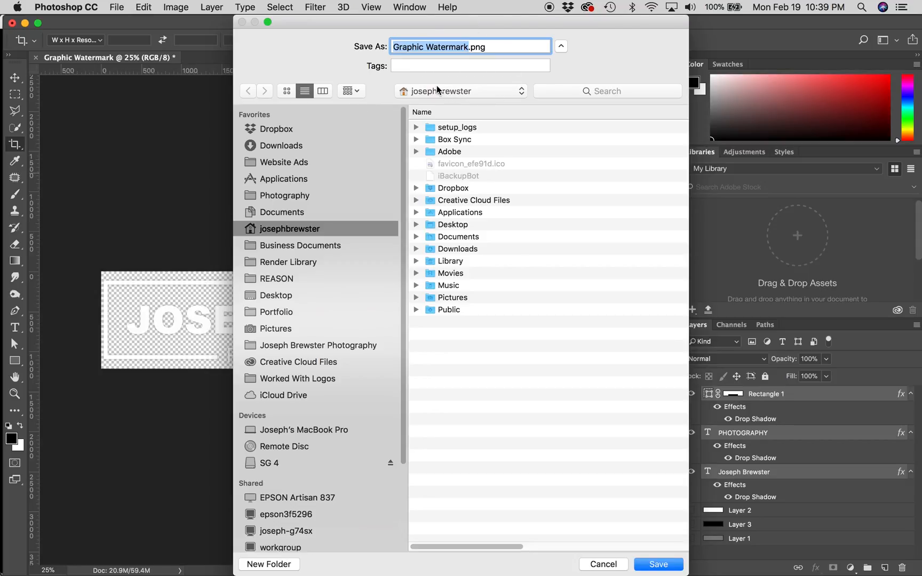
mouse_move(306, 302)
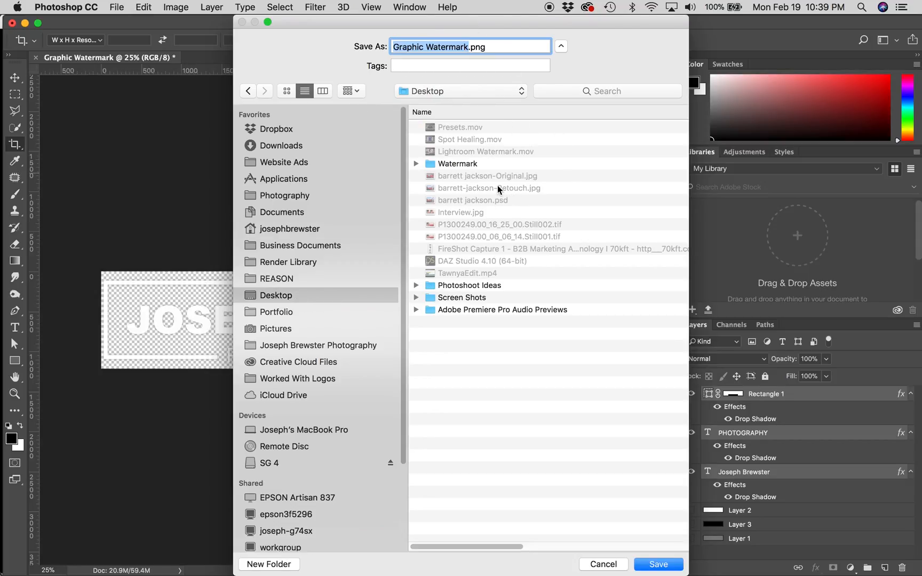
mouse_move(658, 564)
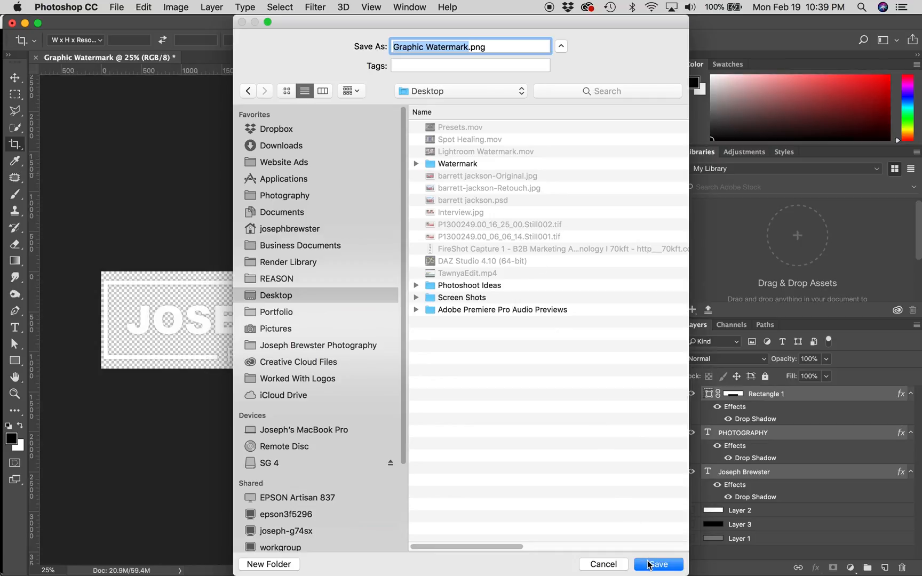
left_click(657, 564)
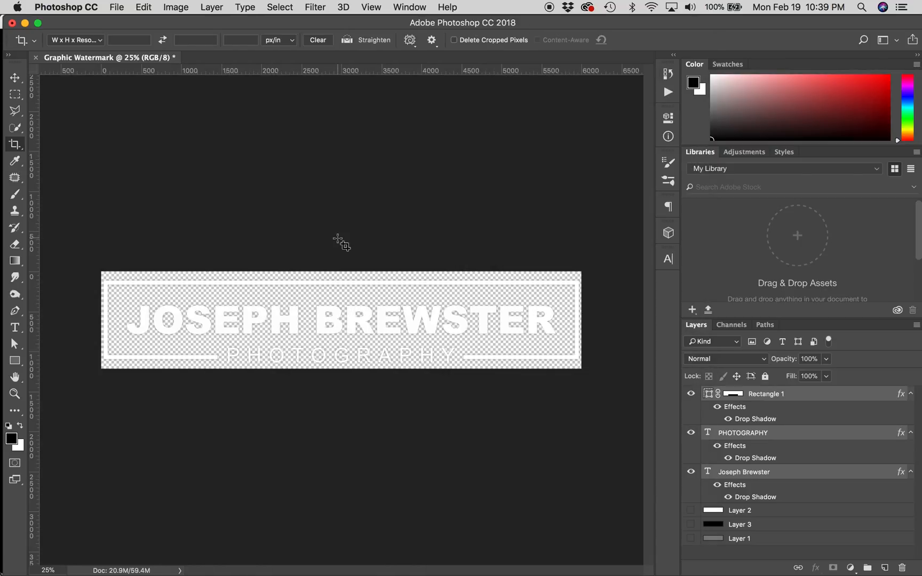
mouse_move(140, 117)
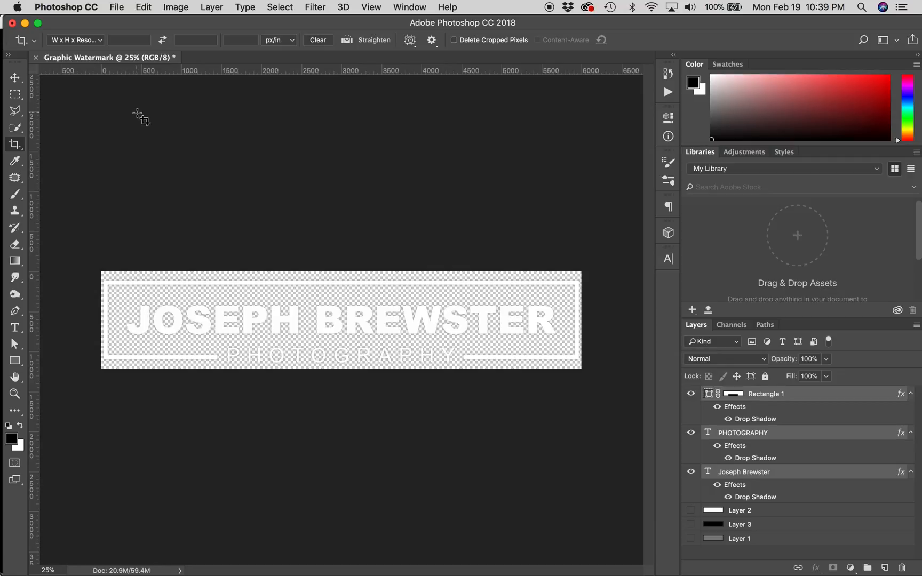
mouse_move(191, 186)
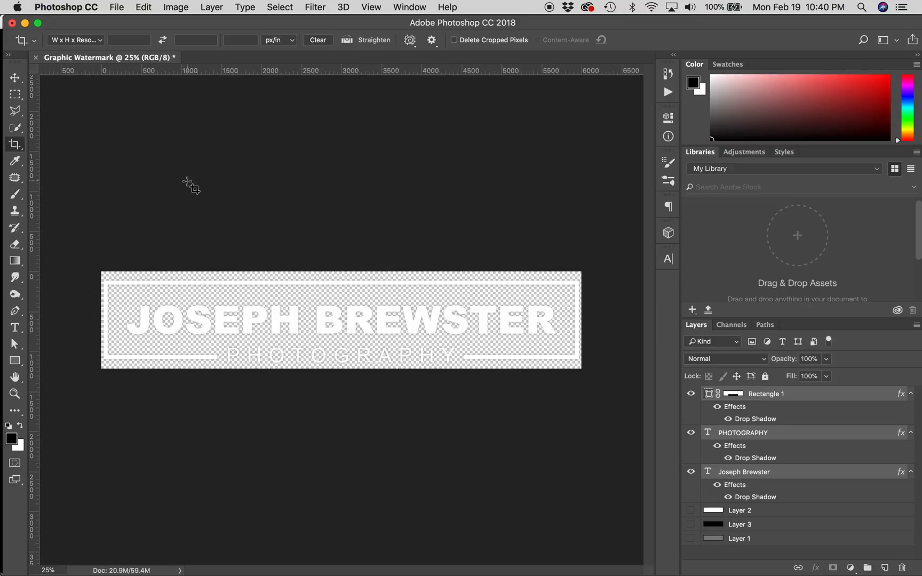